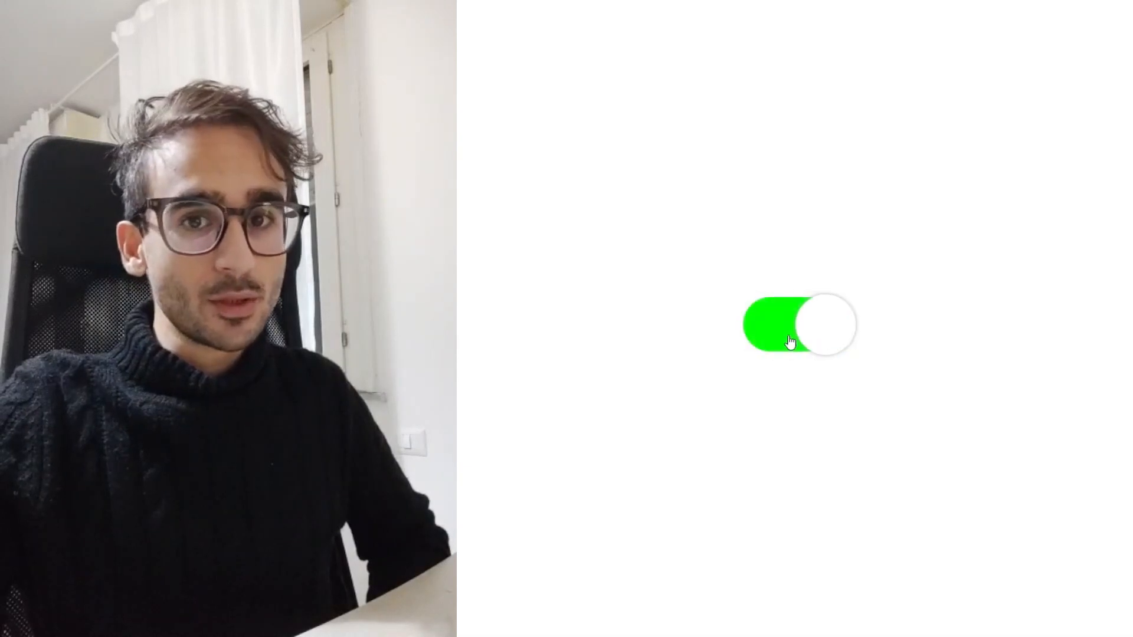
Type <input type="checkbox" /> and <p>Some text</p> inside the body of index.html
left_click(796, 324)
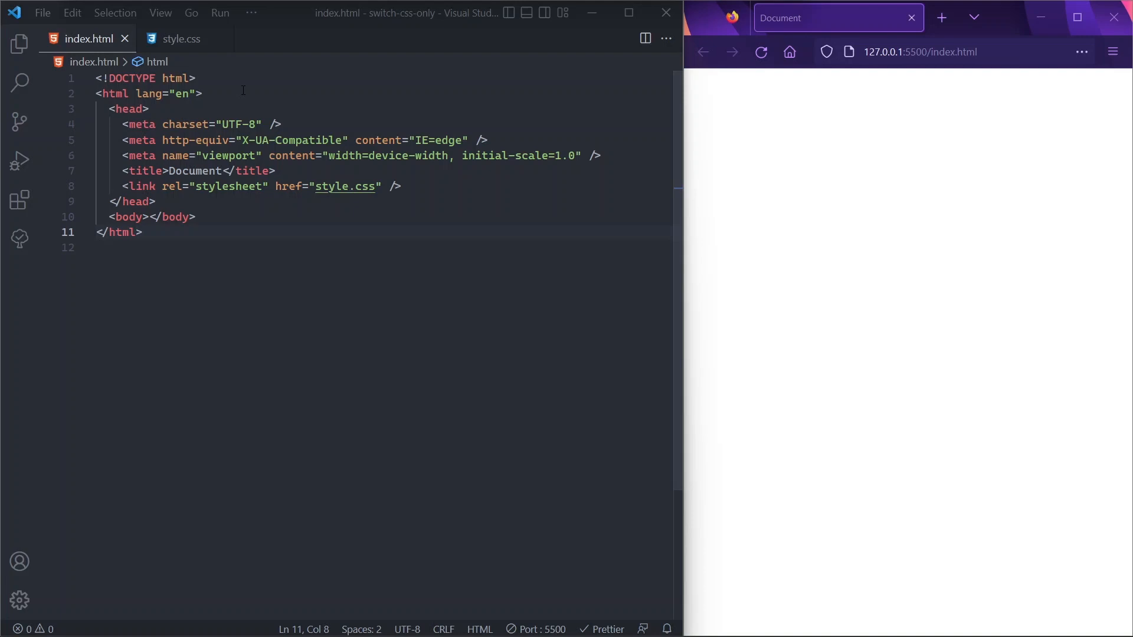
left_click(154, 200)
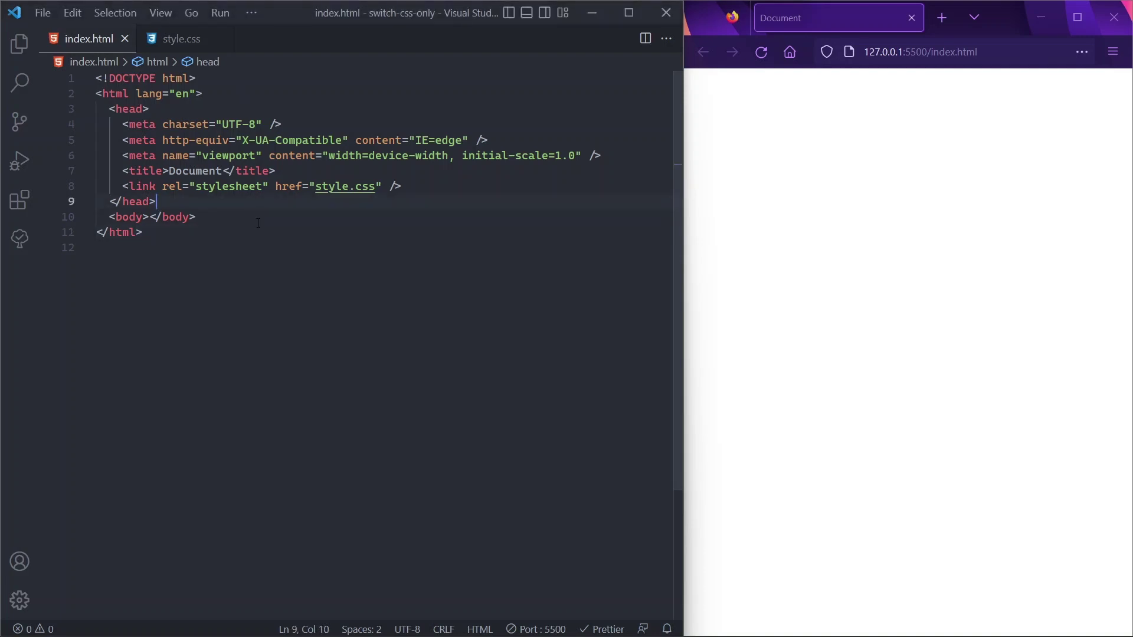
left_click(148, 217)
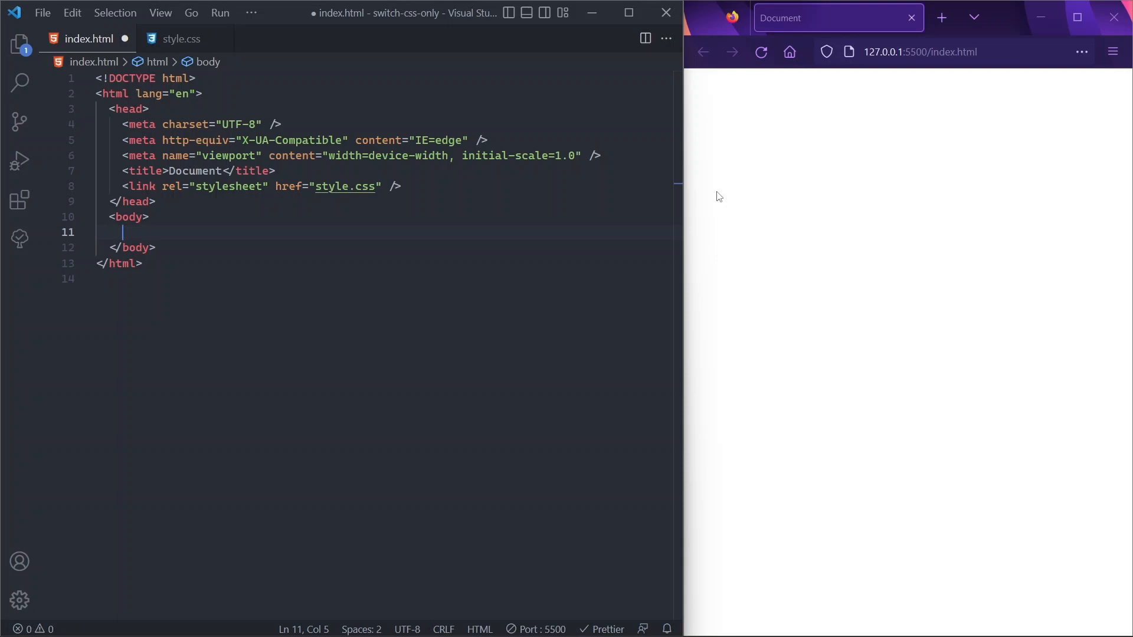
type("input type=\"checkbox\" >")
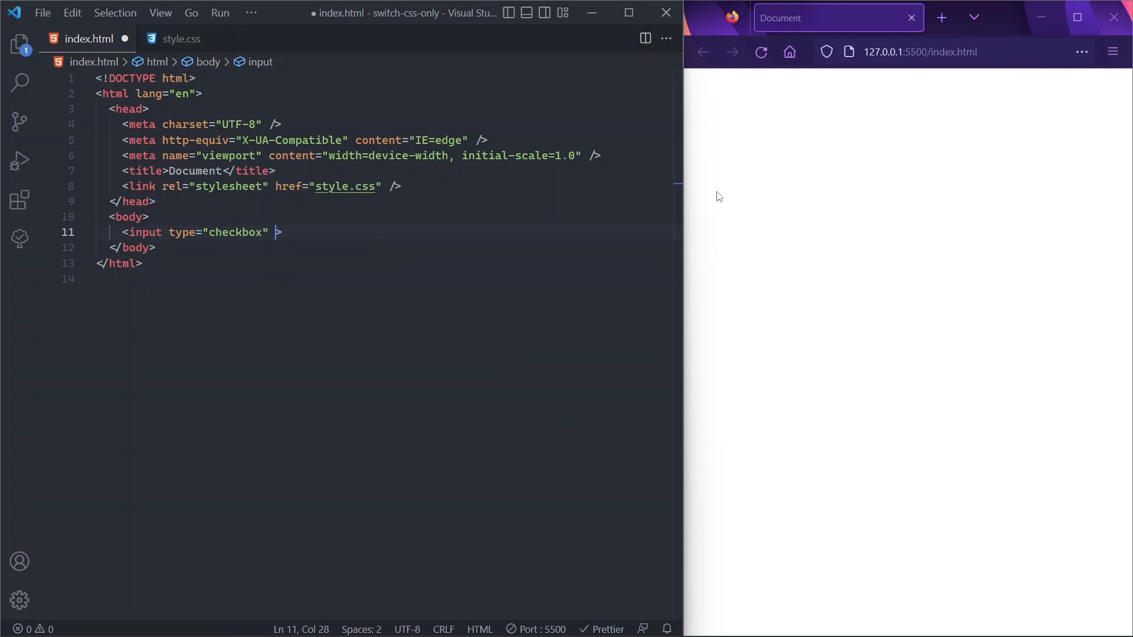
key("Enter")
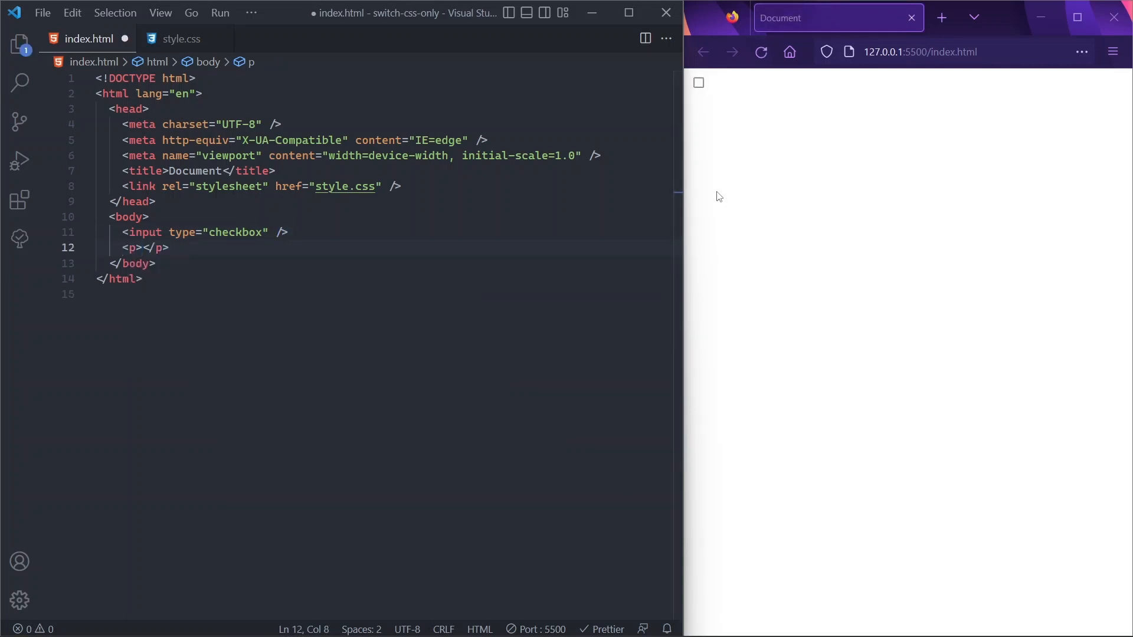
type("Some text")
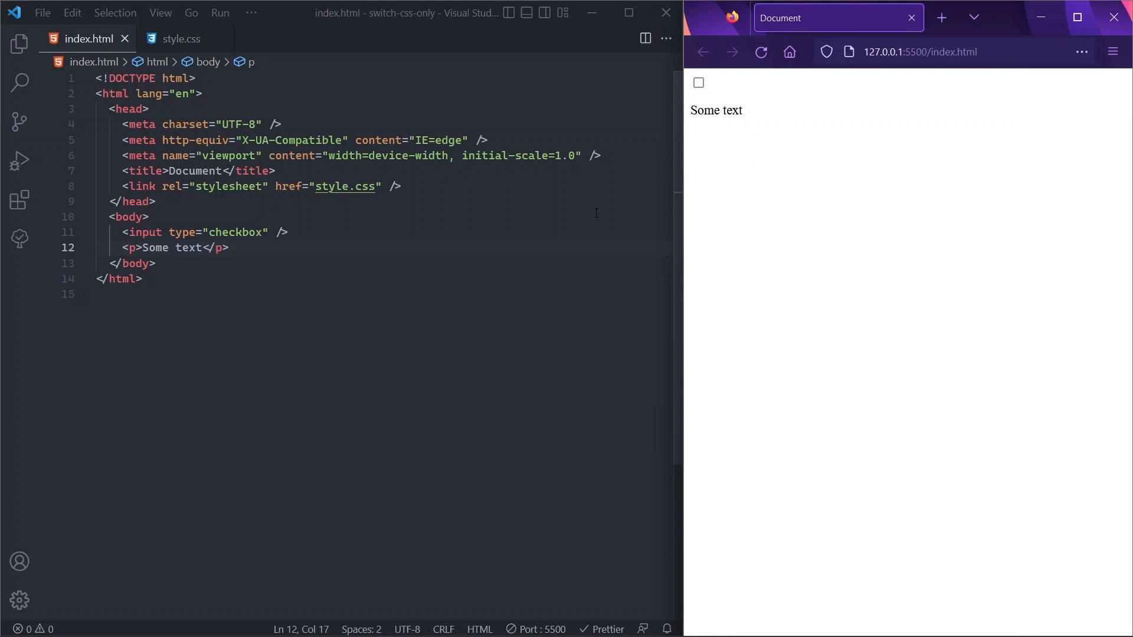
Write the rule p { color: red; font-size: 3rem; } in style.css
left_click(181, 38)
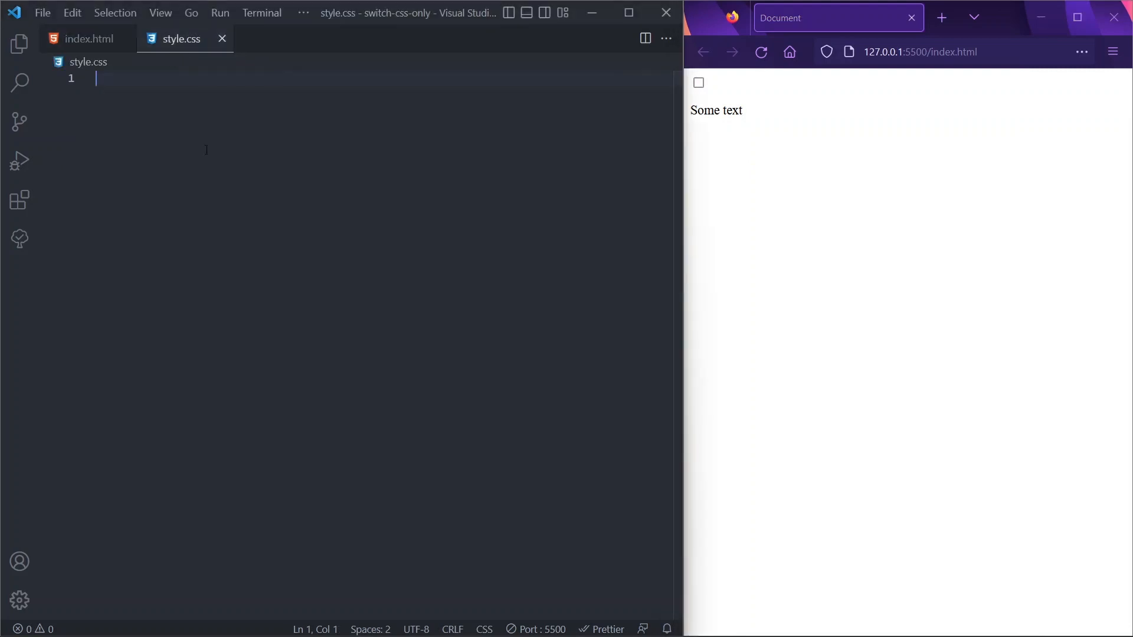
type("p{}")
type("color")
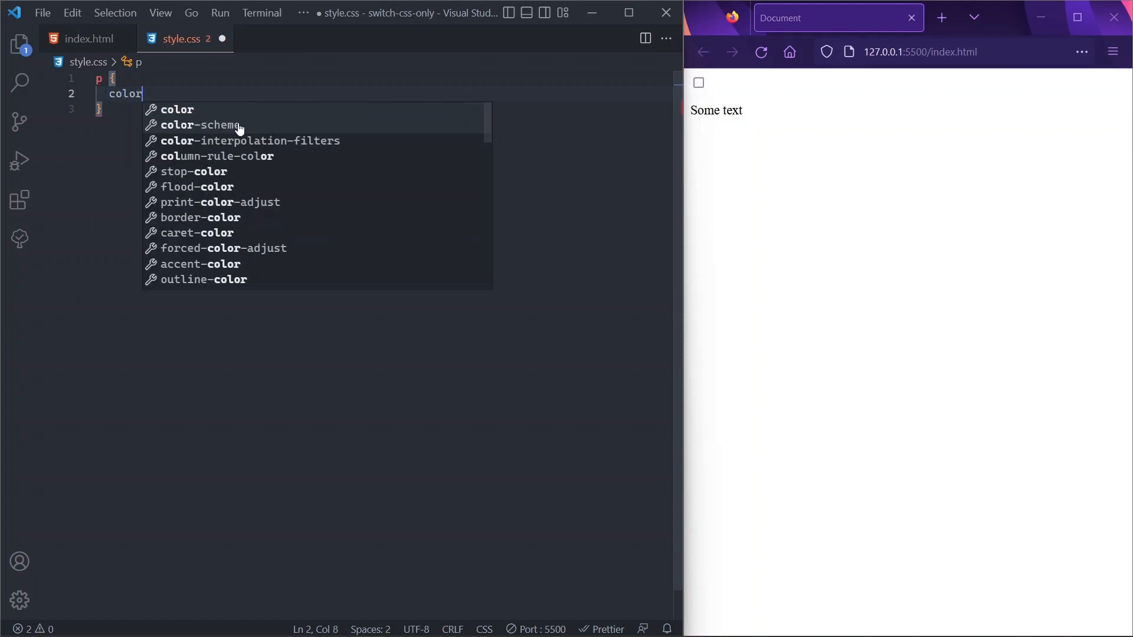
type(": red;")
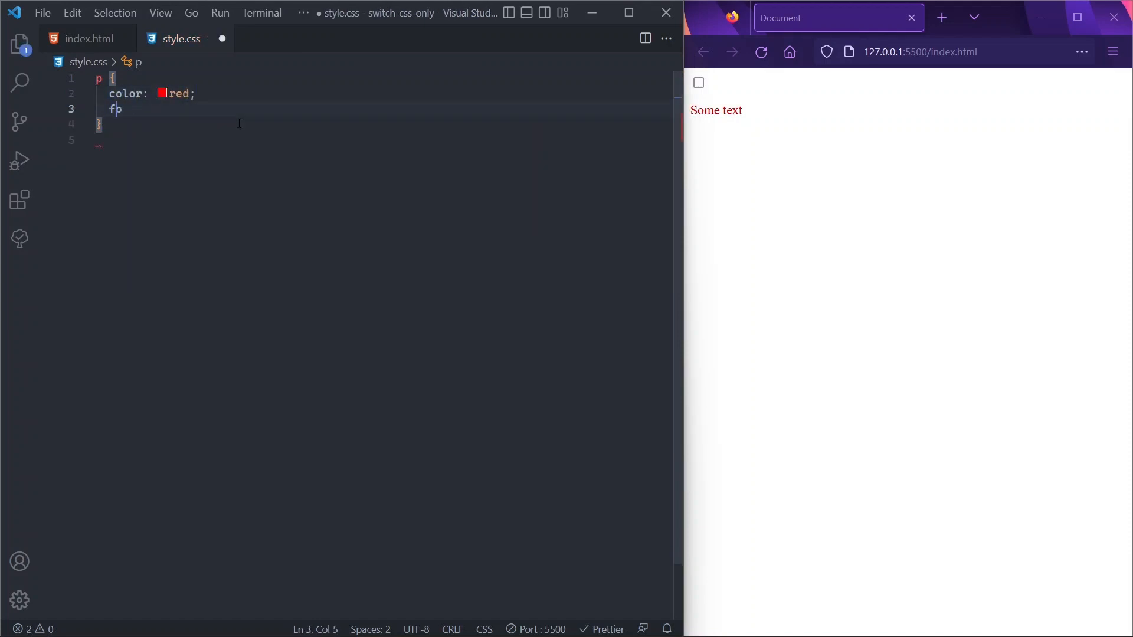
type("font-size: ;")
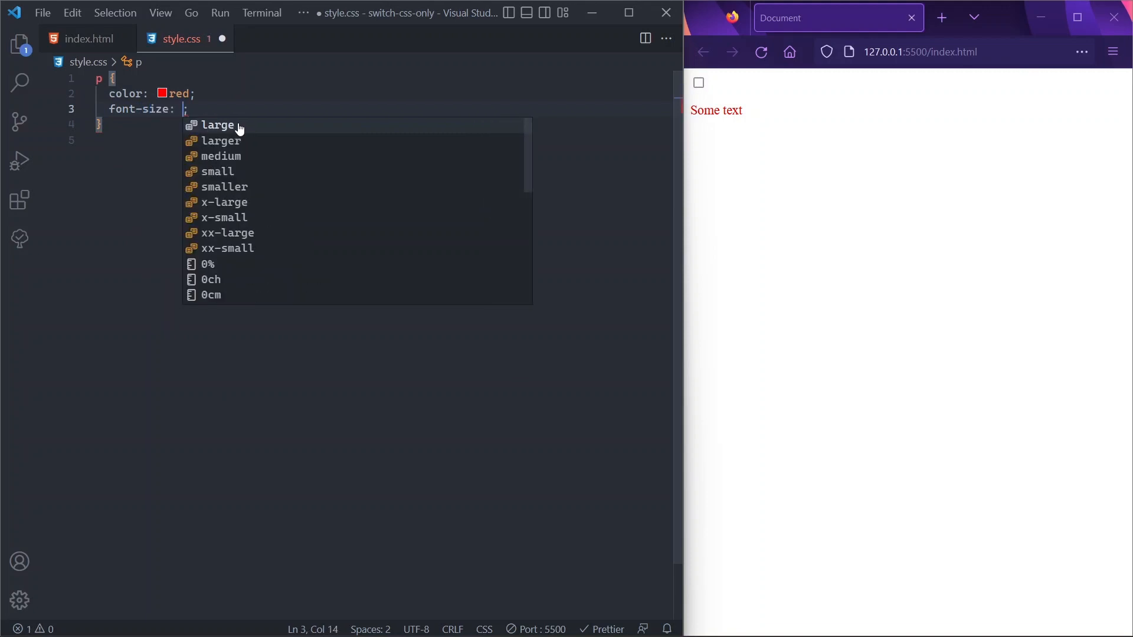
type("3rem")
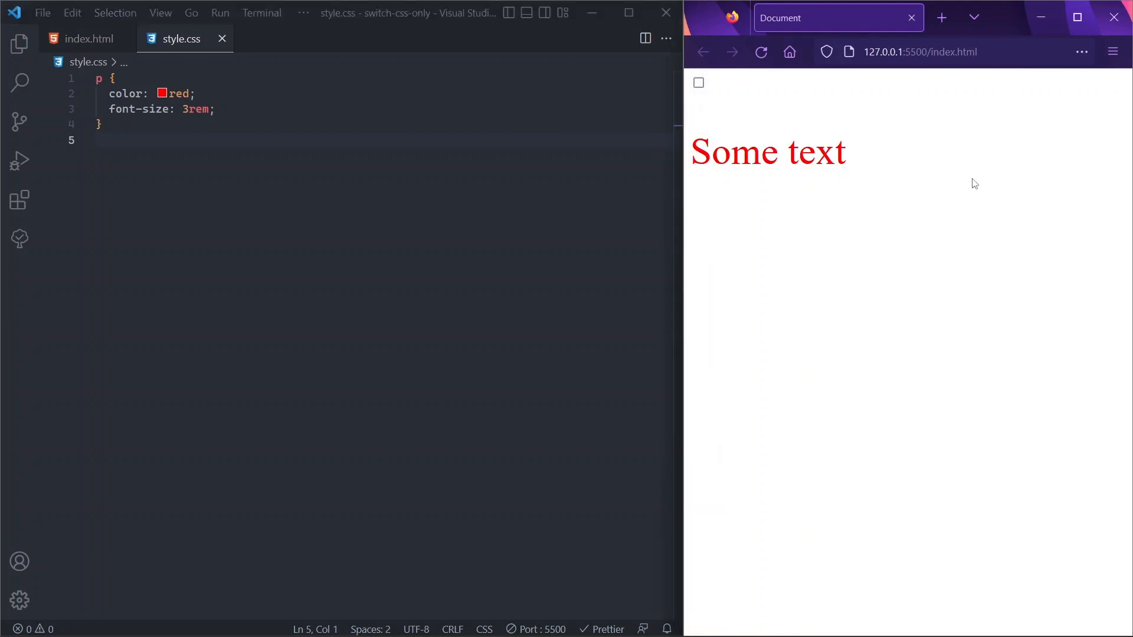
mouse_move(755, 114)
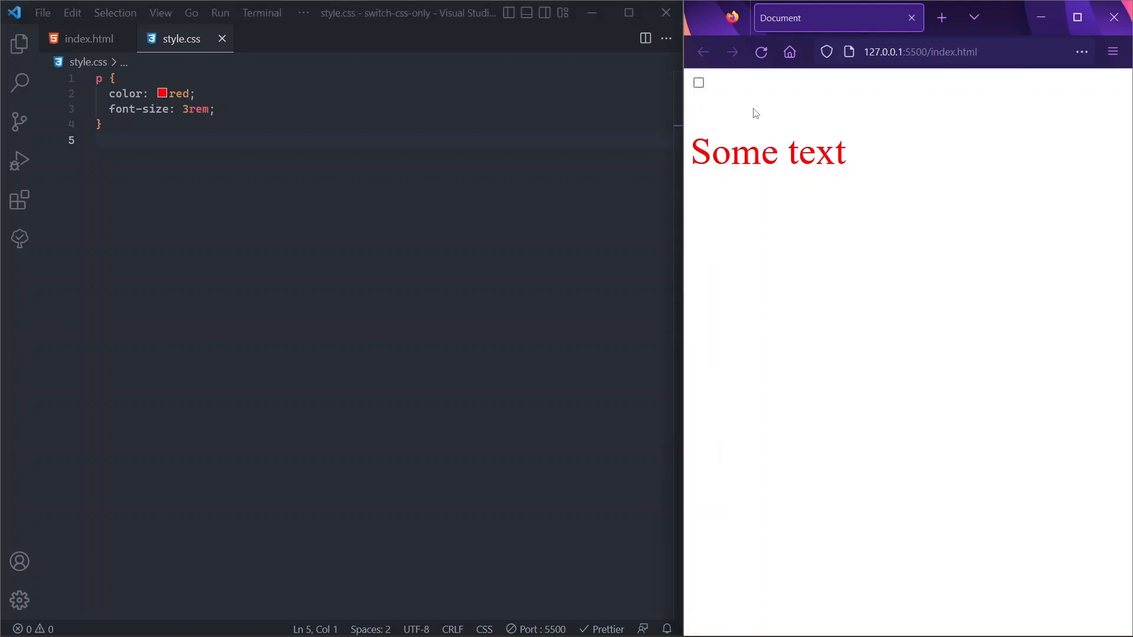
Tick and untick the preview checkbox, then add a blank line below the rule
left_click(698, 82)
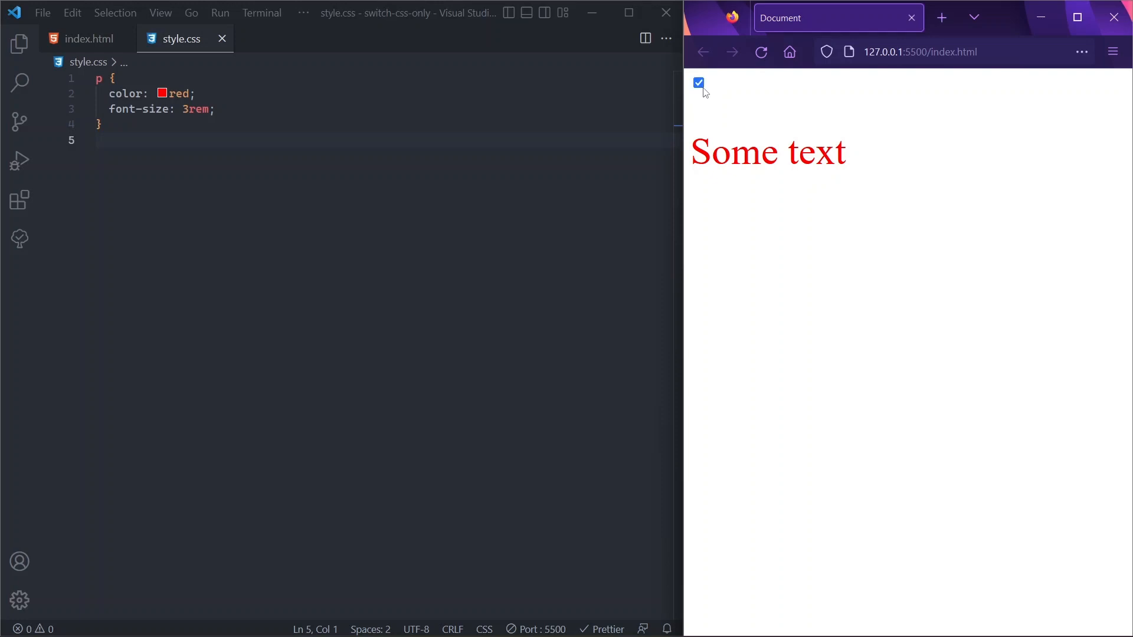
left_click(697, 82)
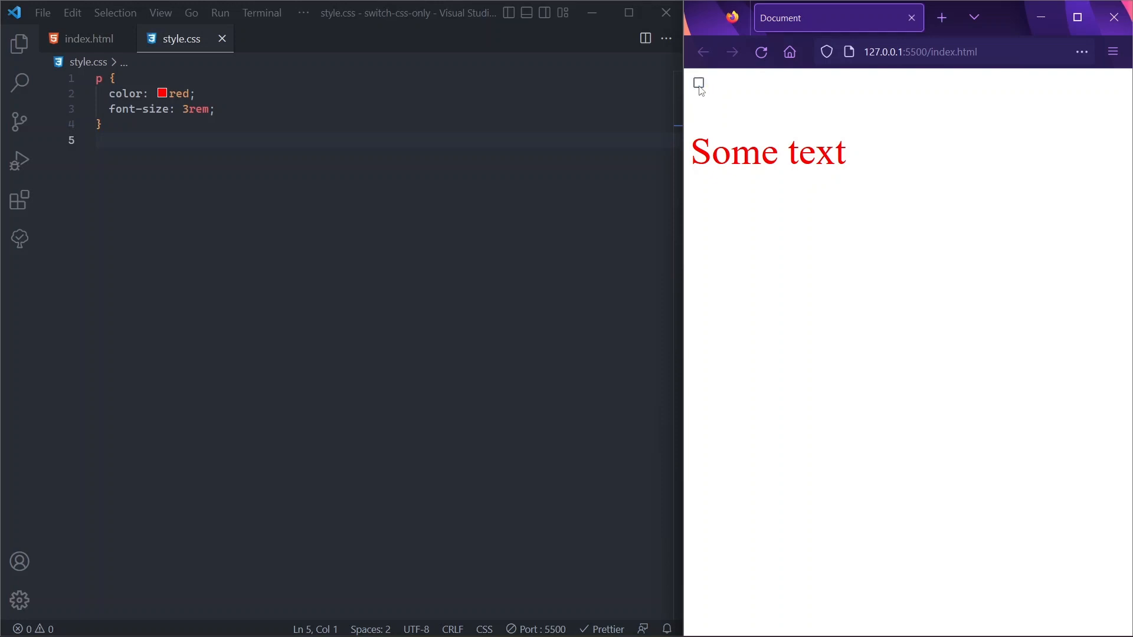
key("Enter")
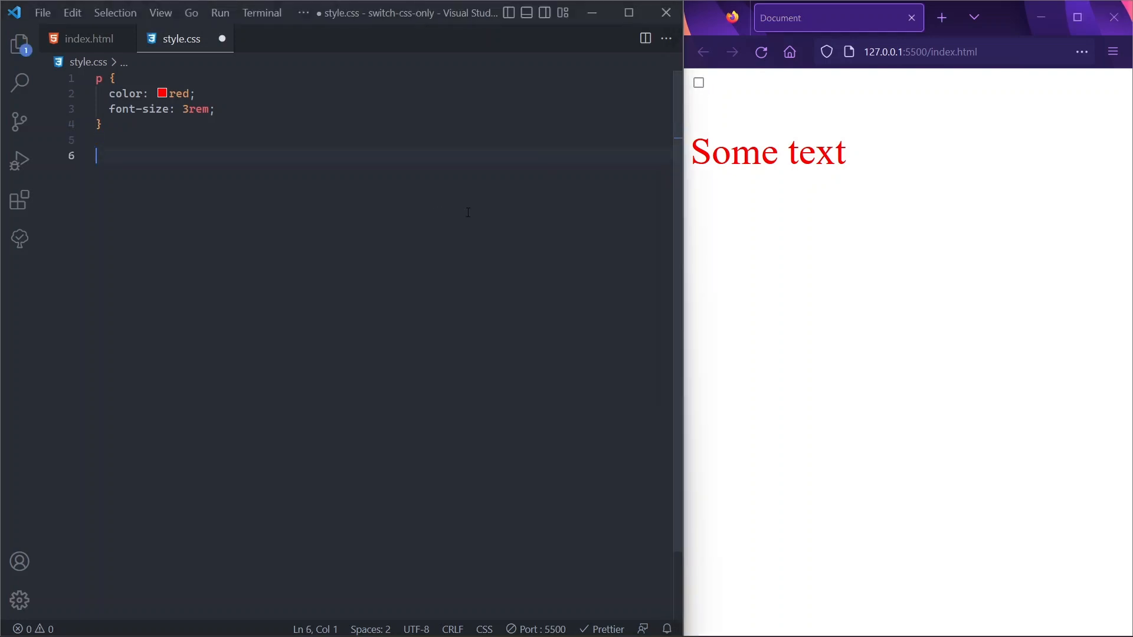
Add input:checked + p { color: green; } and confirm ticking the checkbox turns text green
type("input")
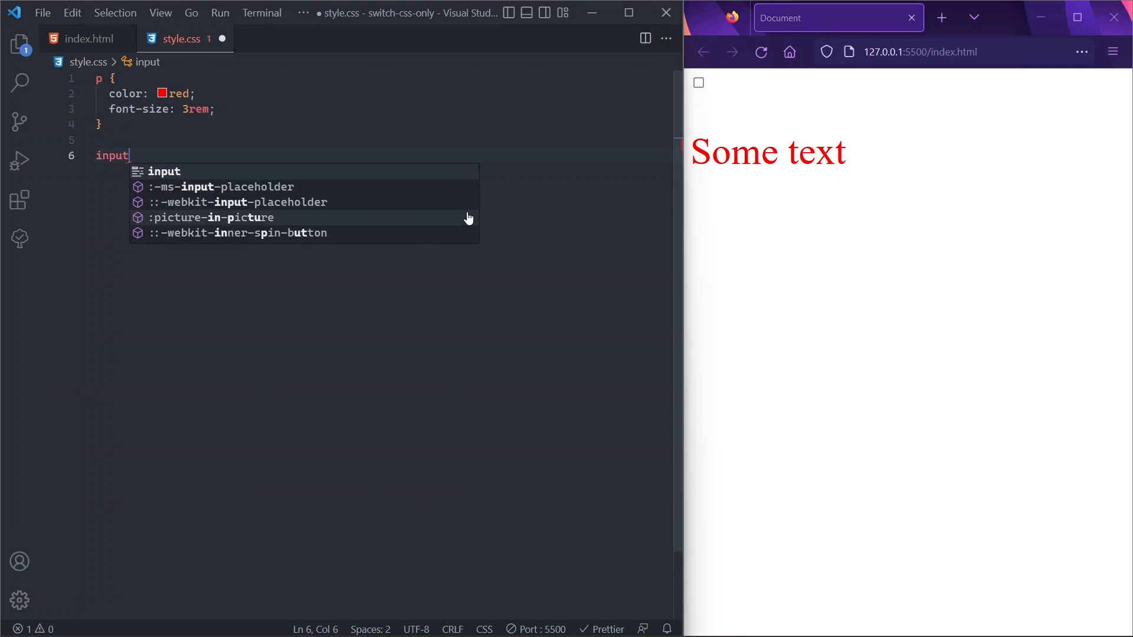
type(":checked")
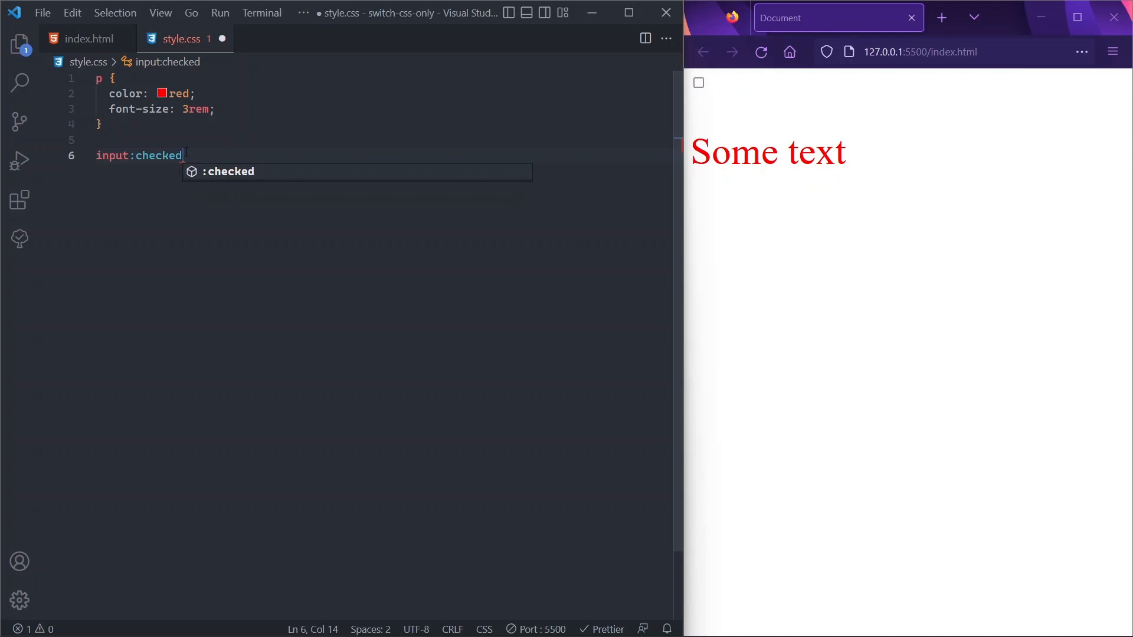
mouse_move(155, 154)
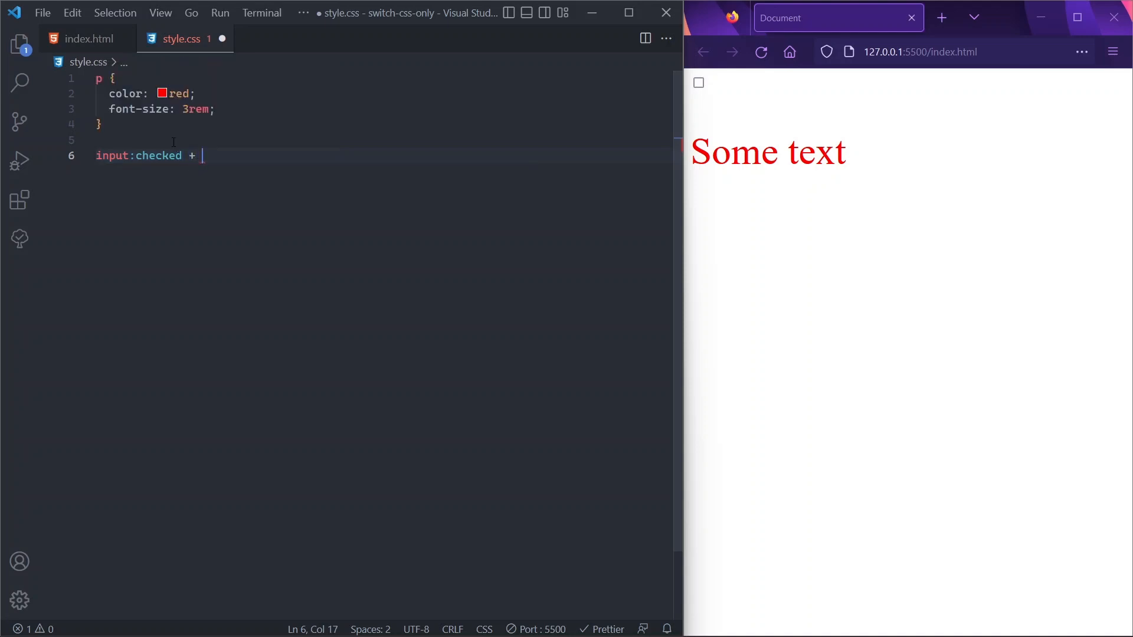
type("p")
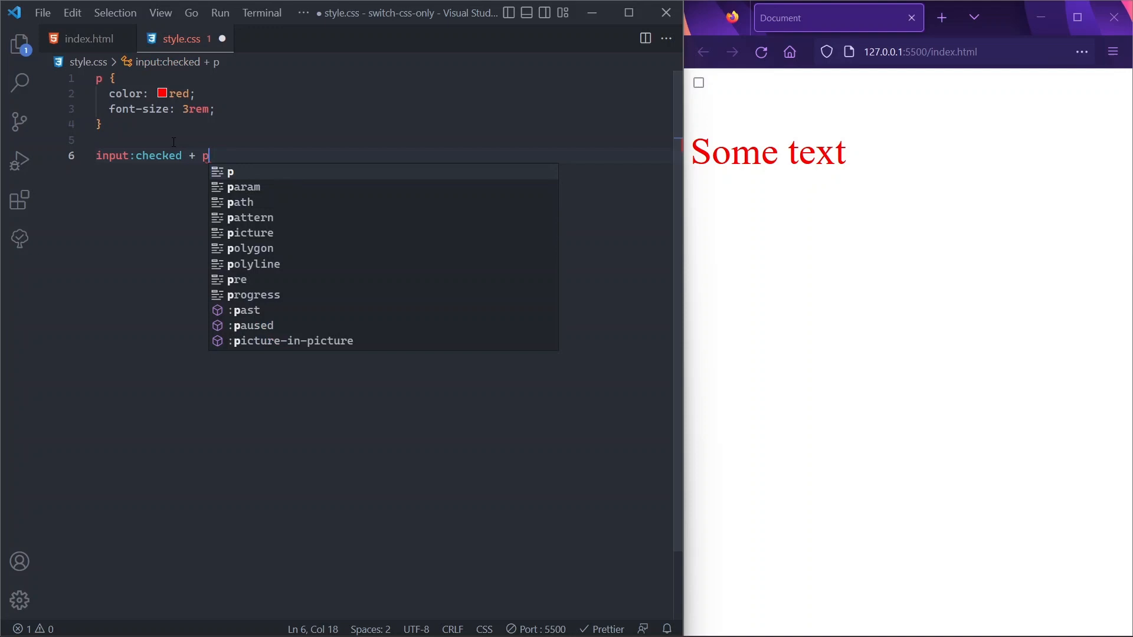
mouse_move(214, 202)
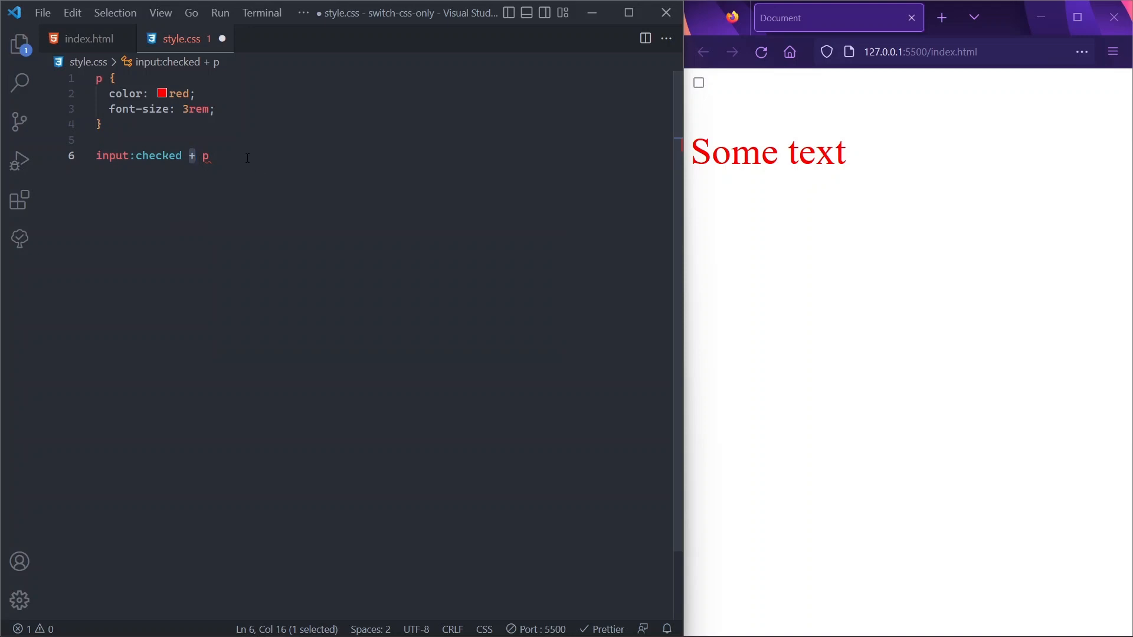
mouse_move(243, 190)
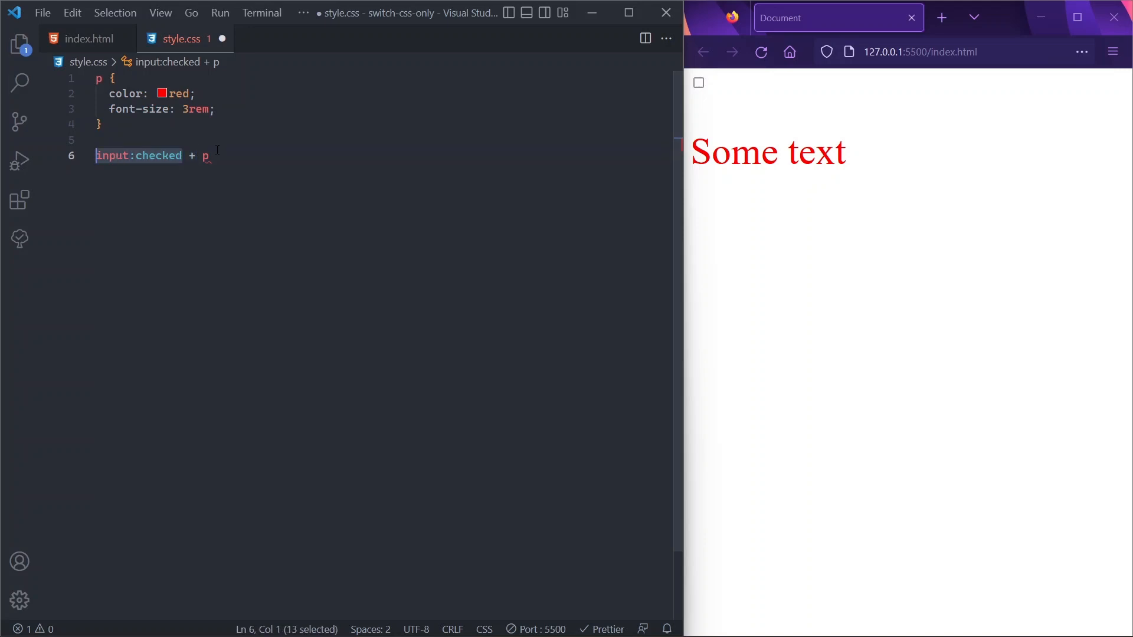
left_click(207, 155)
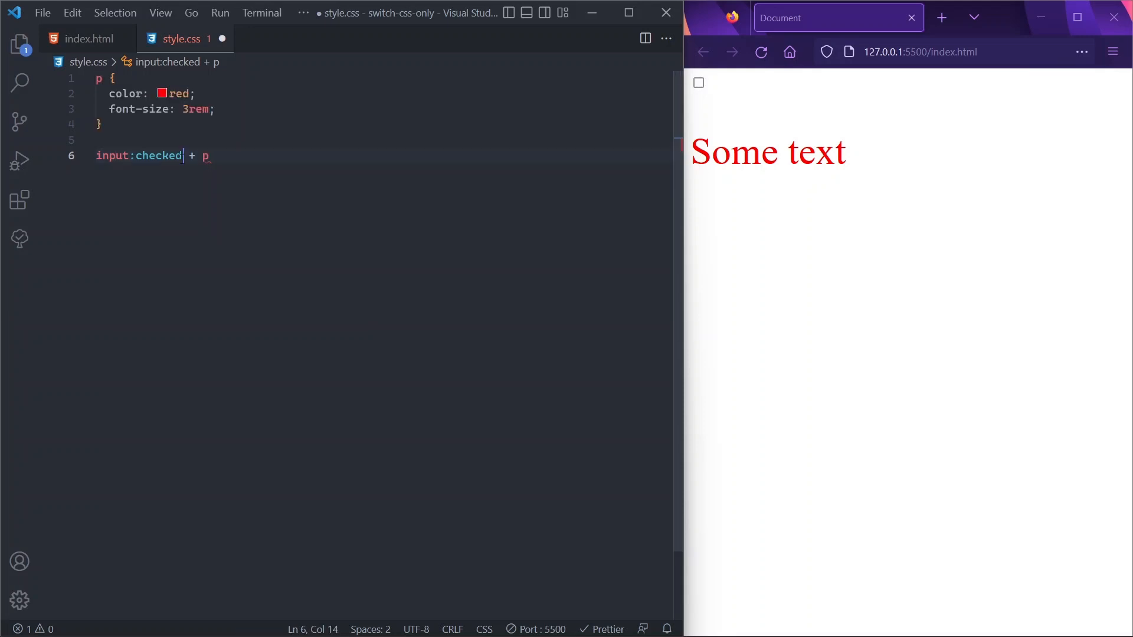
type("{")
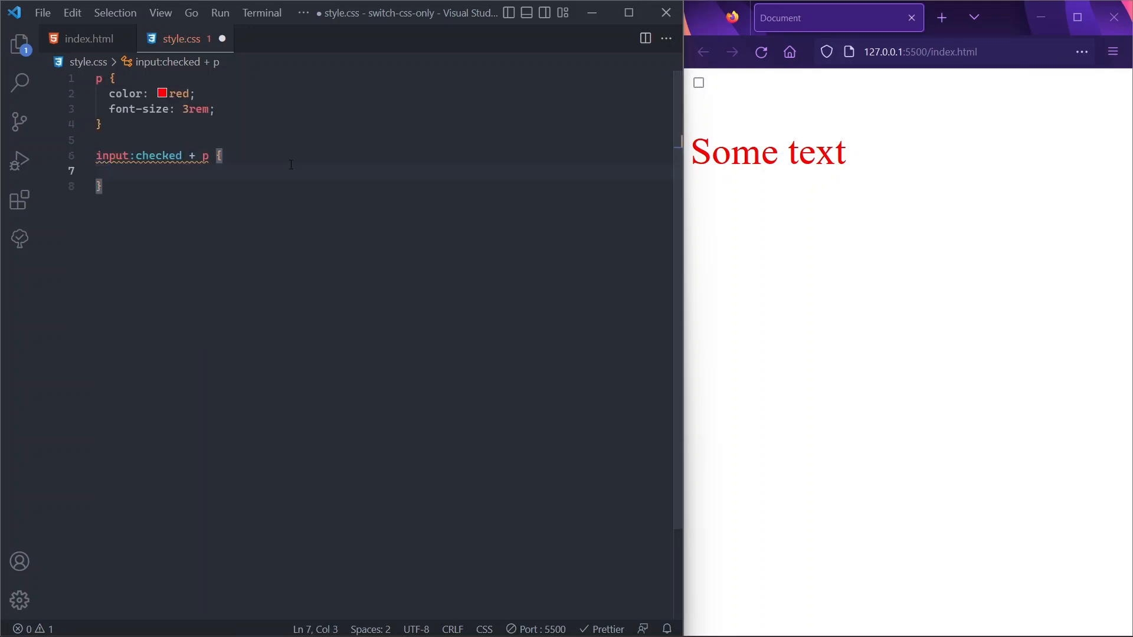
type("color: ;")
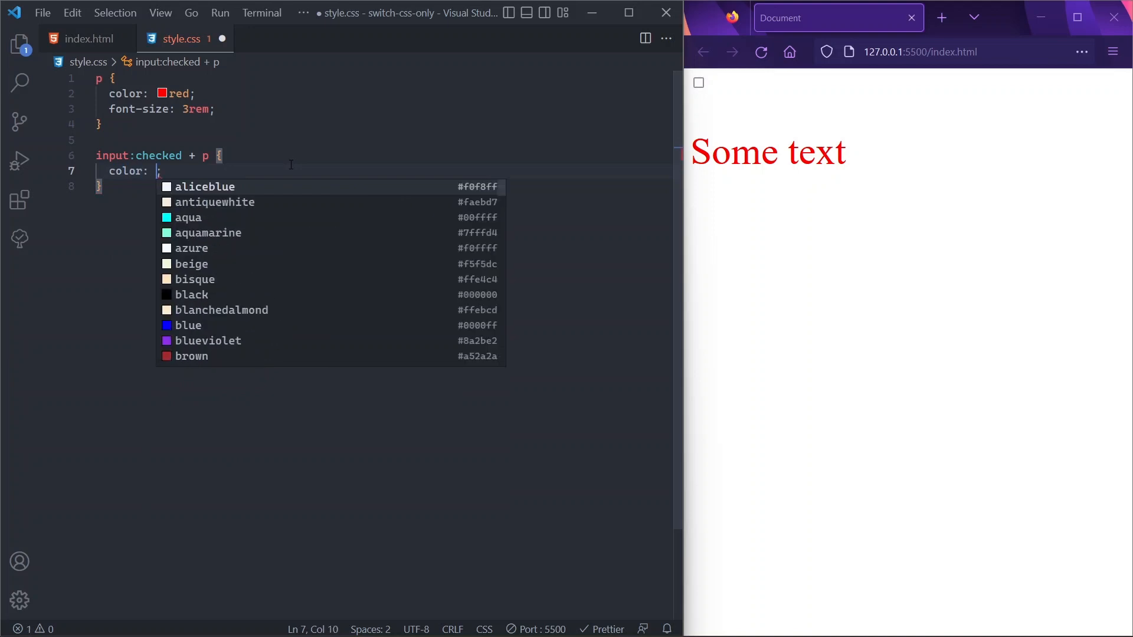
type("green")
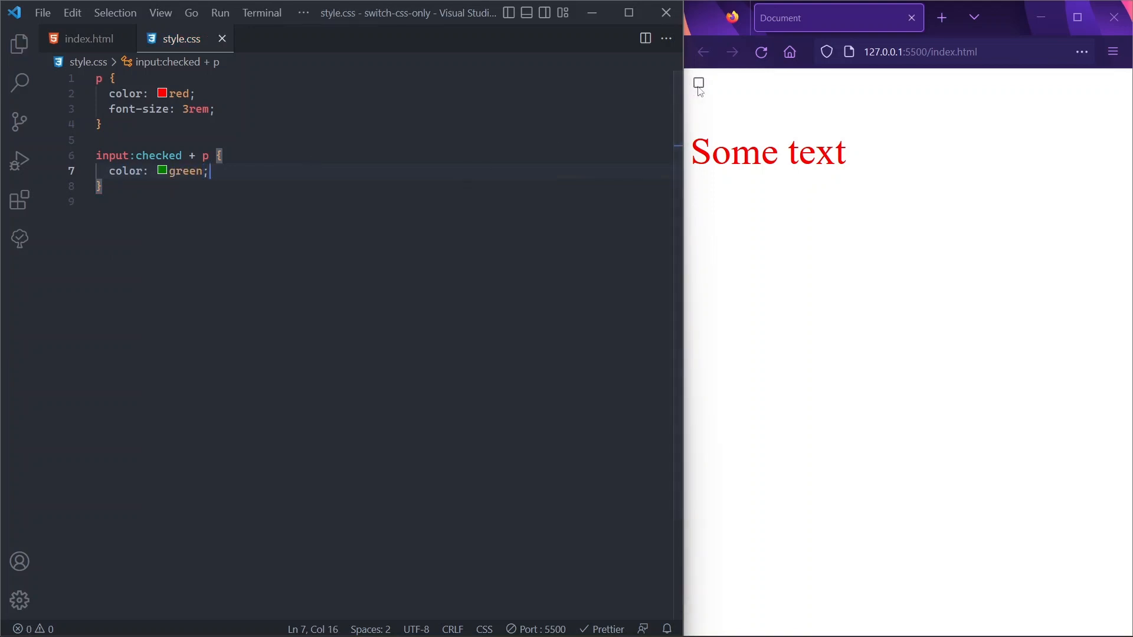
left_click(698, 82)
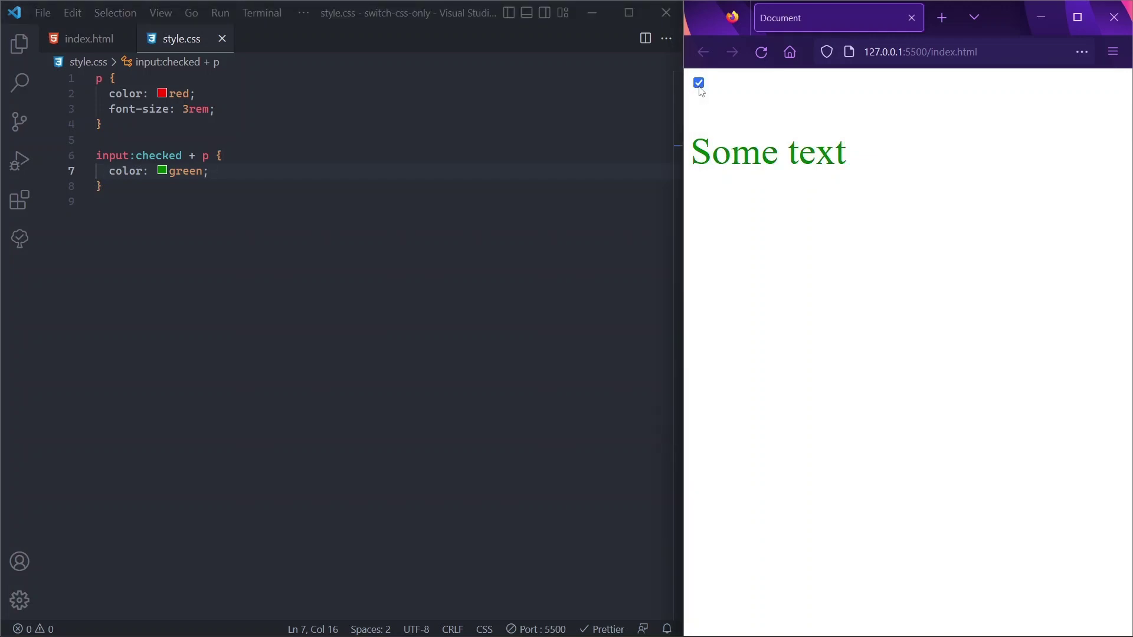
left_click(698, 83)
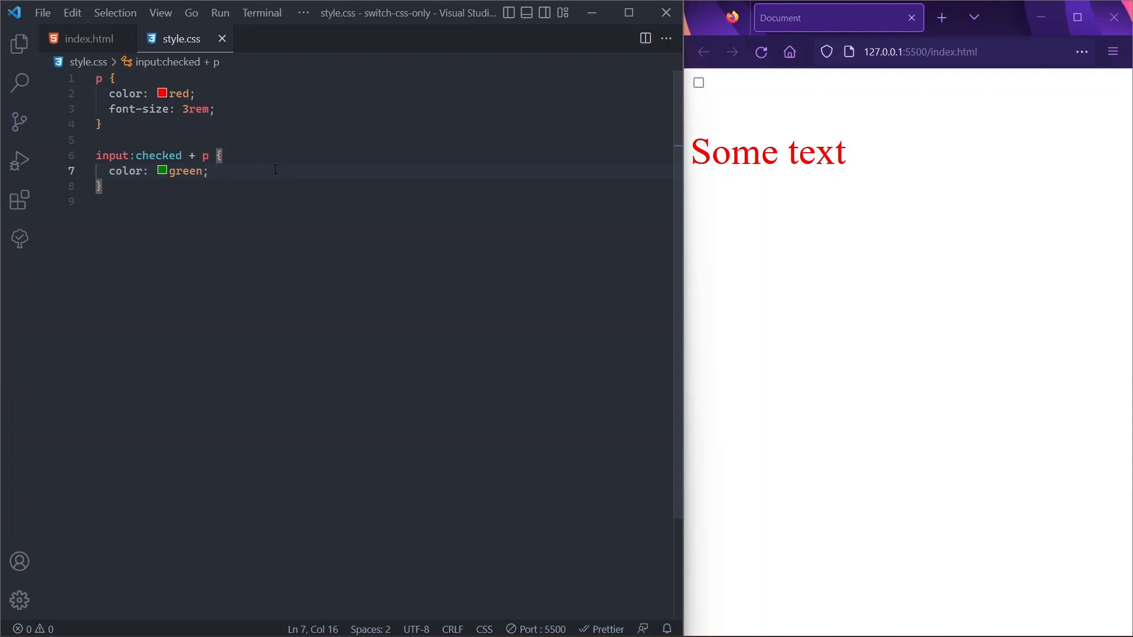
Insert a <label> reading 'hello' above the checkbox in index.html, without a for attribute
left_click(86, 38)
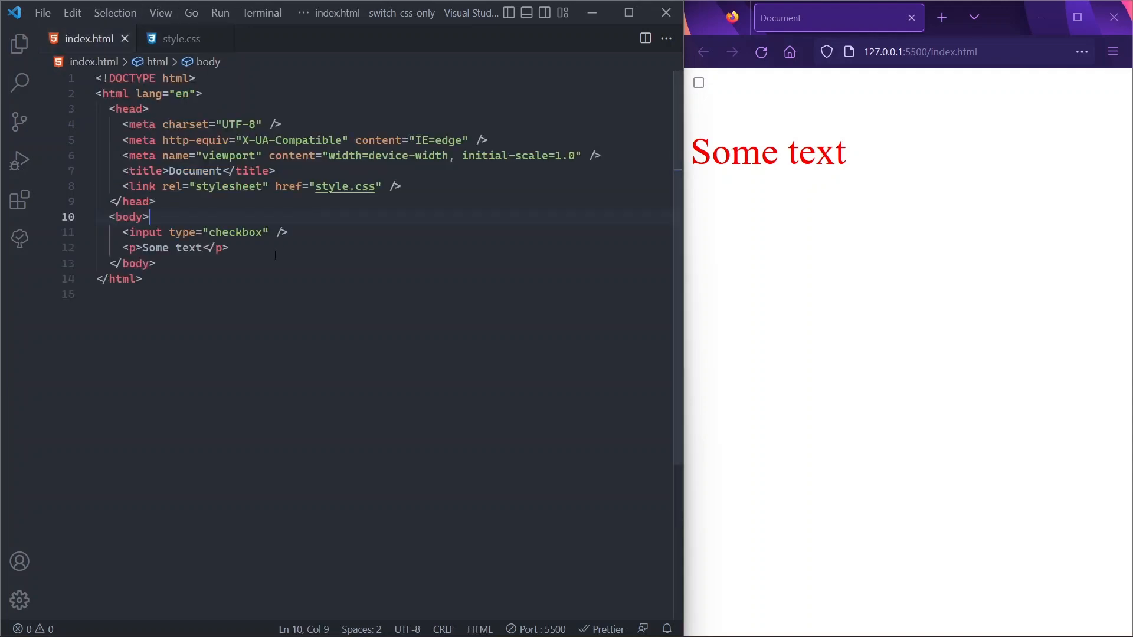
key("enter")
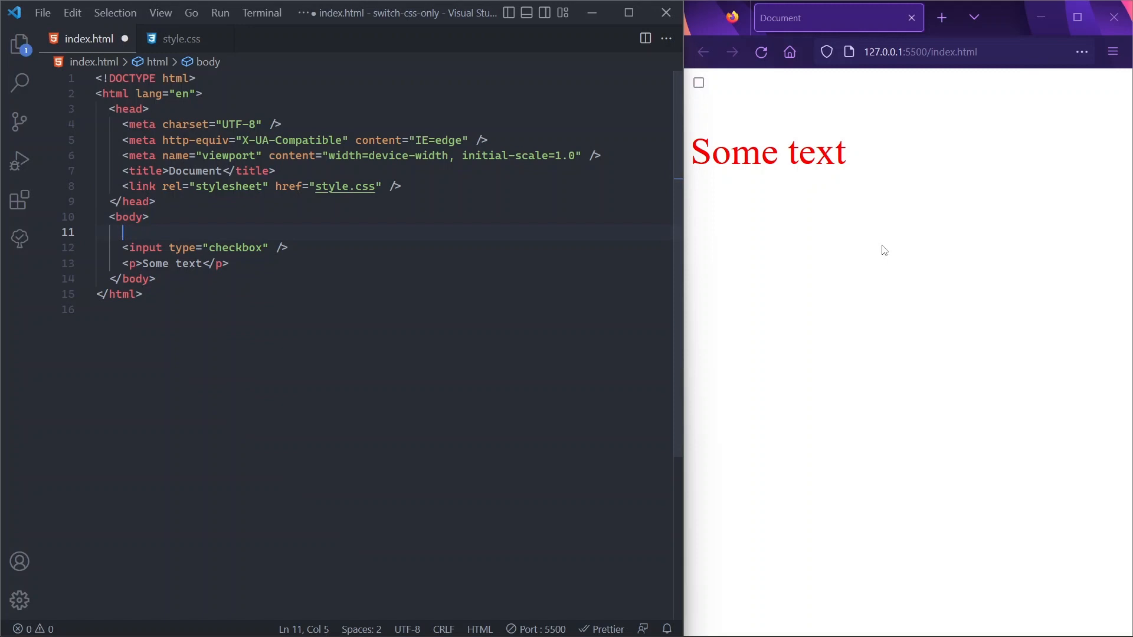
type("<label for=\"\"></label>")
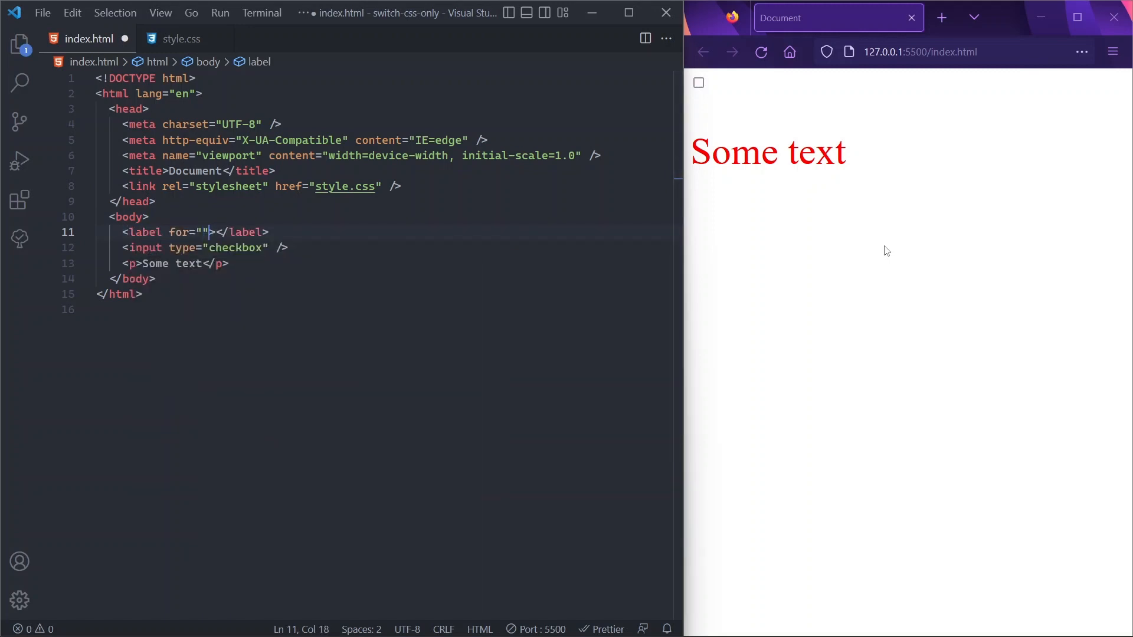
key("Backspace")
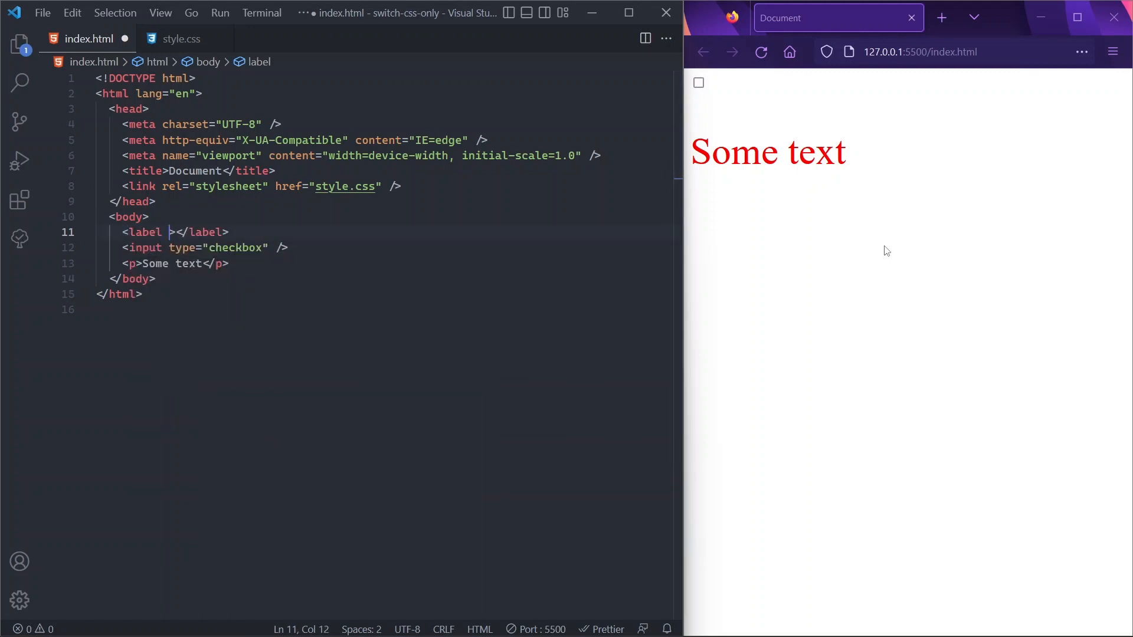
key("Backspace")
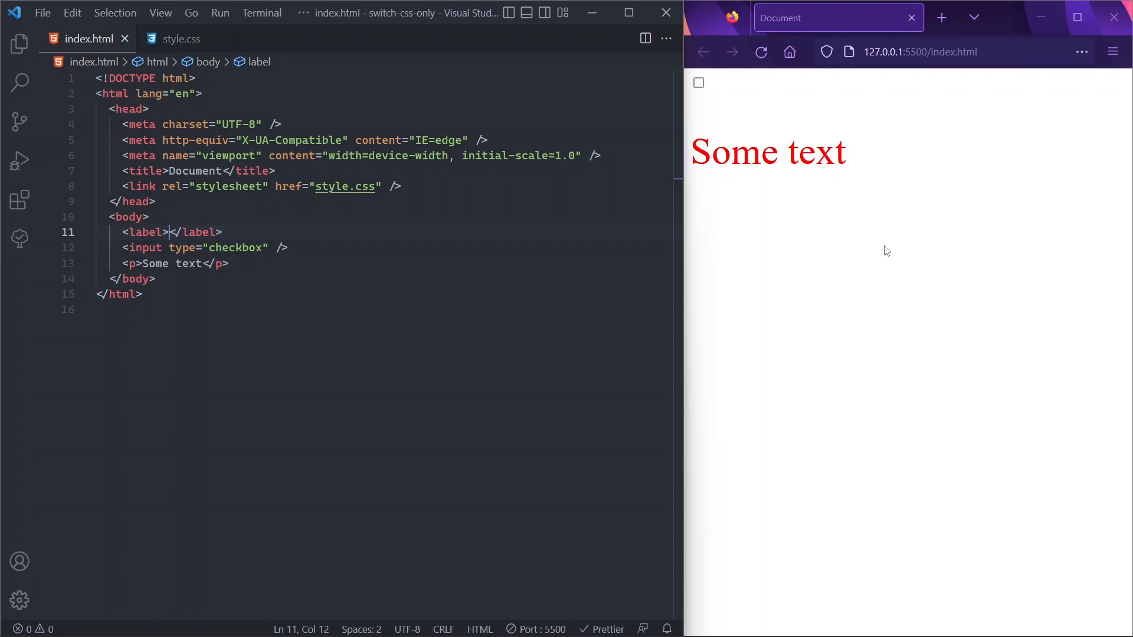
type("hello")
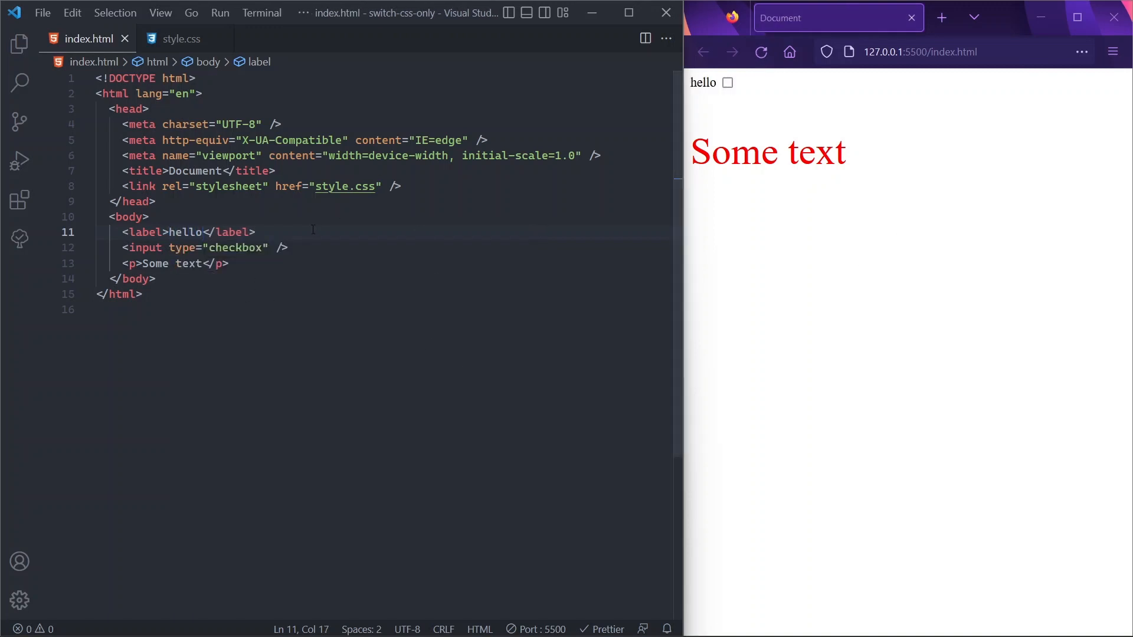
mouse_move(345, 186)
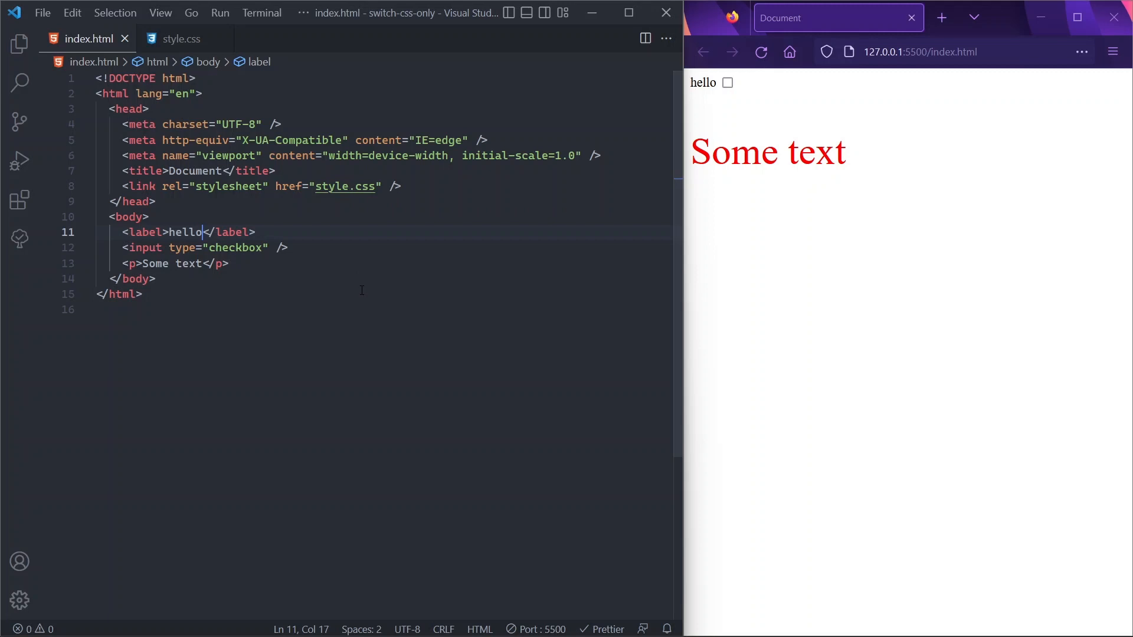
mouse_move(352, 294)
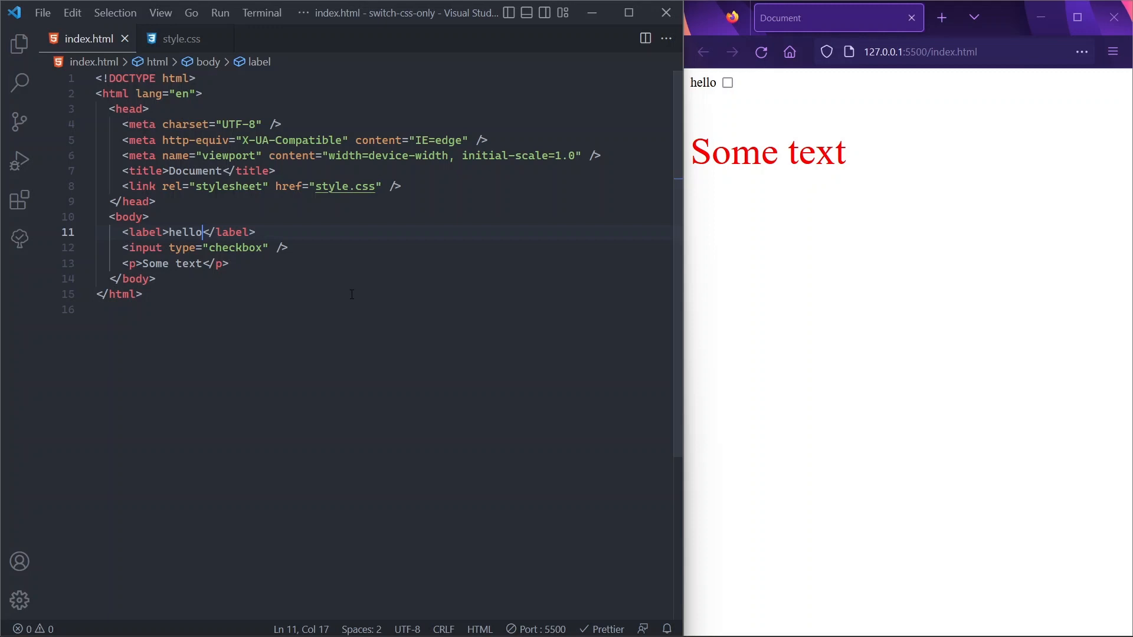
mouse_move(367, 271)
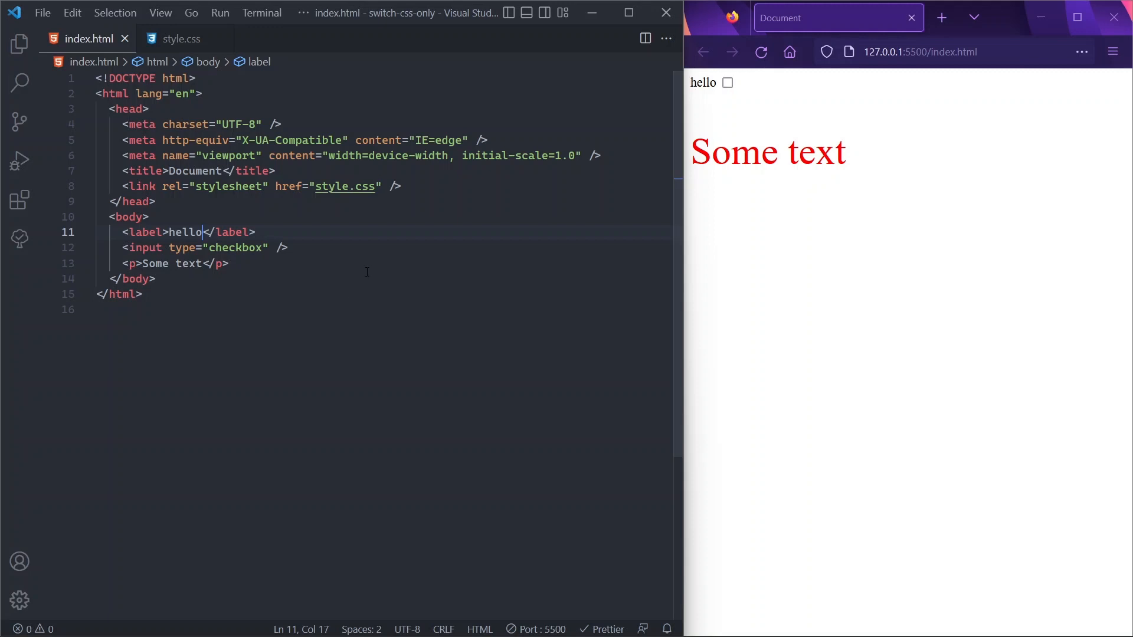
mouse_move(535, 281)
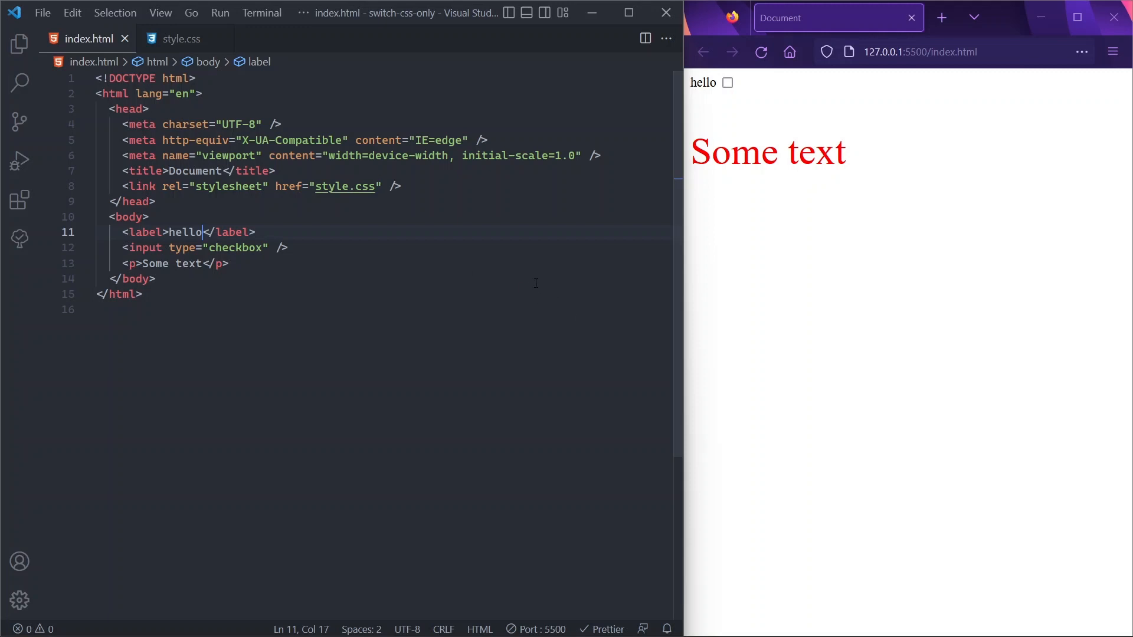
mouse_move(527, 258)
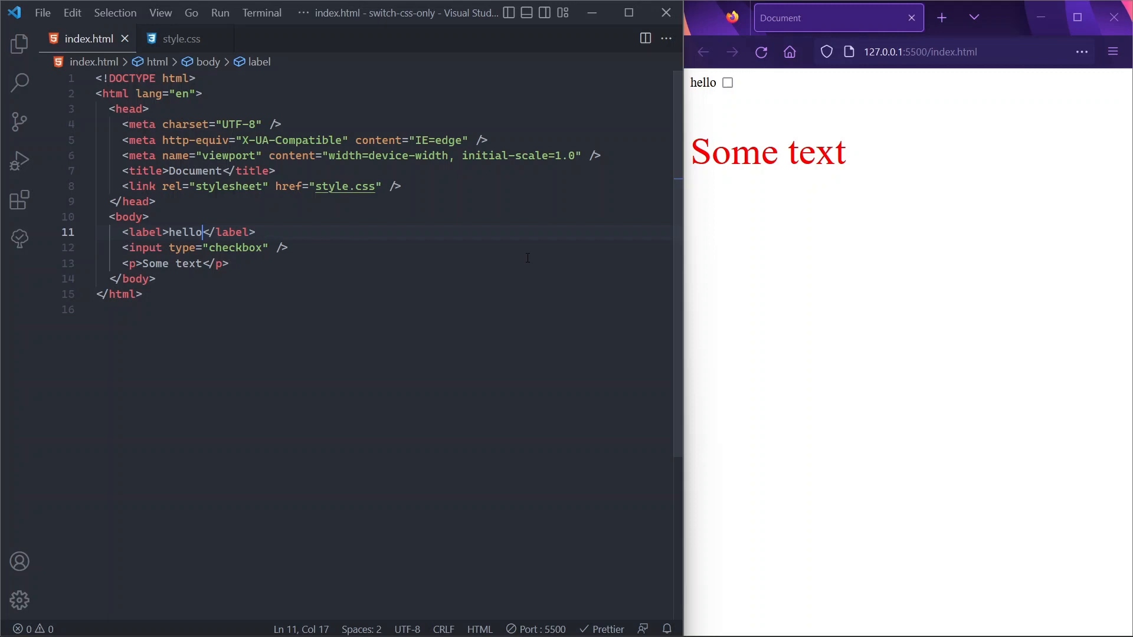
mouse_move(522, 250)
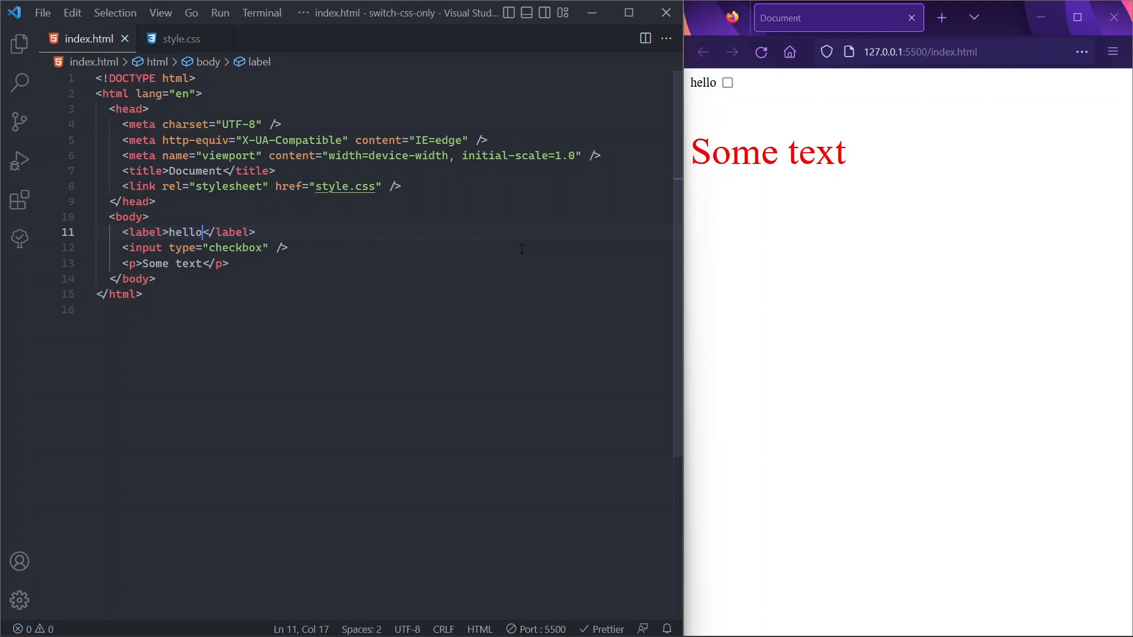
Give the checkbox id="my-input" and the label for="my-input", then test clicking hello
left_click(230, 263)
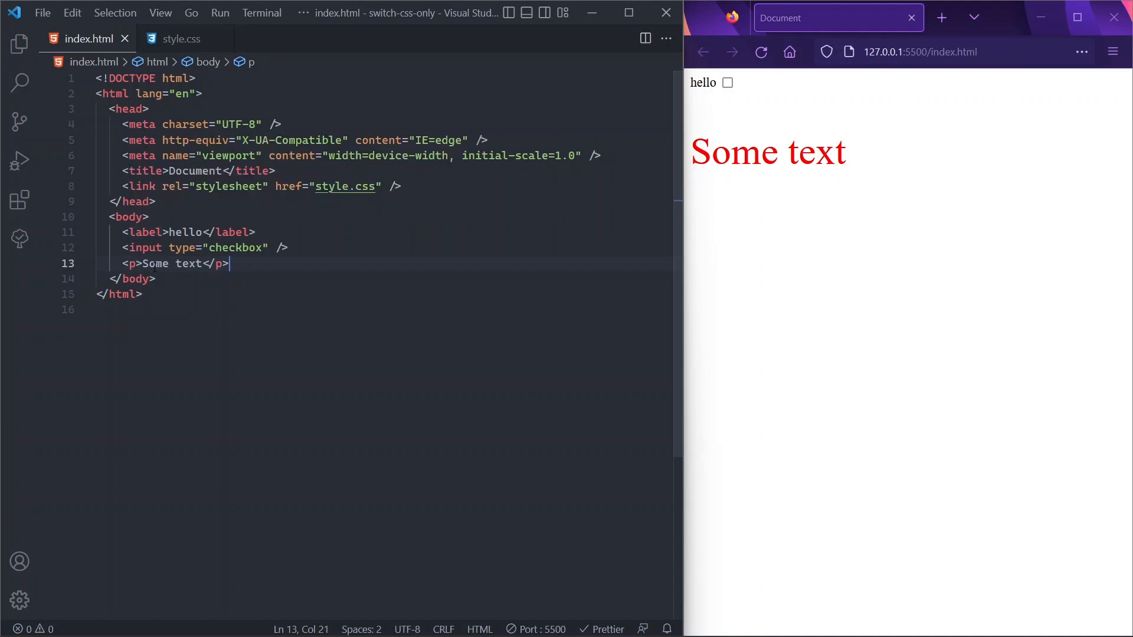
type("id=\"")
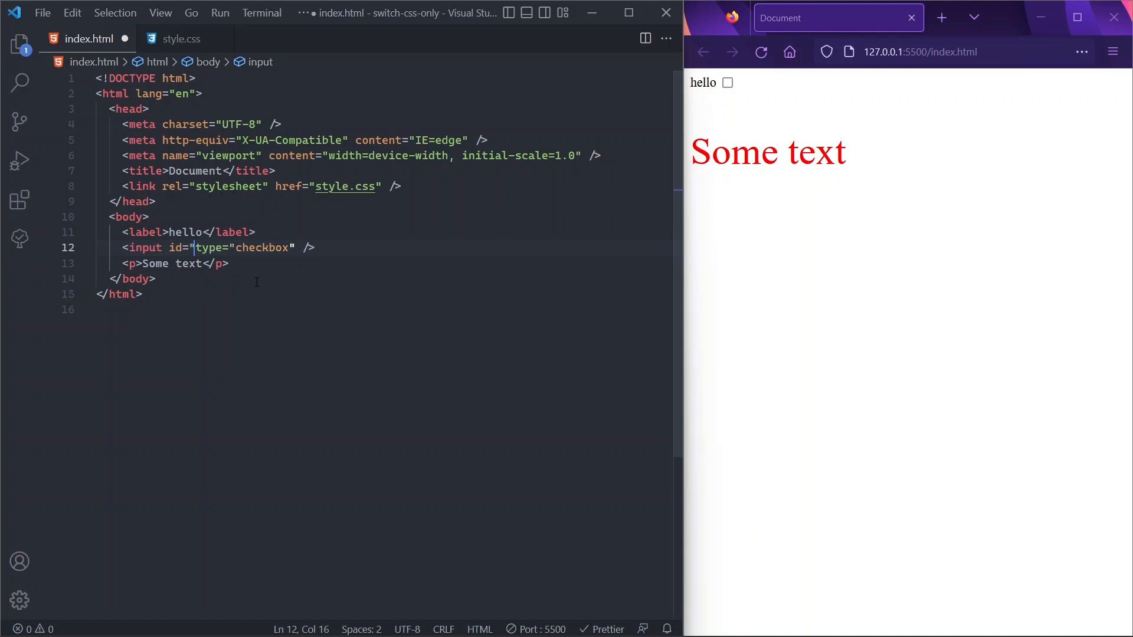
type("my-input")
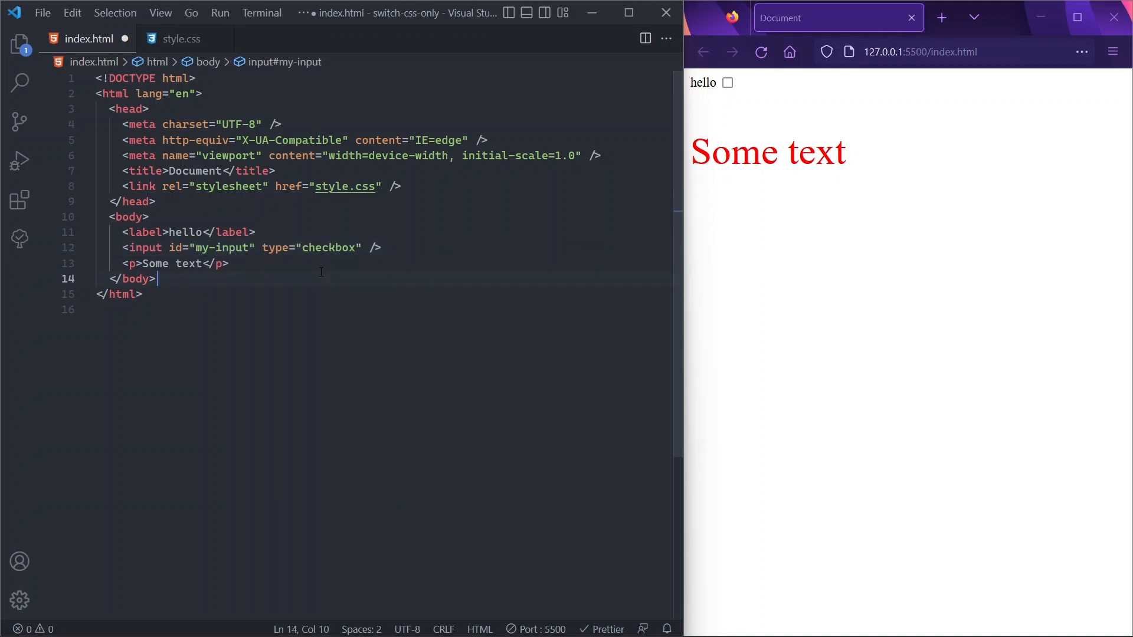
left_click(168, 232)
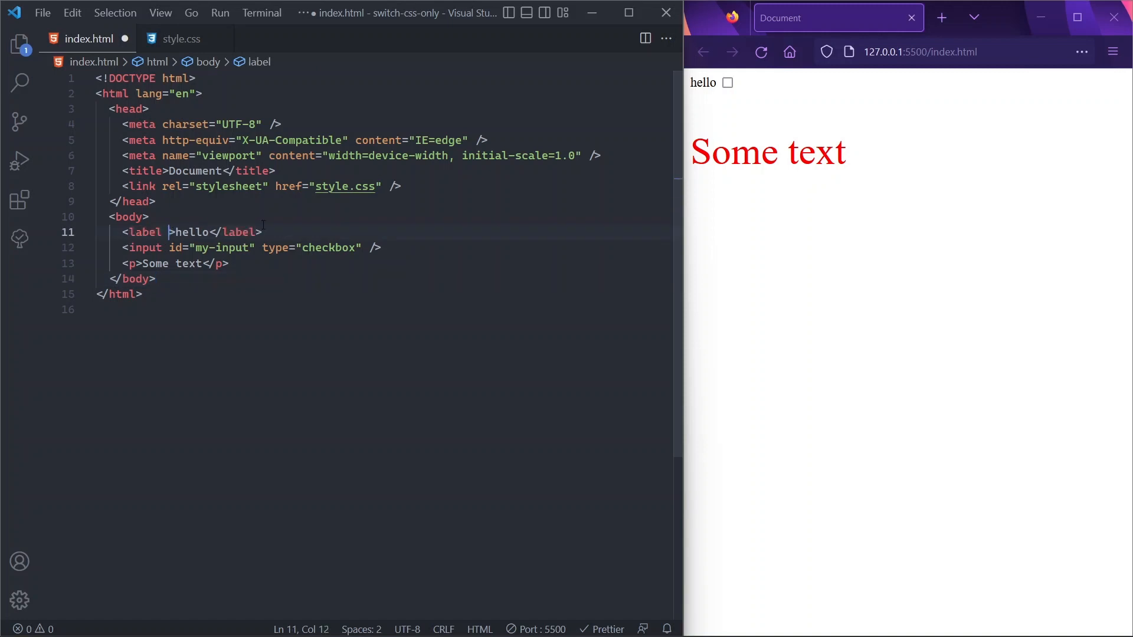
type("for=\"\"")
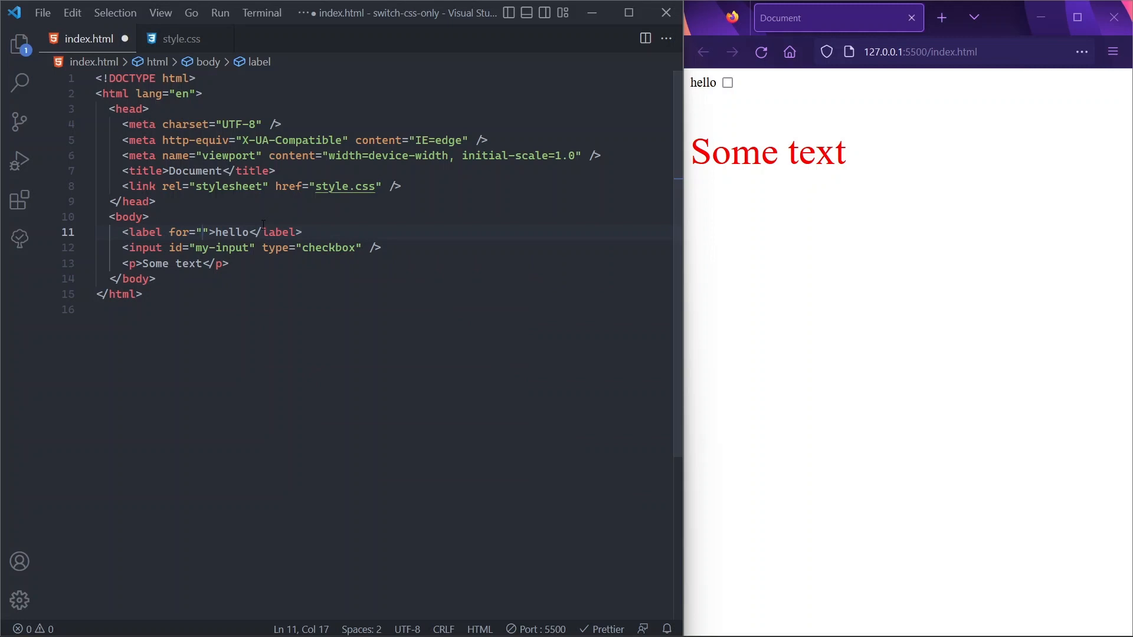
type("my-input")
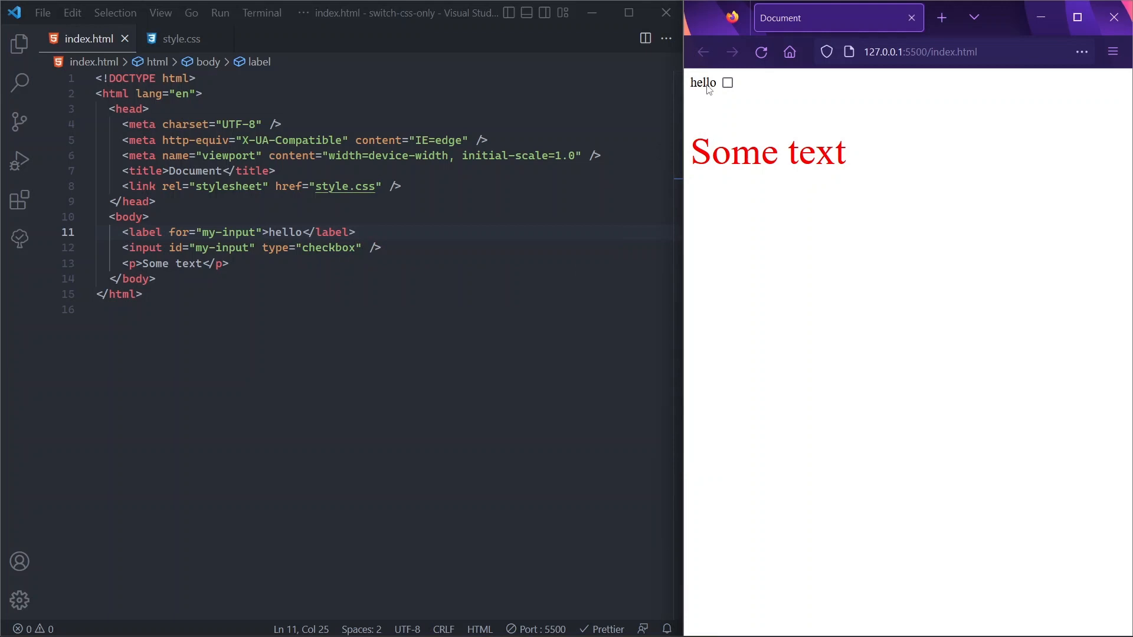
left_click(728, 82)
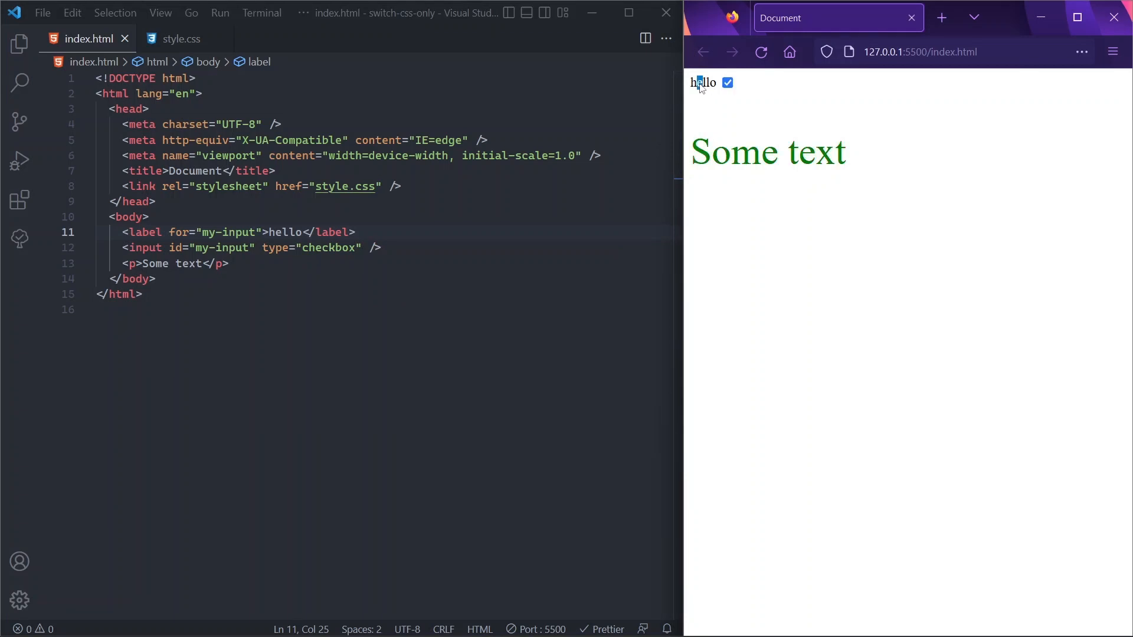
left_click(727, 82)
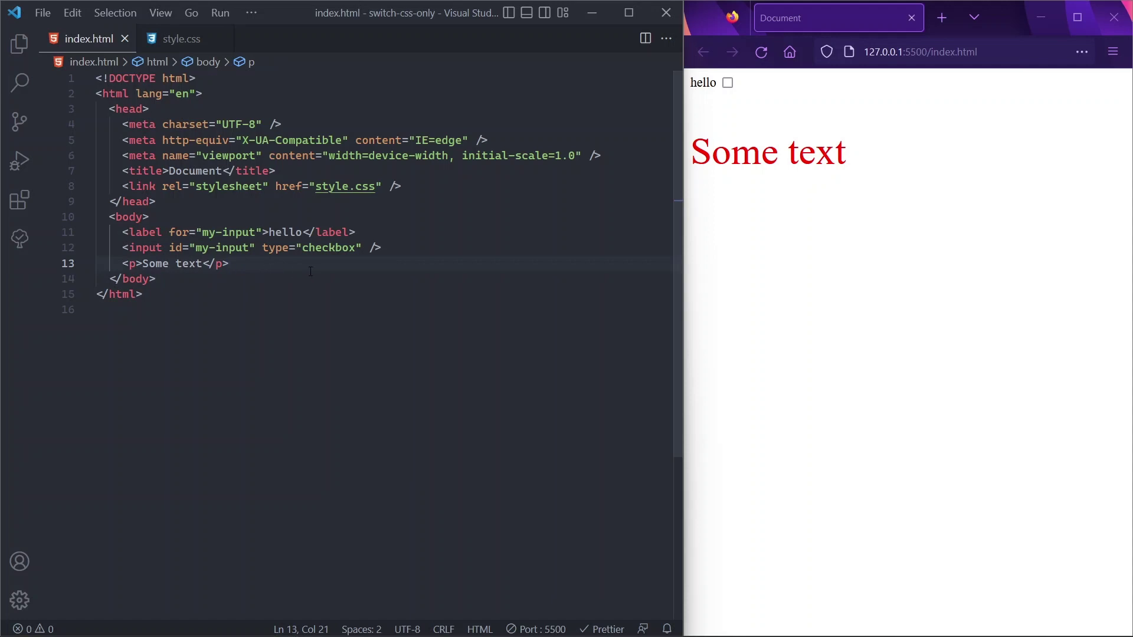
mouse_move(329, 214)
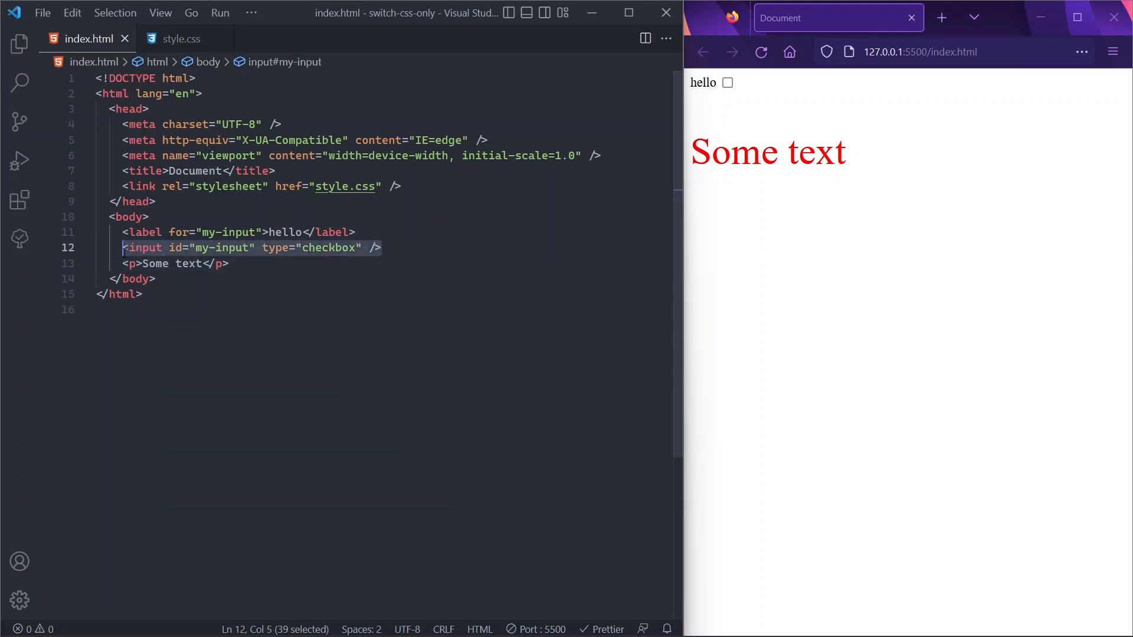
Move the checkbox and paragraph inside the label, remove for/id, and test in Firefox
key("Delete")
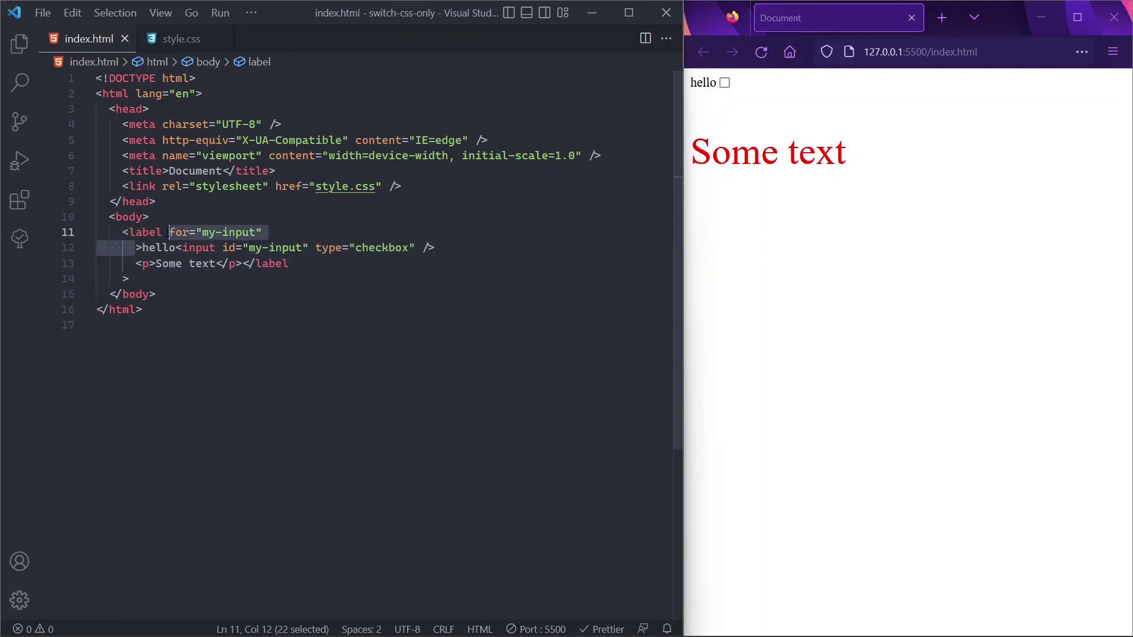
key("Backspace")
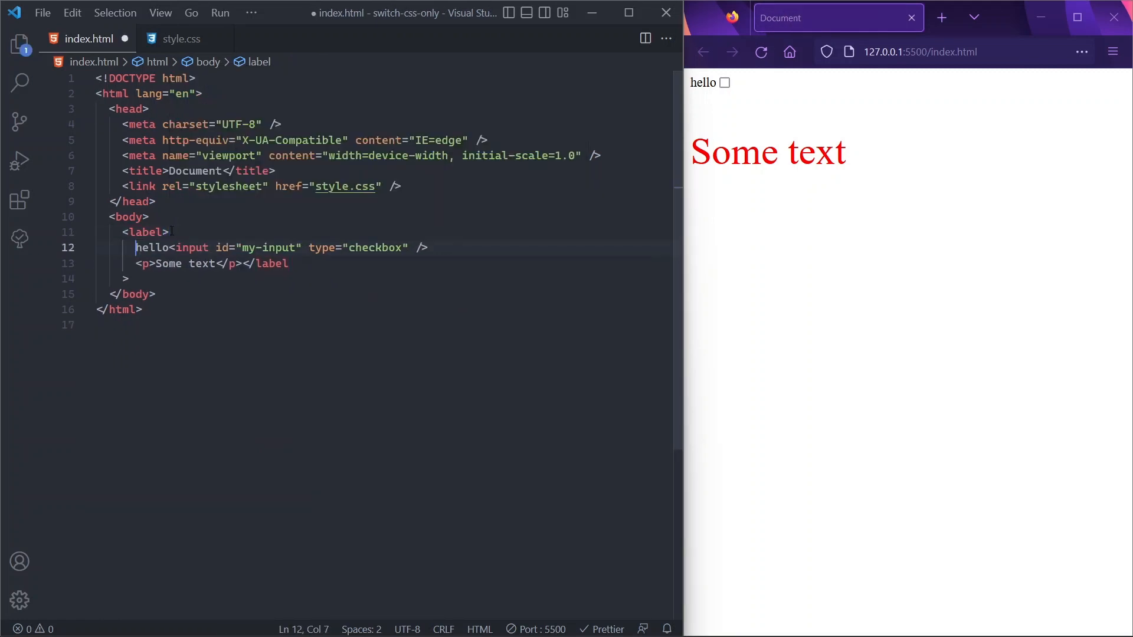
key("Enter")
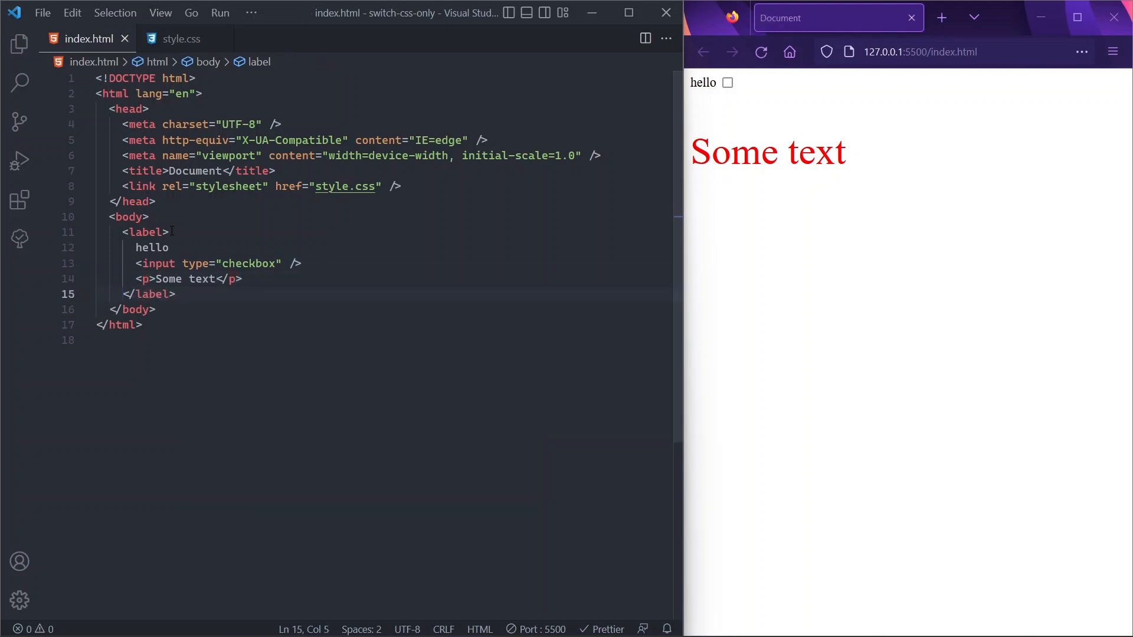
left_click(242, 263)
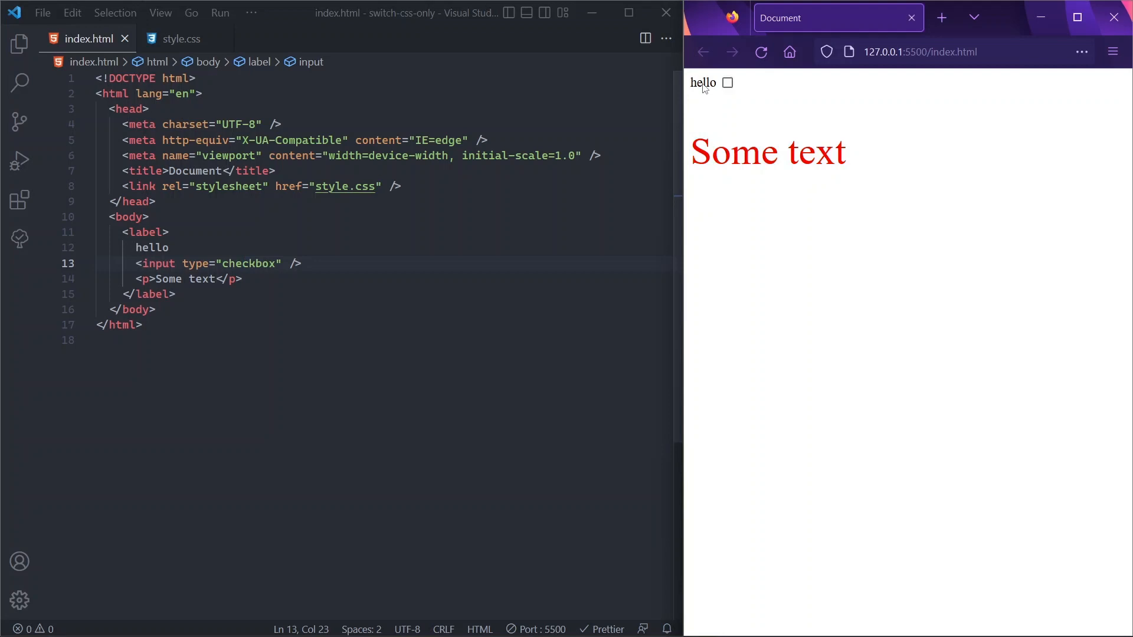
left_click(729, 83)
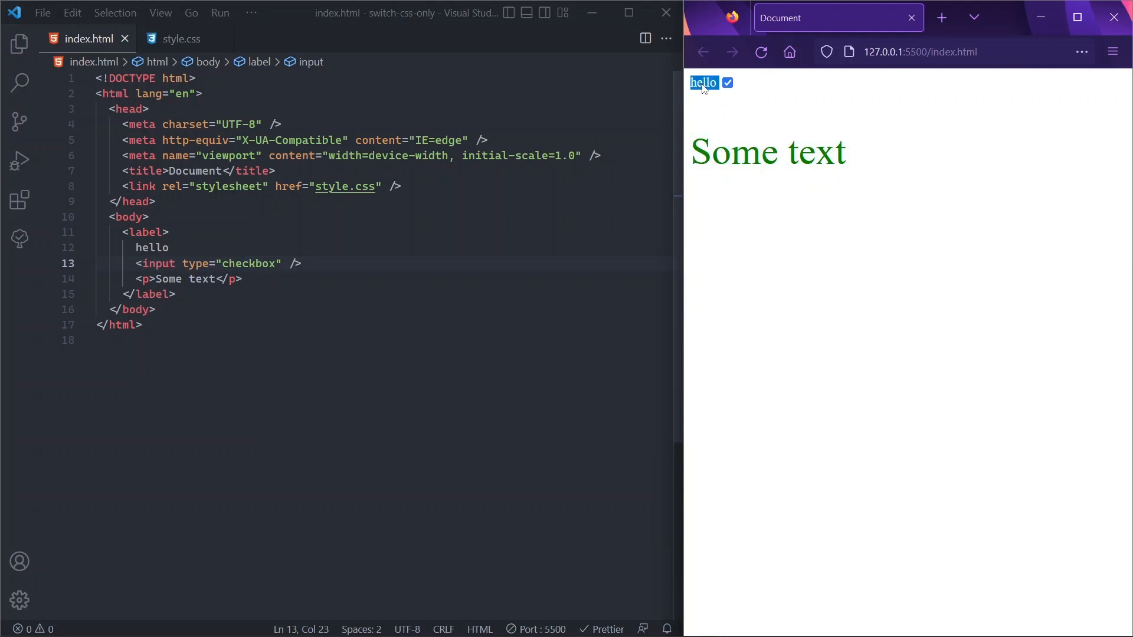
left_click(402, 186)
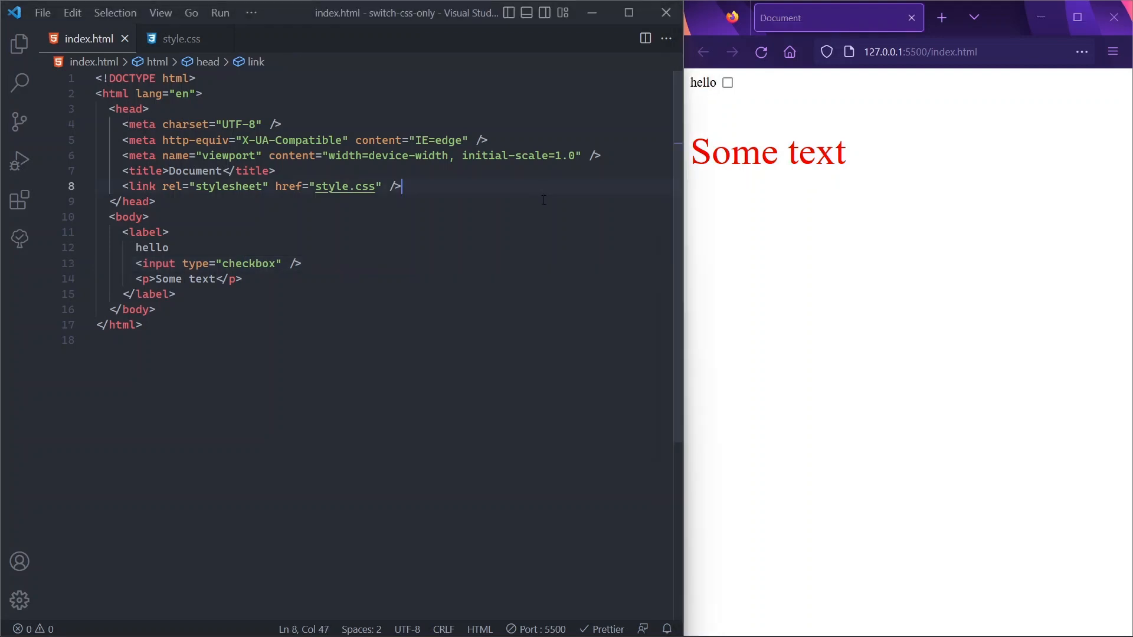
mouse_move(516, 238)
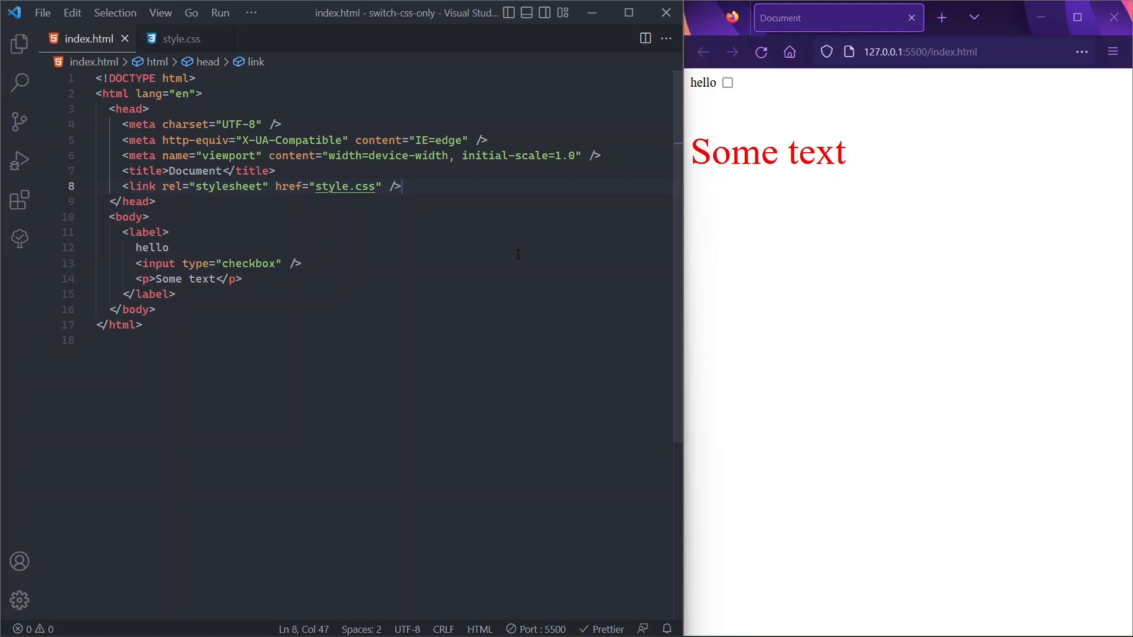
mouse_move(519, 312)
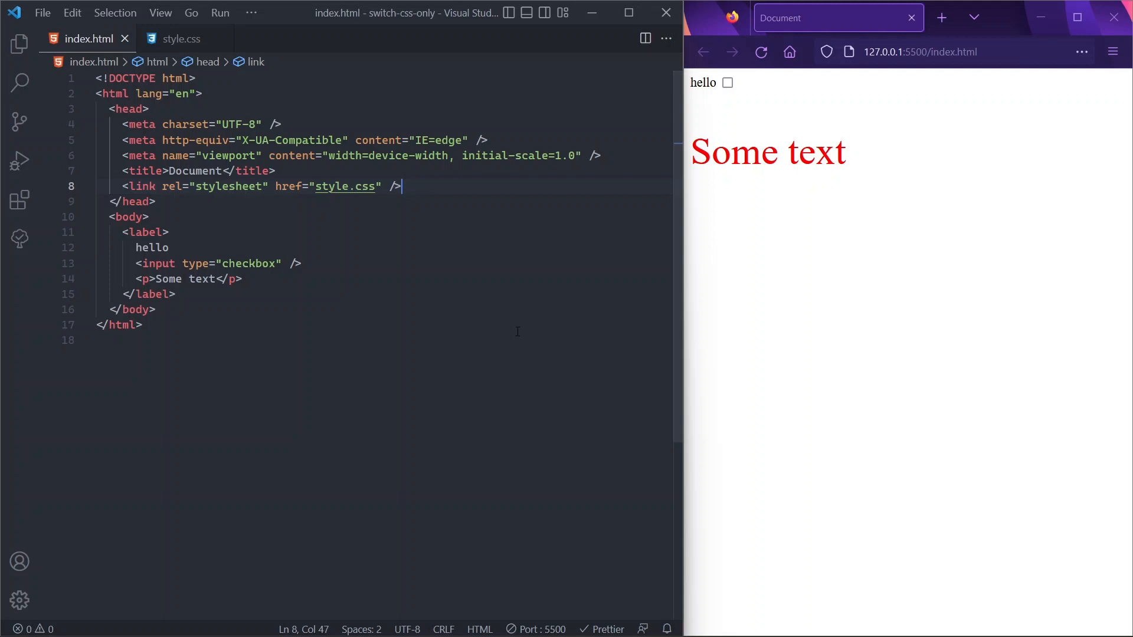
Clear the body of index.html down to one blank indented line
left_click(116, 340)
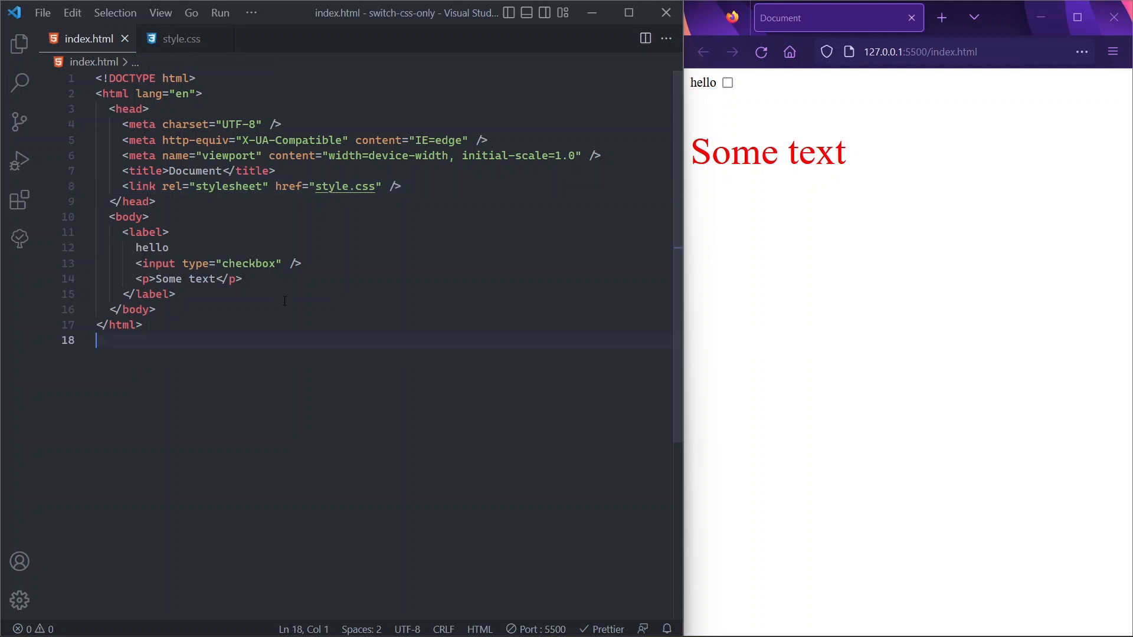
mouse_move(315, 292)
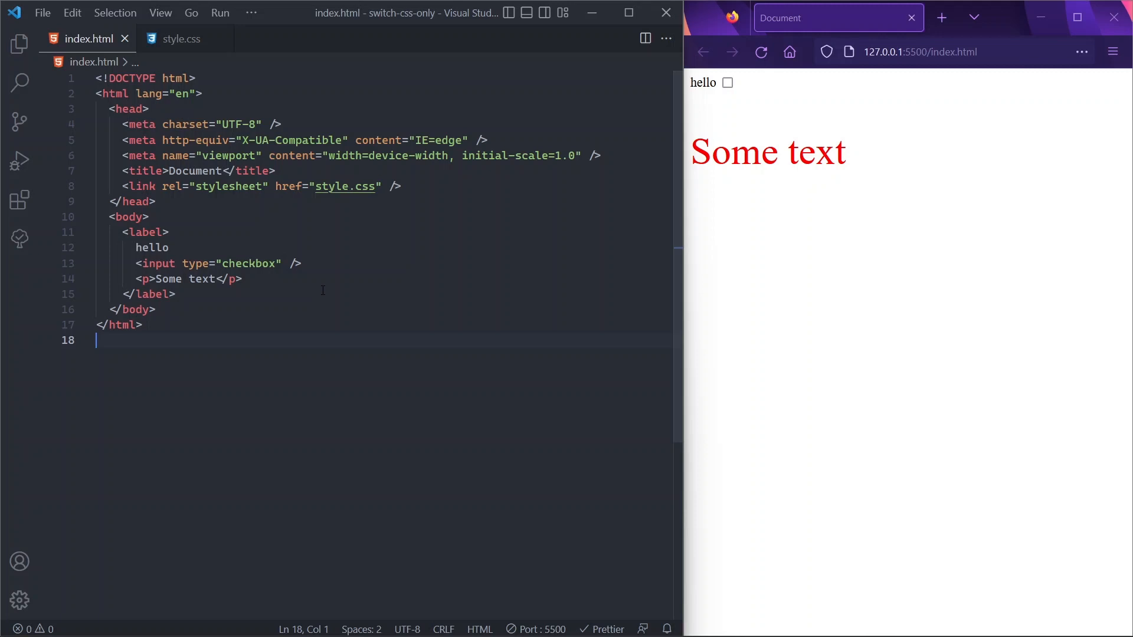
mouse_move(354, 280)
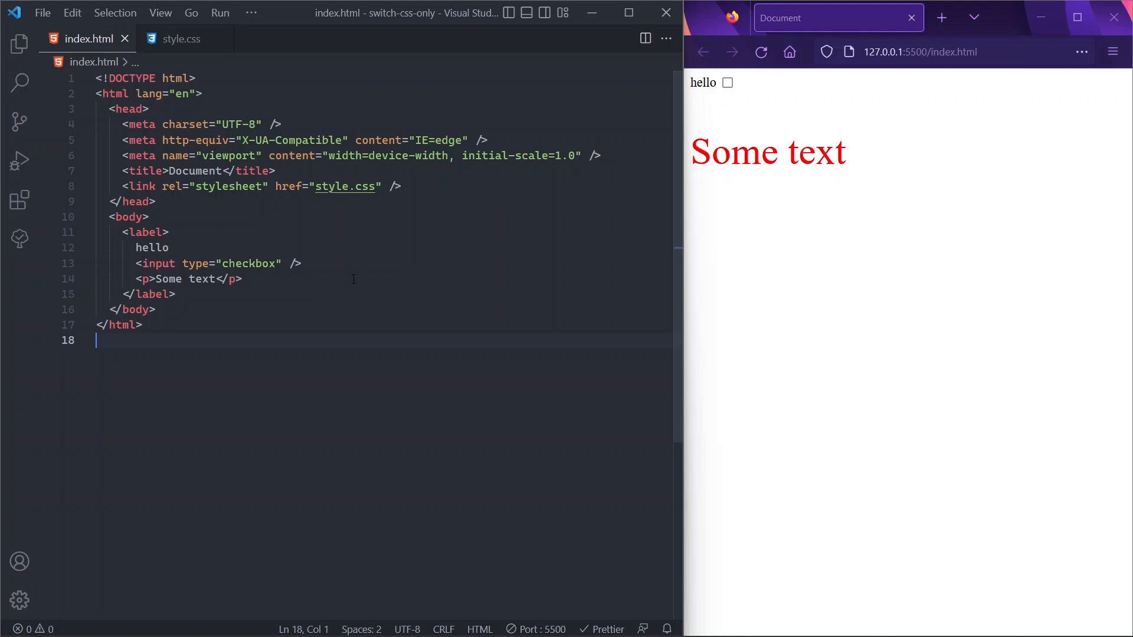
left_click(176, 294)
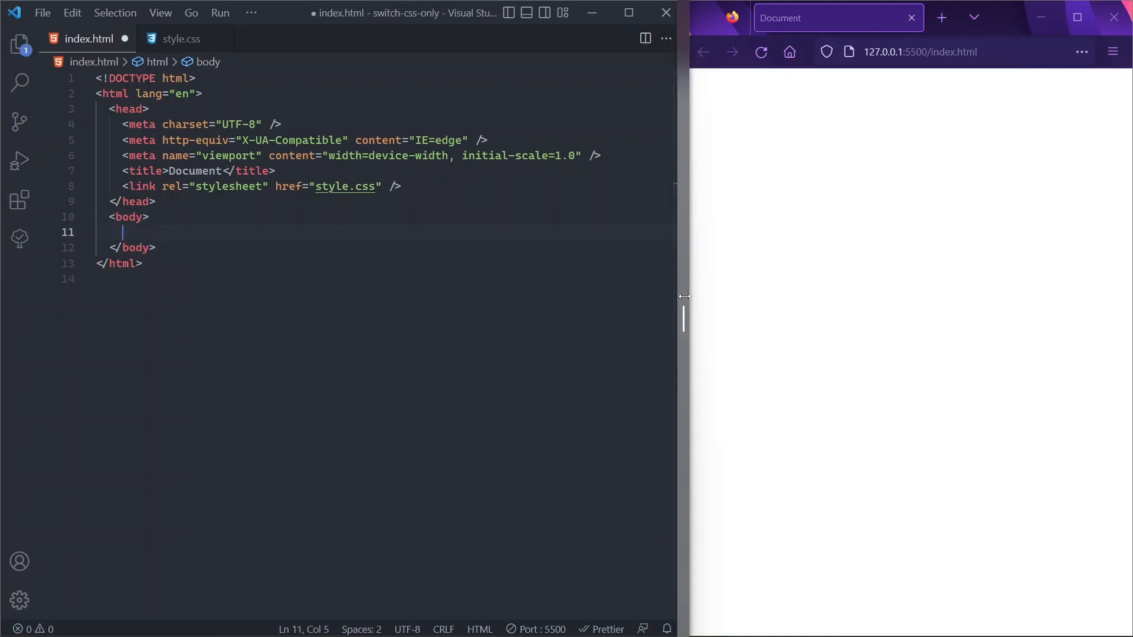
Build a label.switch holding a switch__input checkbox and a switch__control div, then save
type("label")
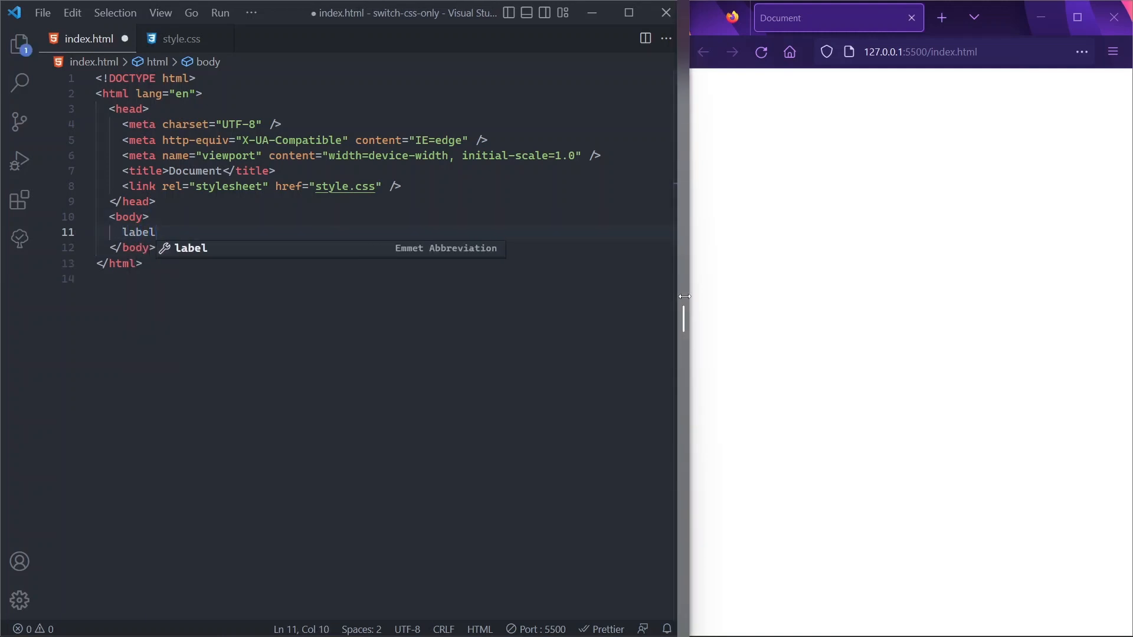
type(".switch\">")
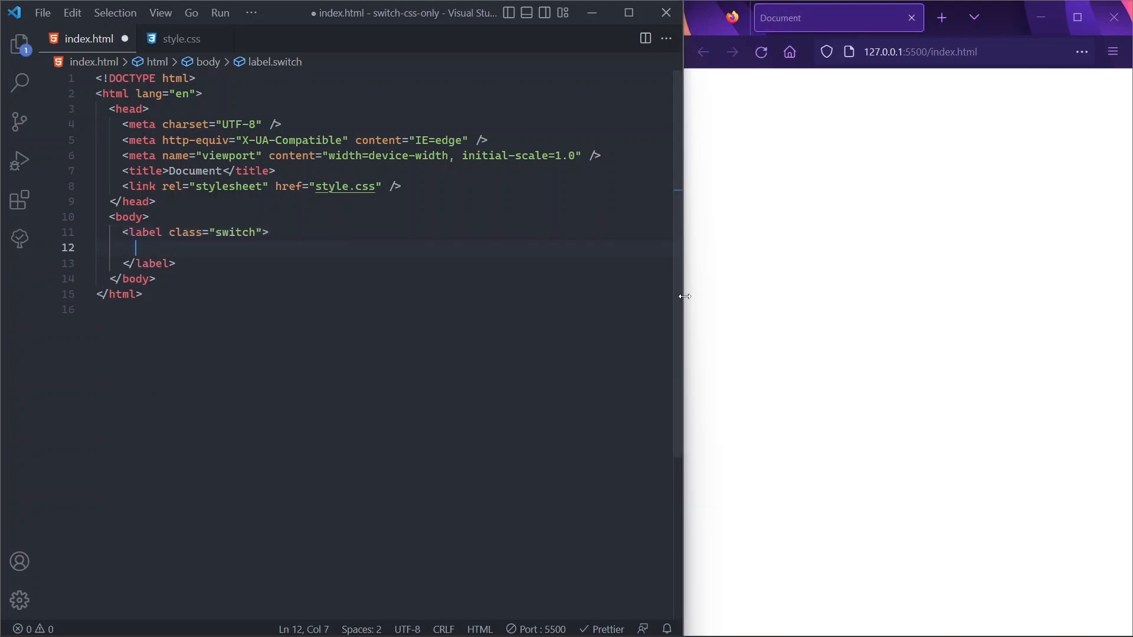
type("input type=\"che\">")
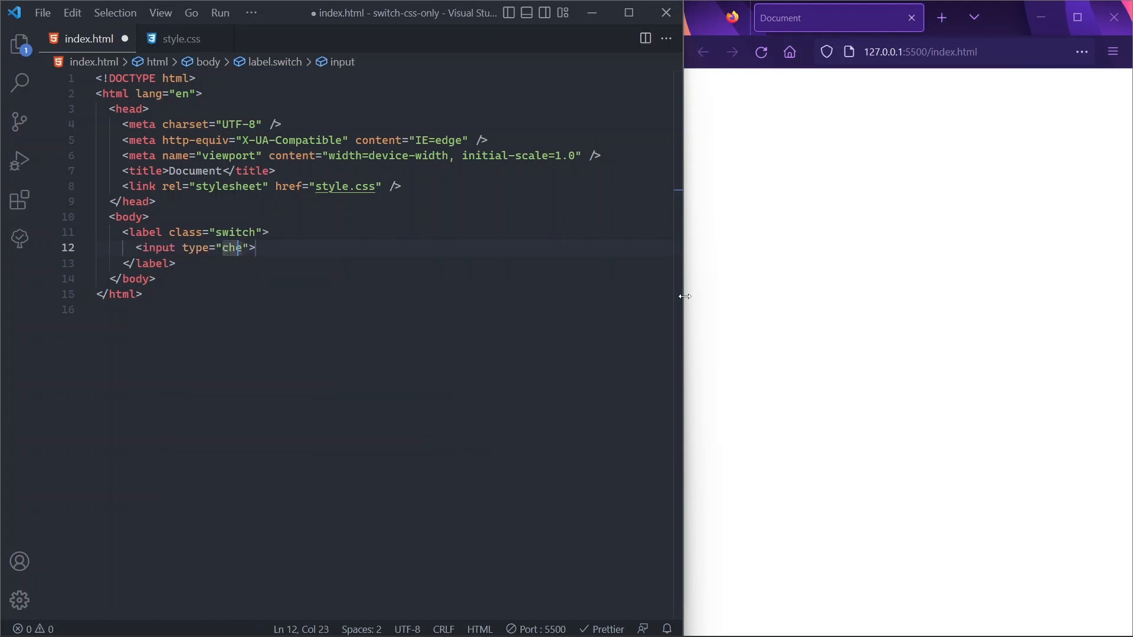
type("ckbox")
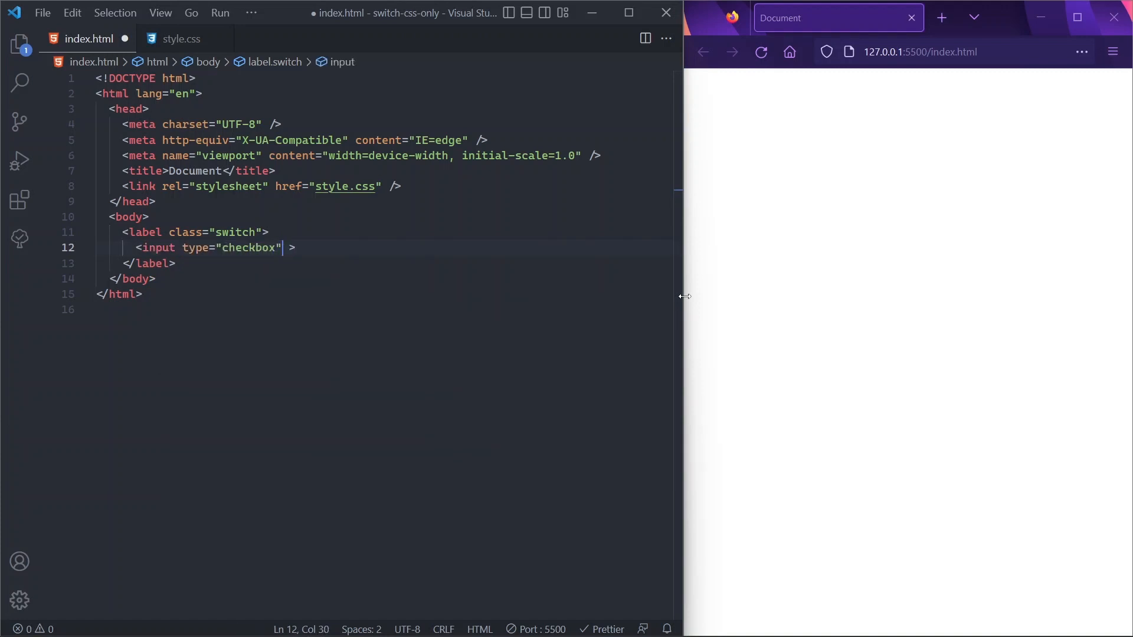
type("class=\"")
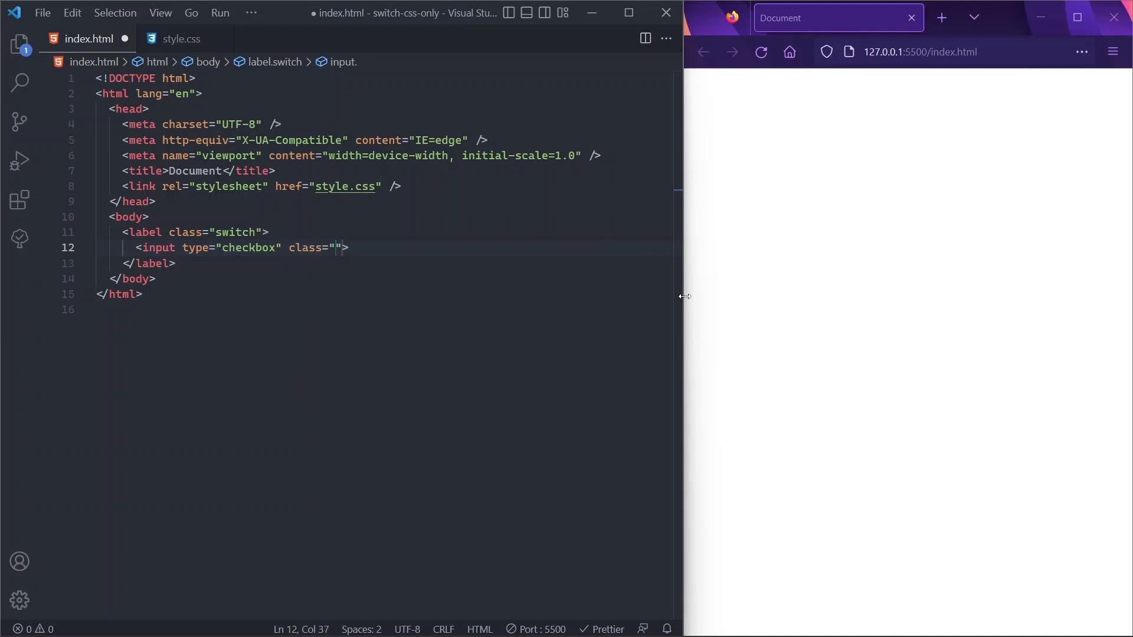
type("switch__input")
type("div.")
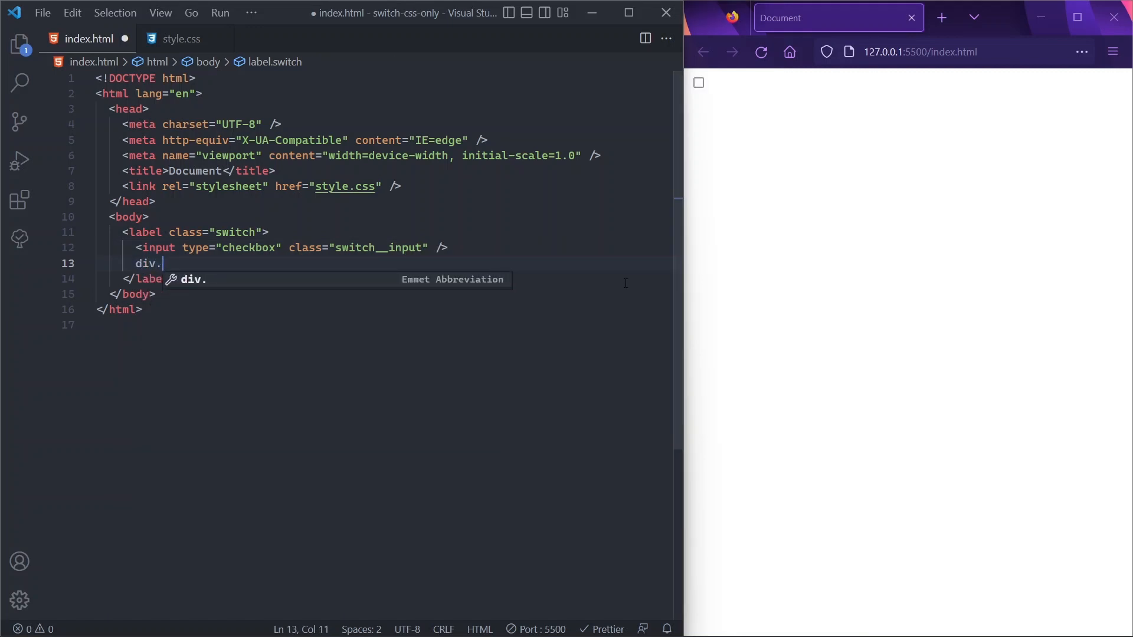
type("s")
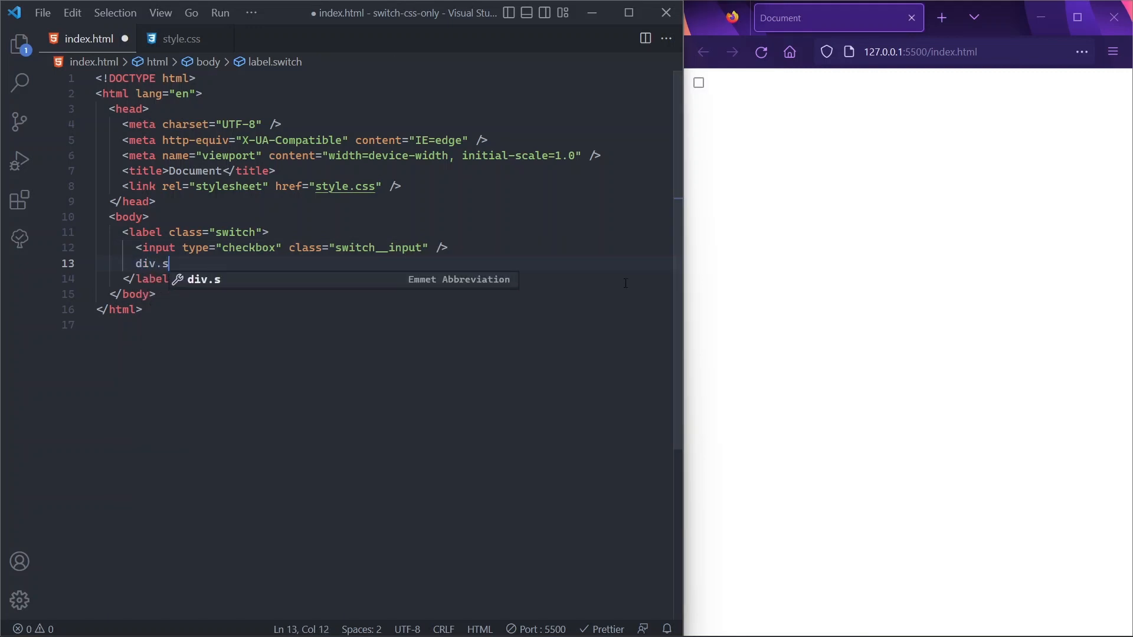
type("witch__control\"></div>")
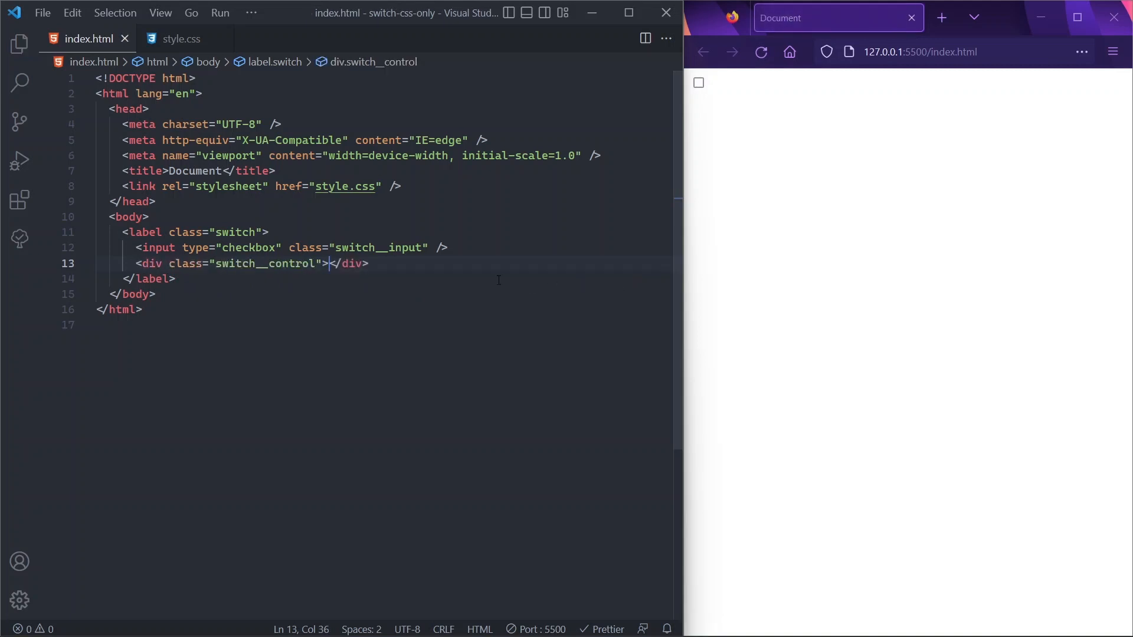
mouse_move(477, 264)
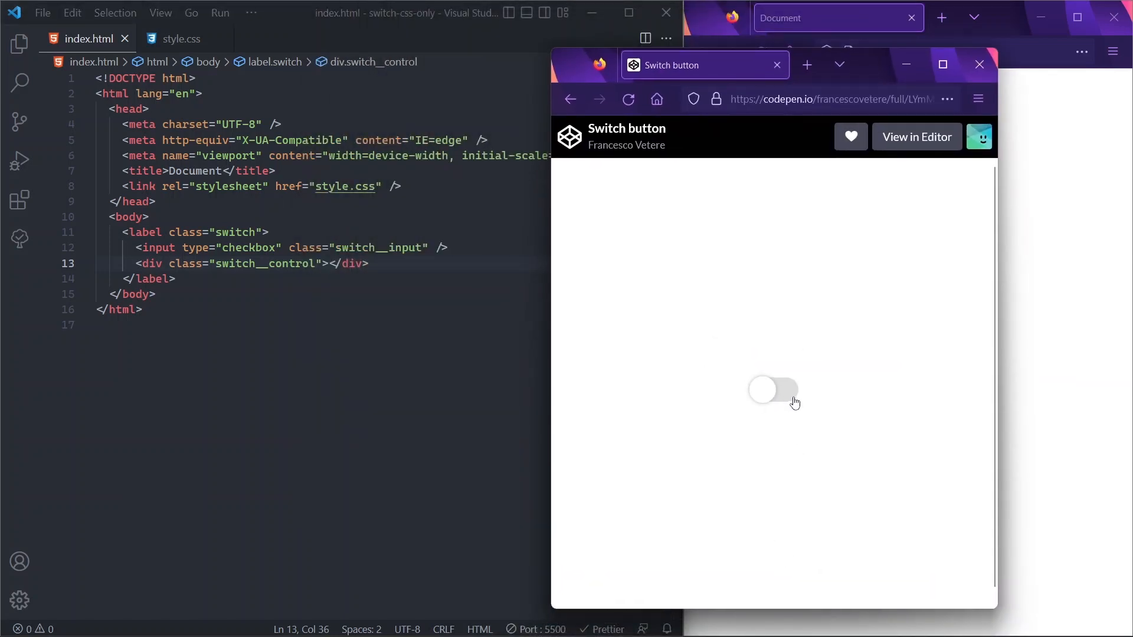
mouse_move(764, 393)
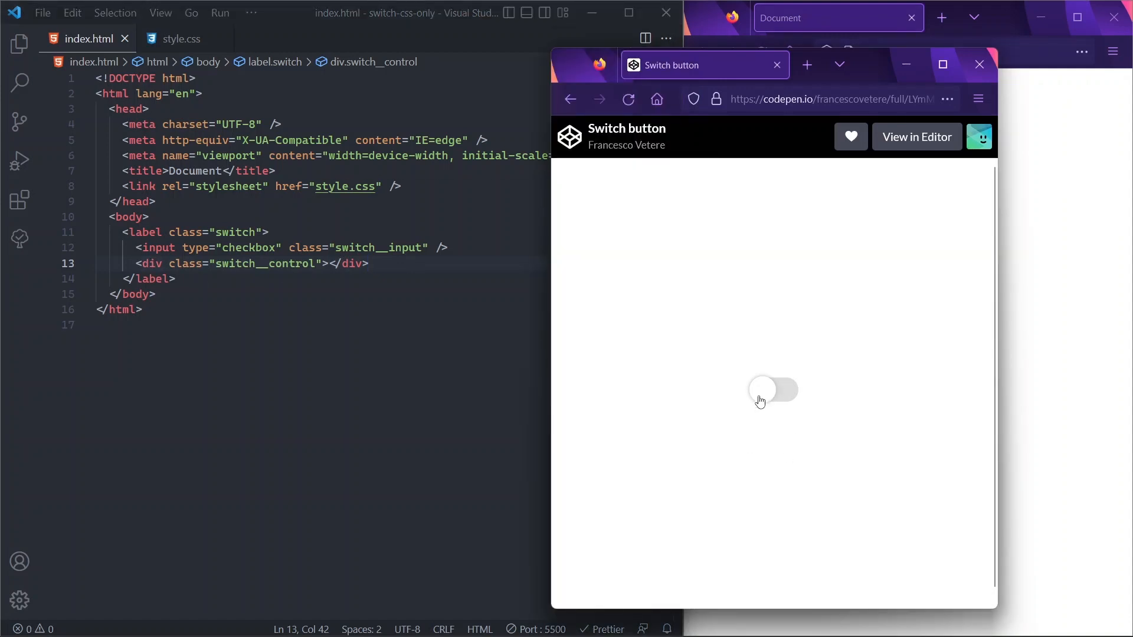
mouse_move(499, 277)
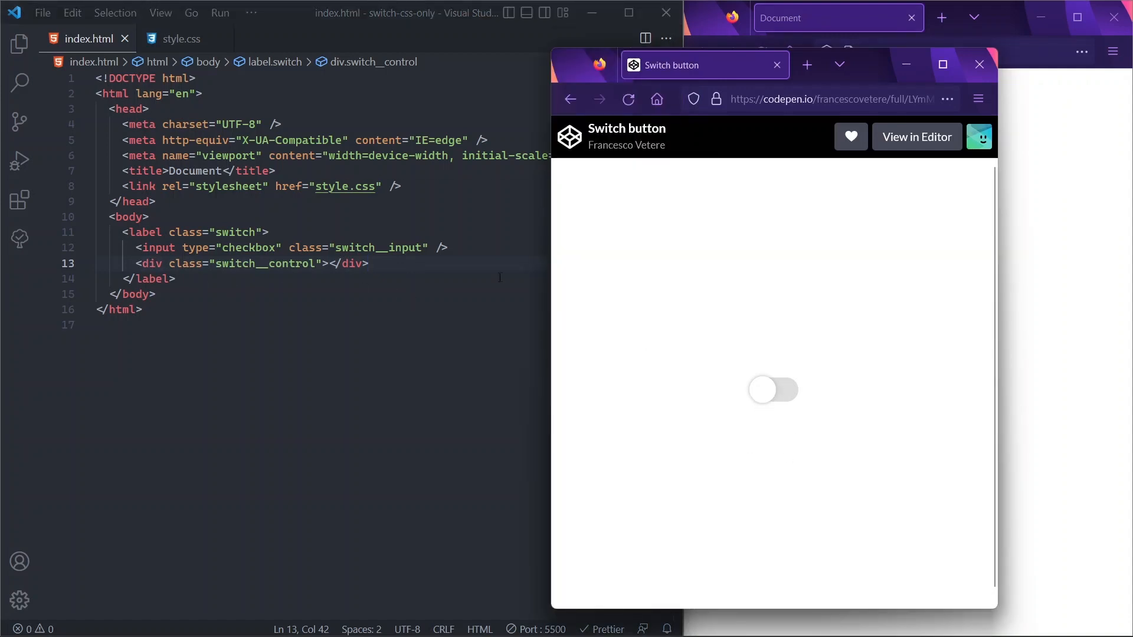
left_click(180, 38)
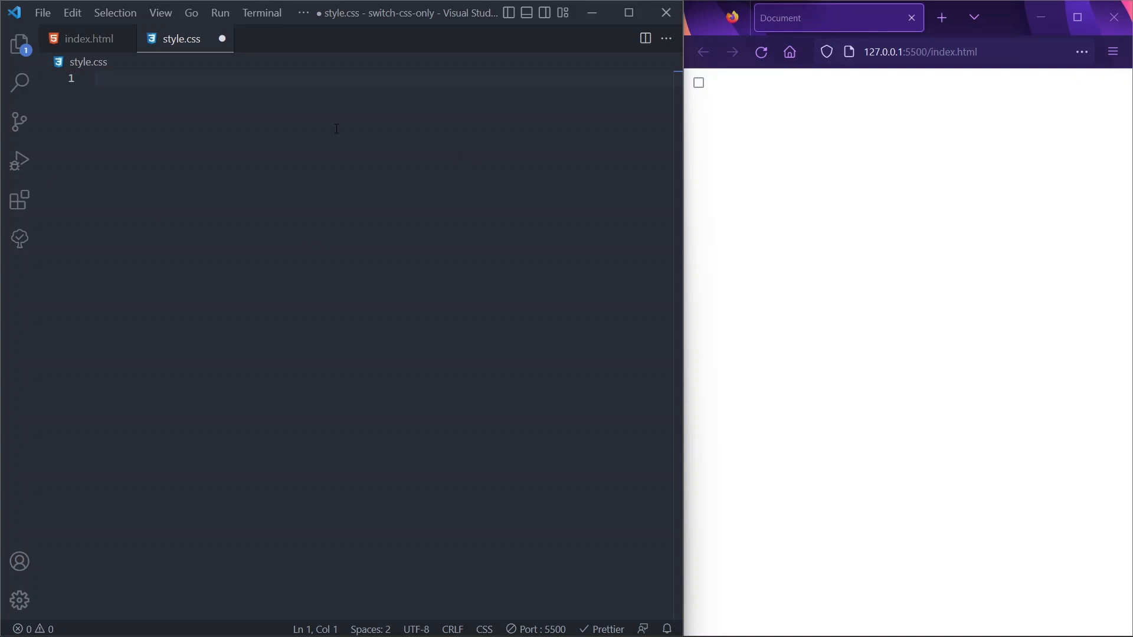
Write a :root block with switch width, height, radius, #ddd background, lime active and white dot
left_click(98, 78)
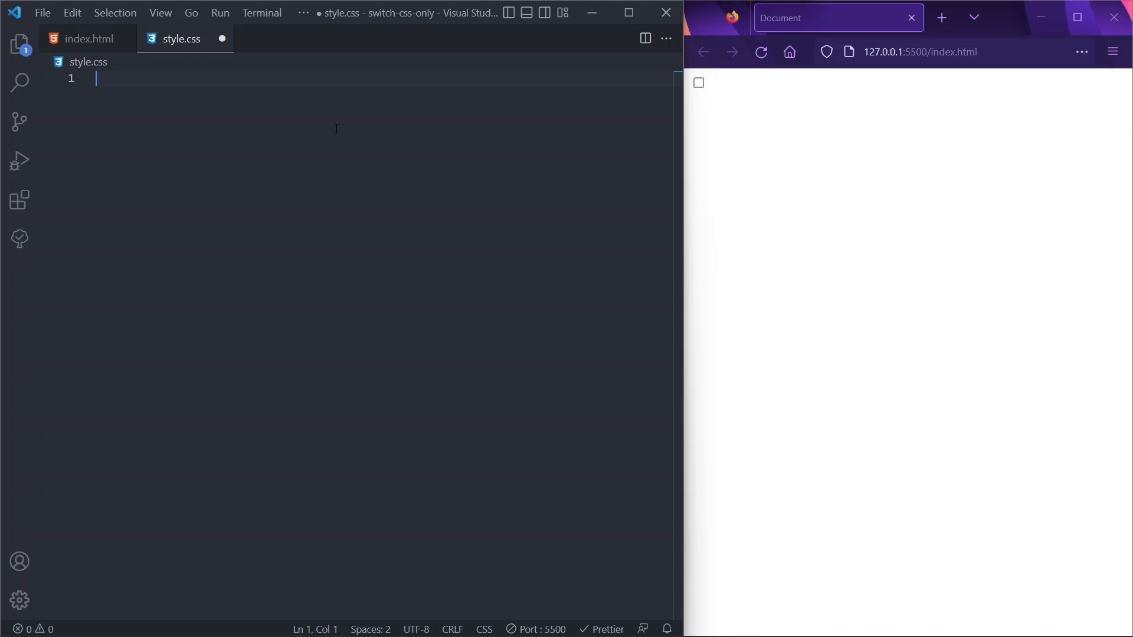
type(":root {")
type("--switch-height:")
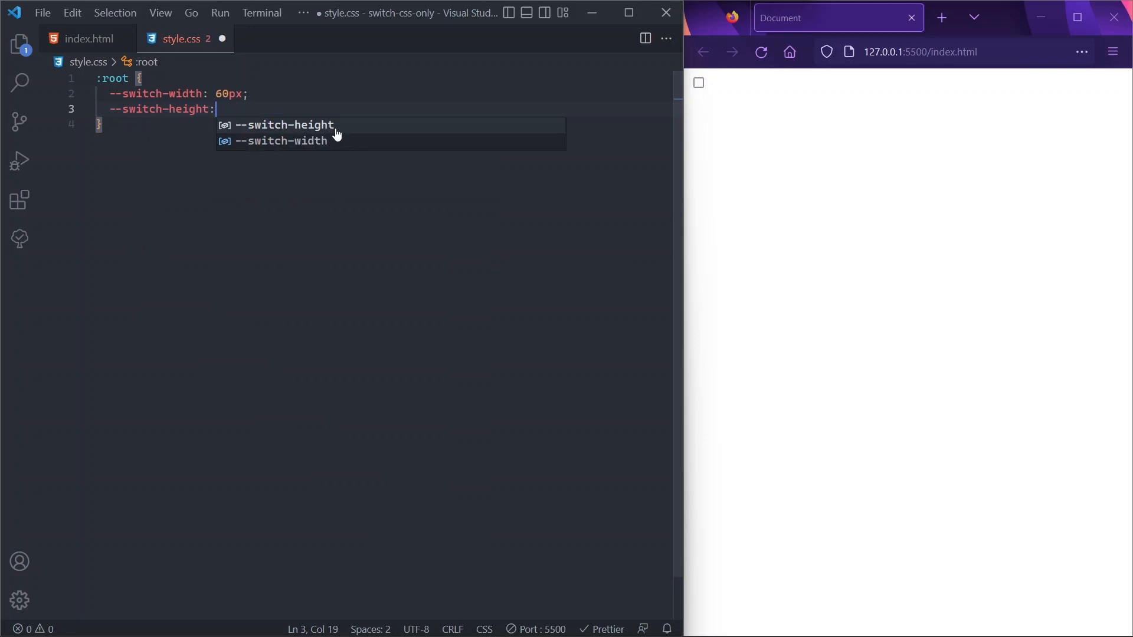
type("calc(var(--switch-width) / 2);")
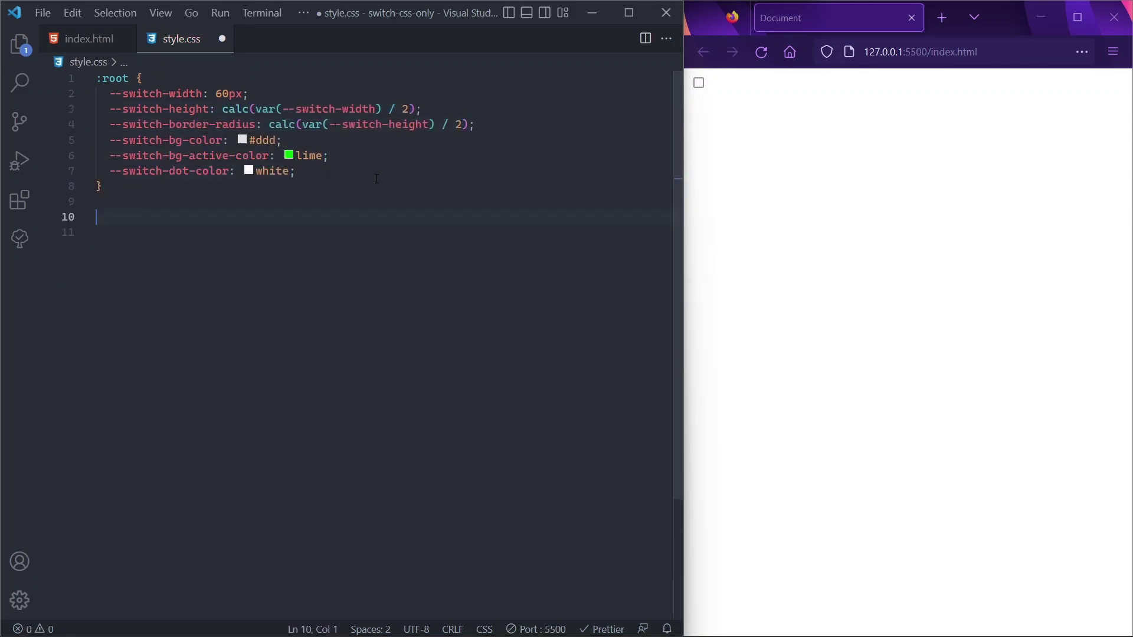
type("body {")
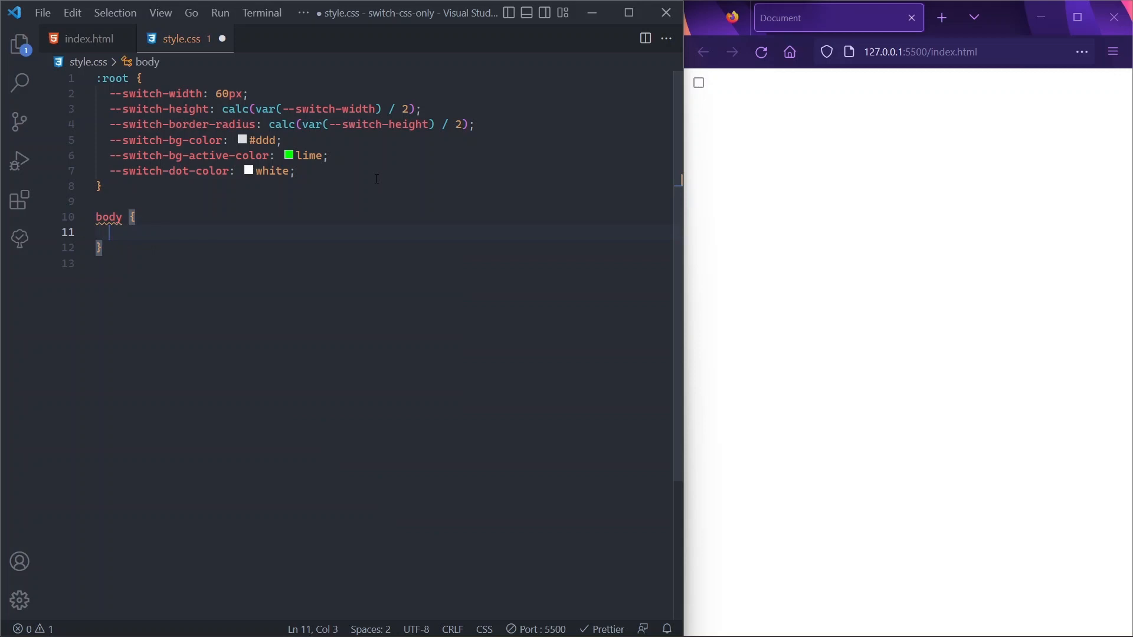
Give the body rule min-height: 100vh, display: grid and place-items: center
type("min-height: ;")
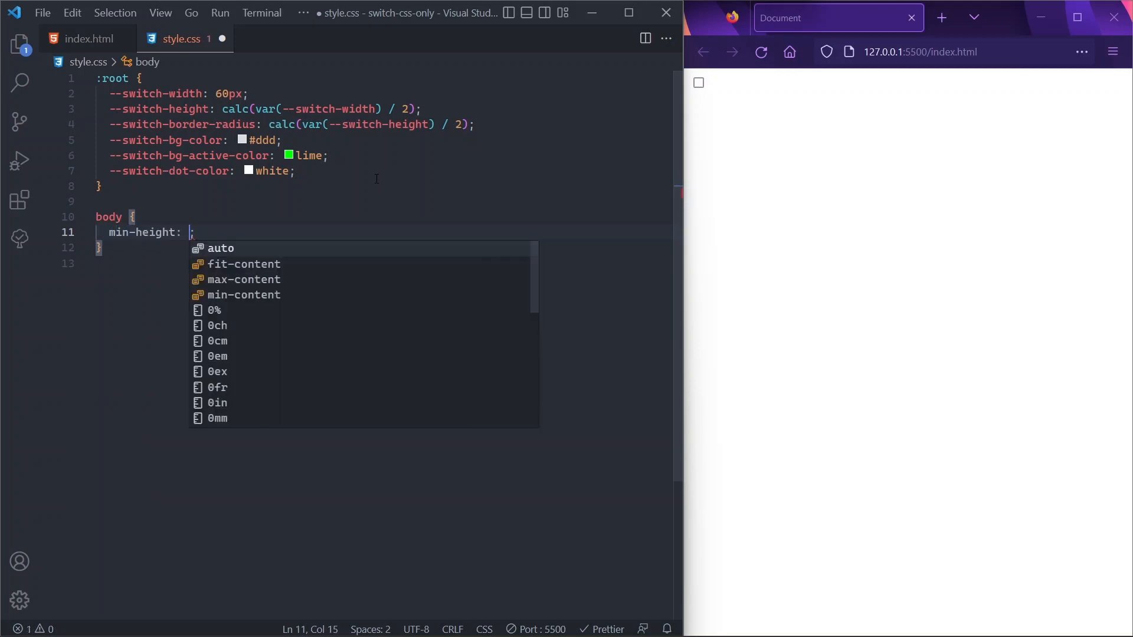
type("100vh")
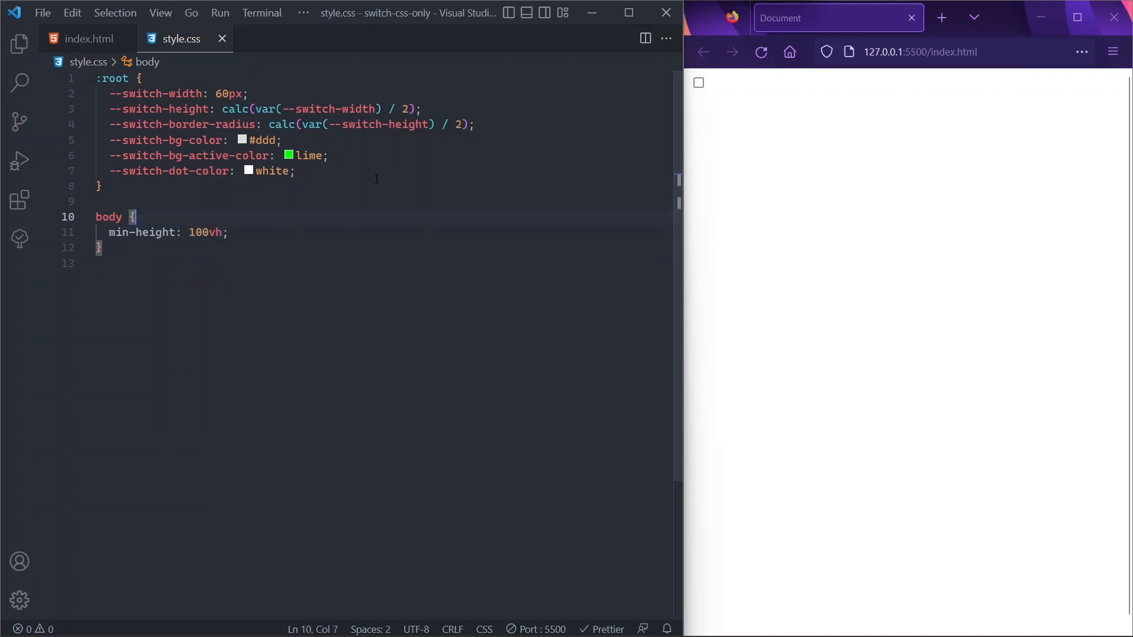
double_click(206, 232)
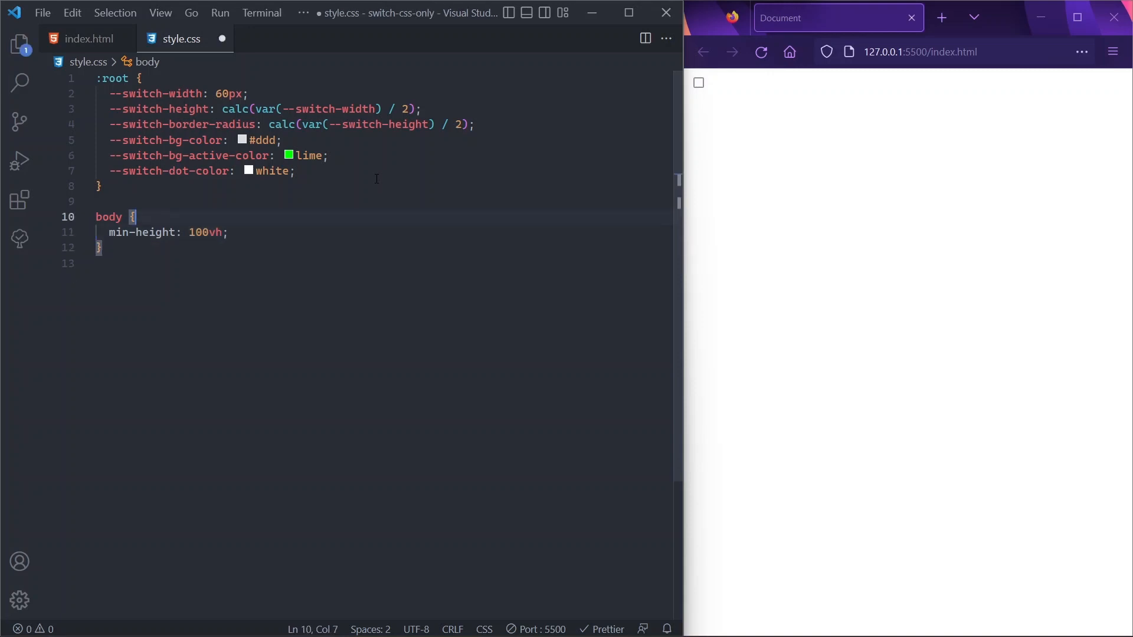
type("display: grid;")
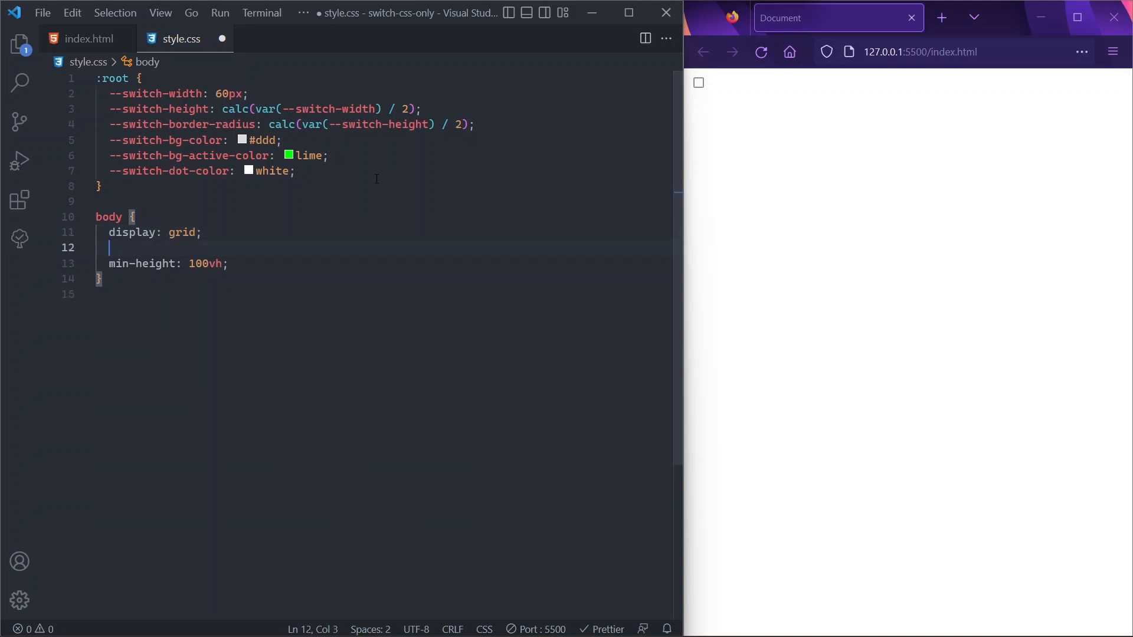
type("place-items: center;")
type(".switch")
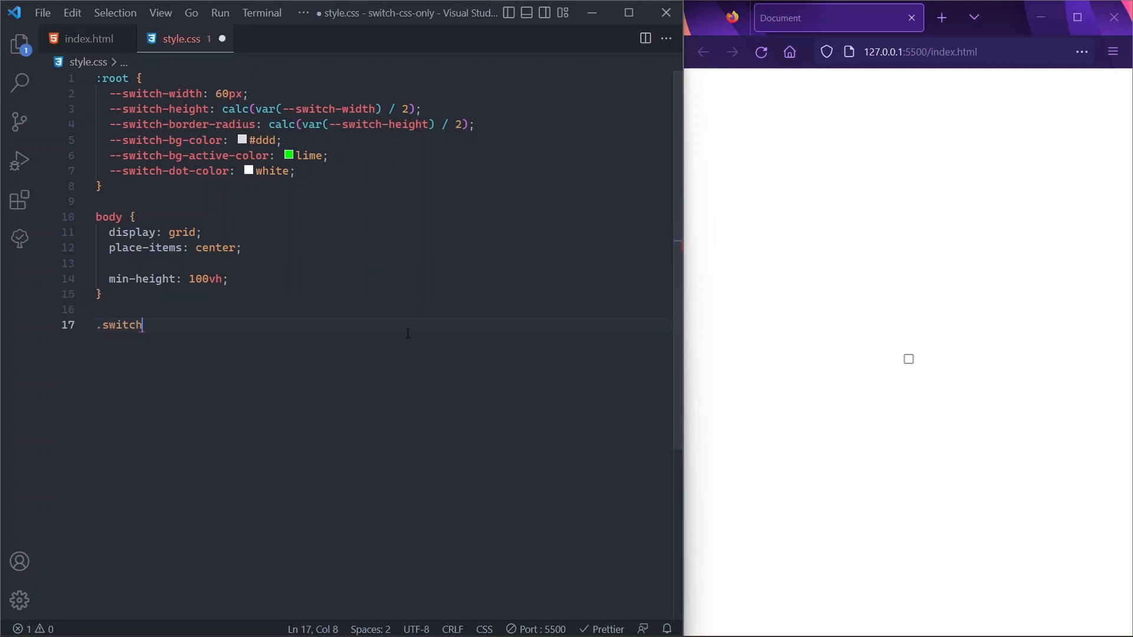
Give the .switch rule display: inline-block and cursor: pointer, then save style.css
type("{")
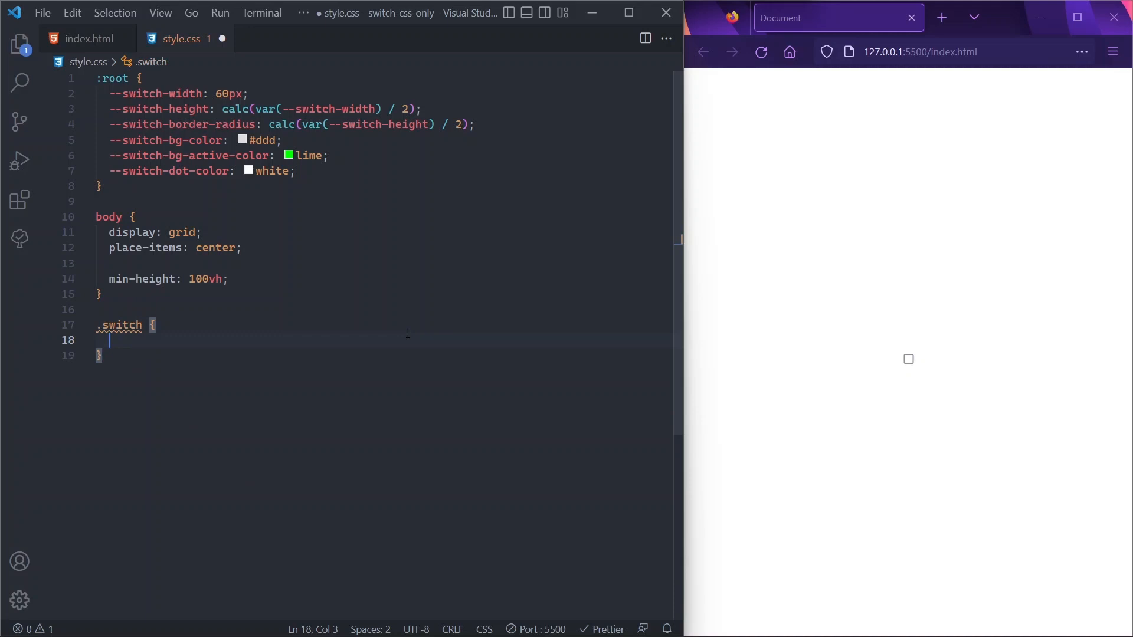
type("display: inline-block;")
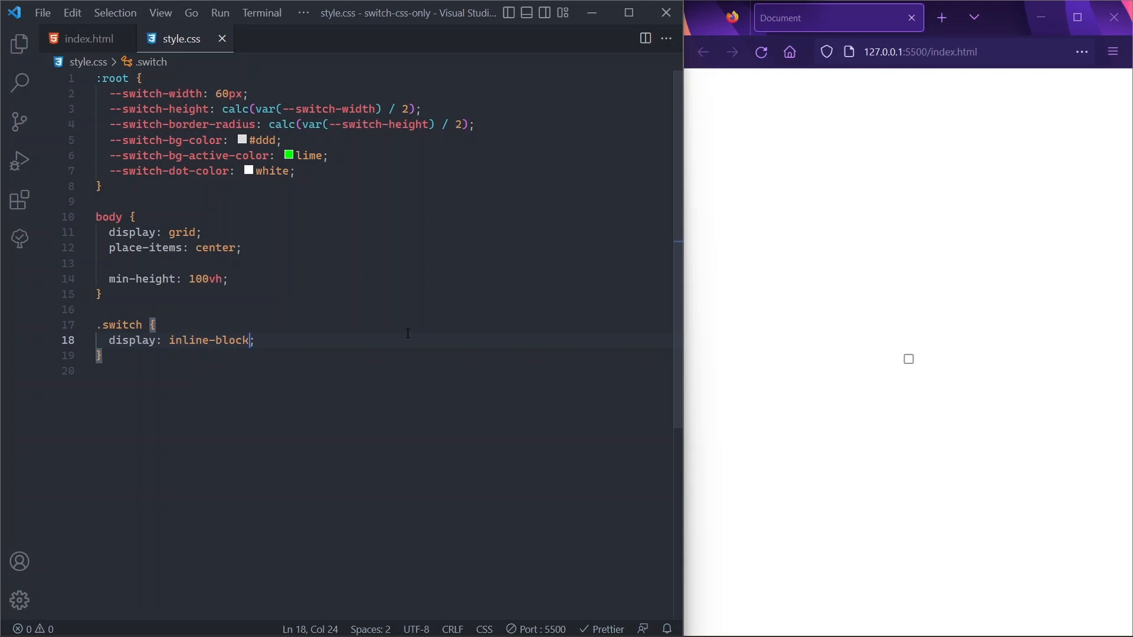
type("c")
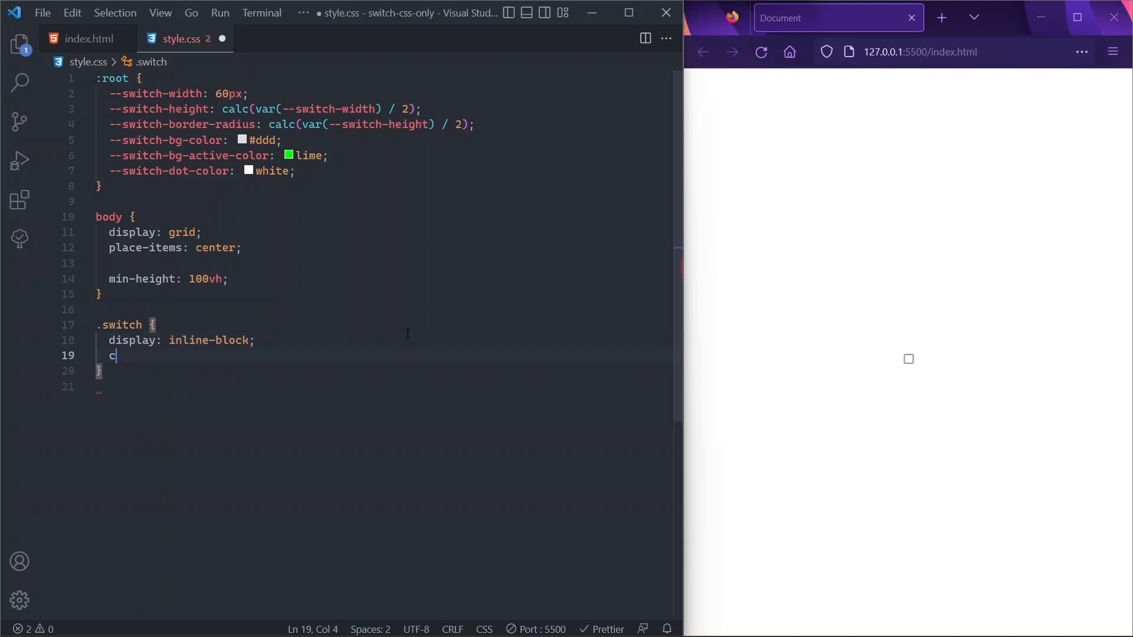
type("ursor: pointer;")
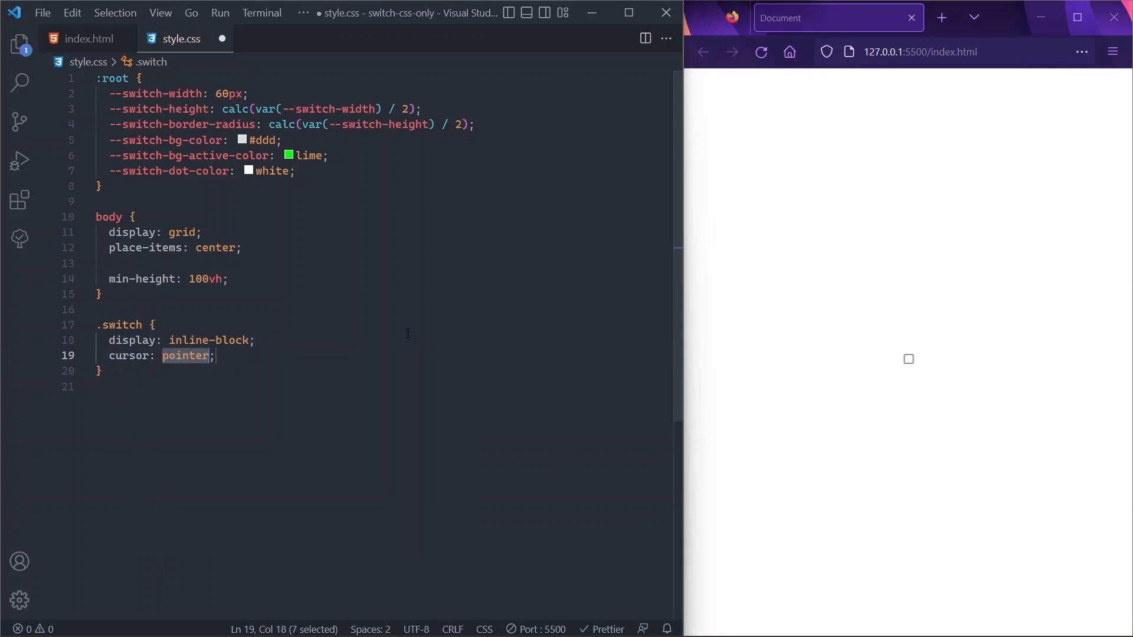
key("ctrl+s")
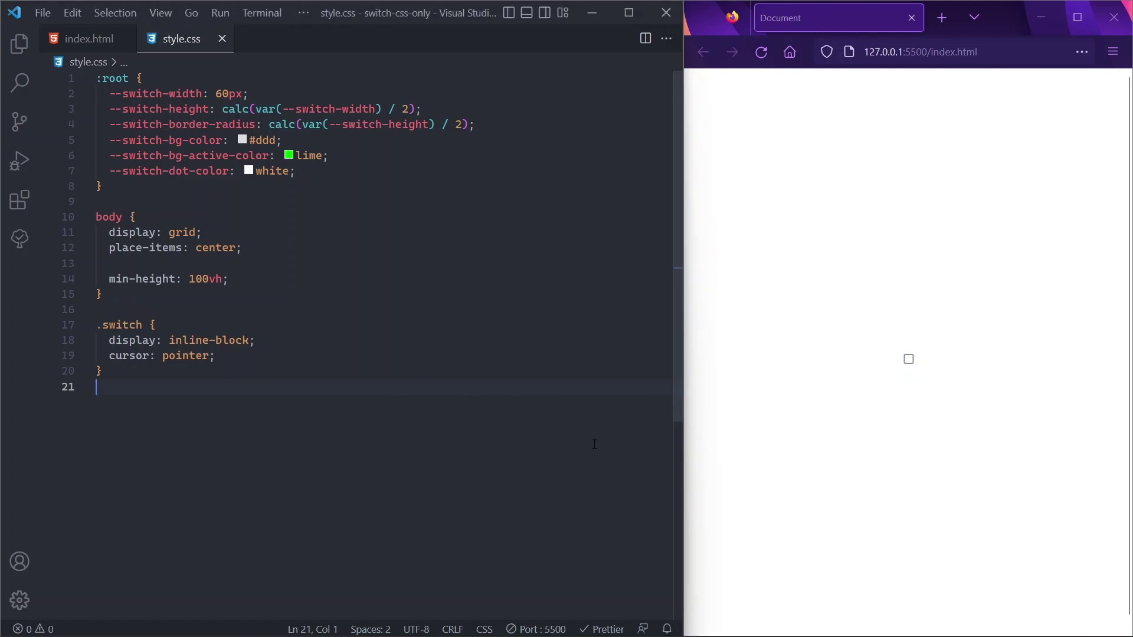
Add a .switch__input rule and start .switch__control with position: relative
type(".sw")
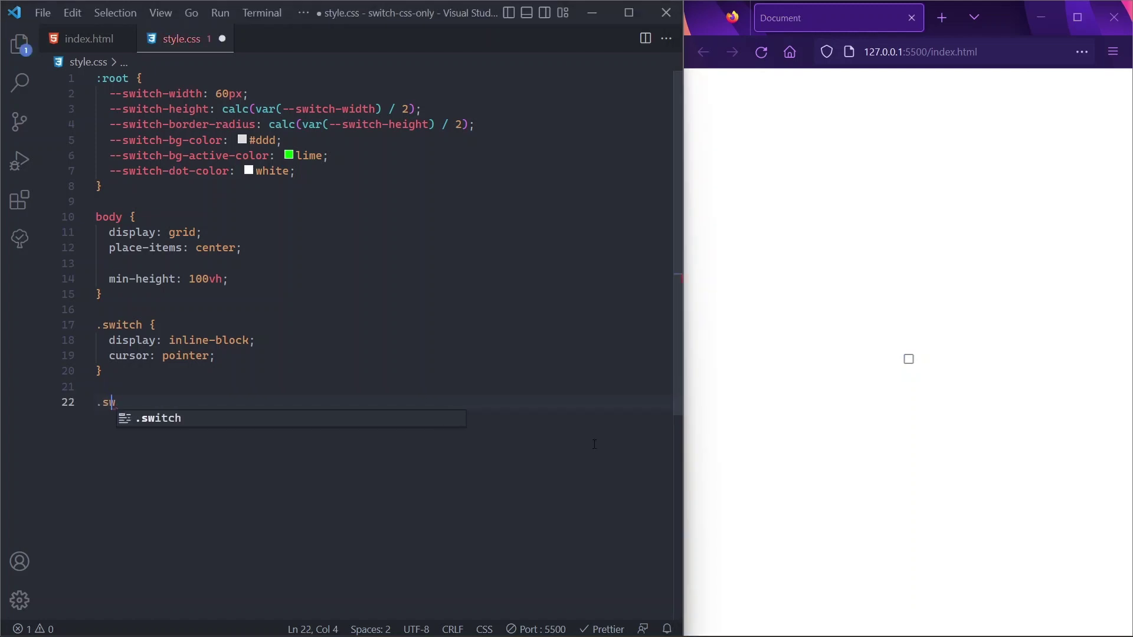
type("itch__input {")
type("display: none;")
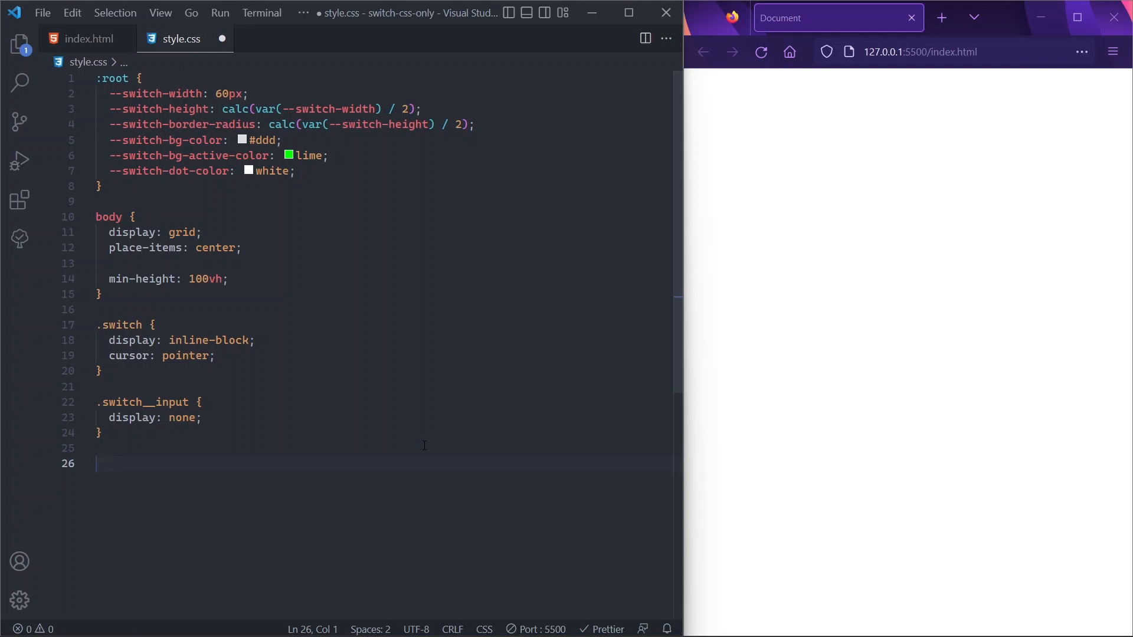
type(".switch__cont")
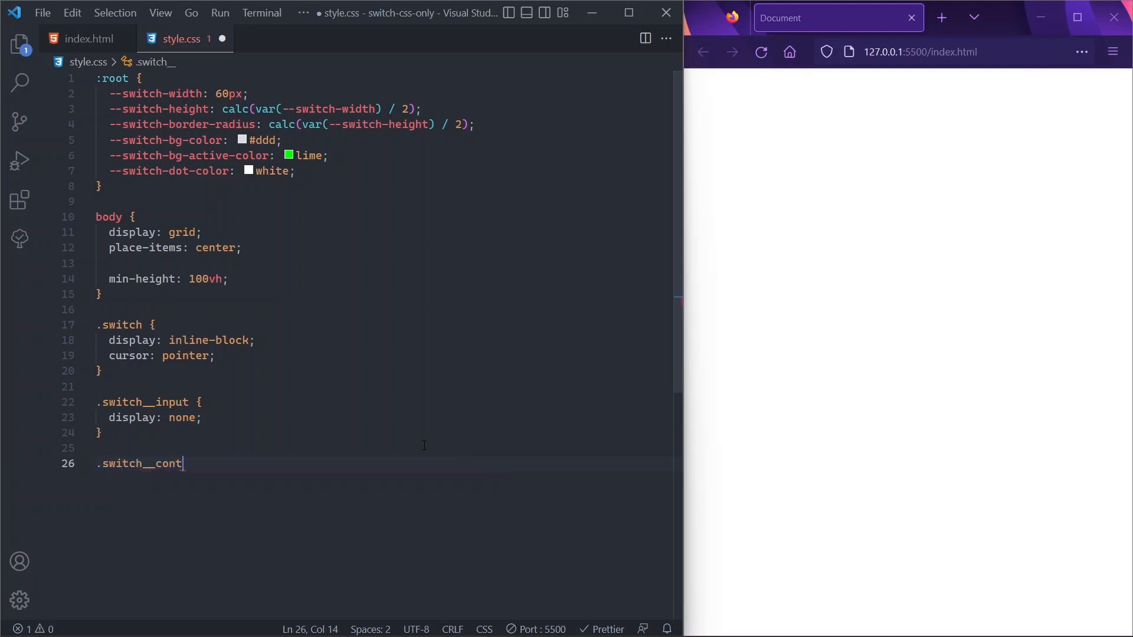
type("rol {")
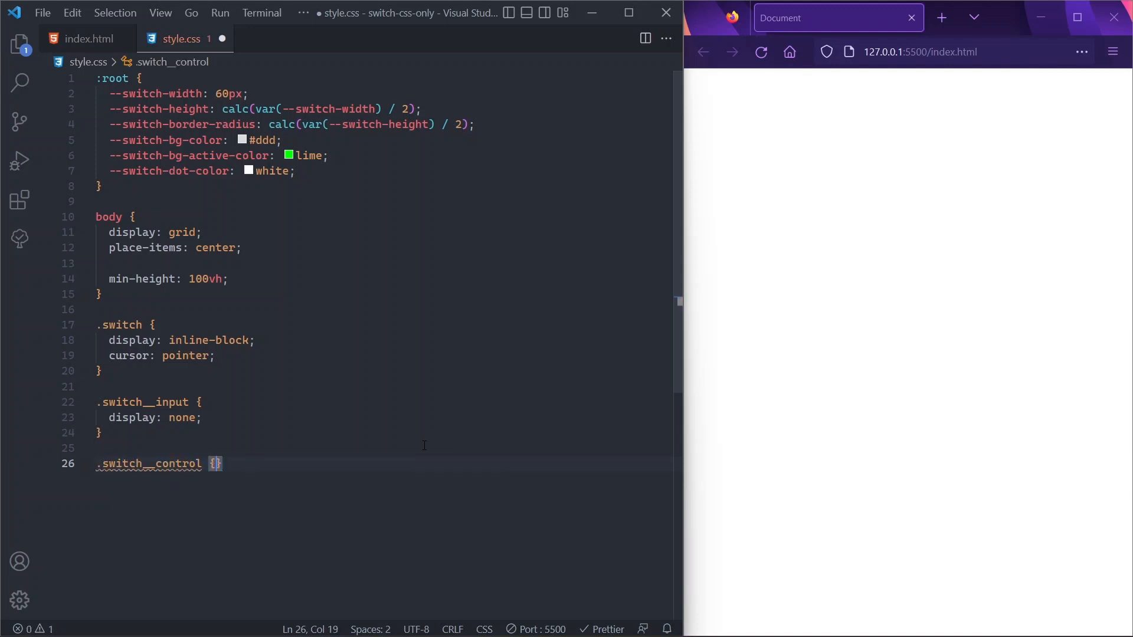
type("position: relative;")
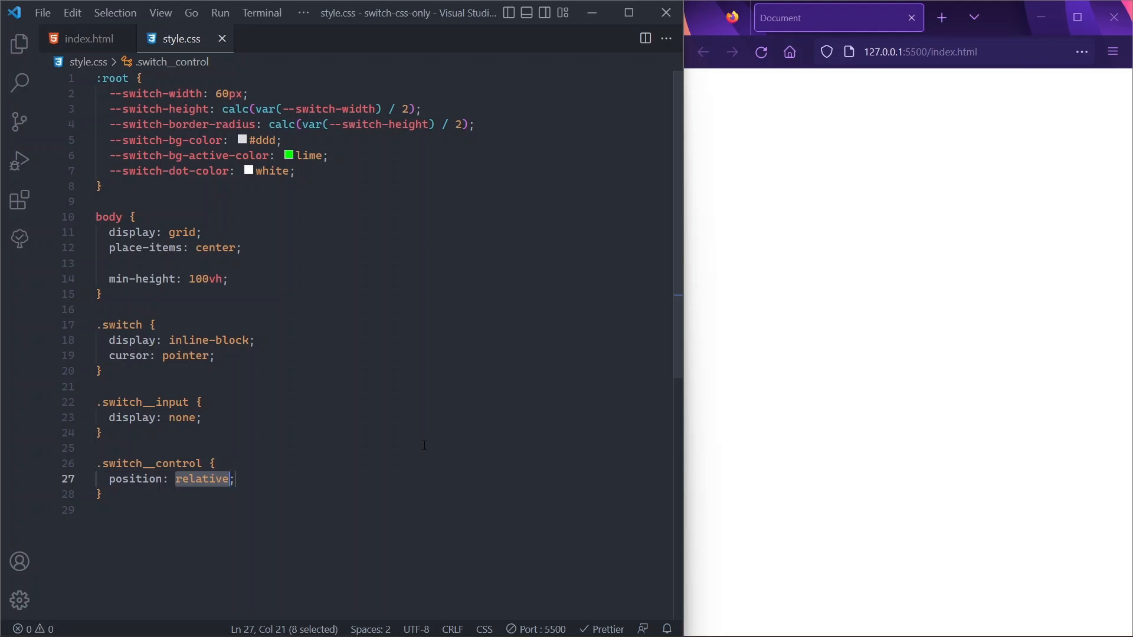
key("enter")
type("width: ;")
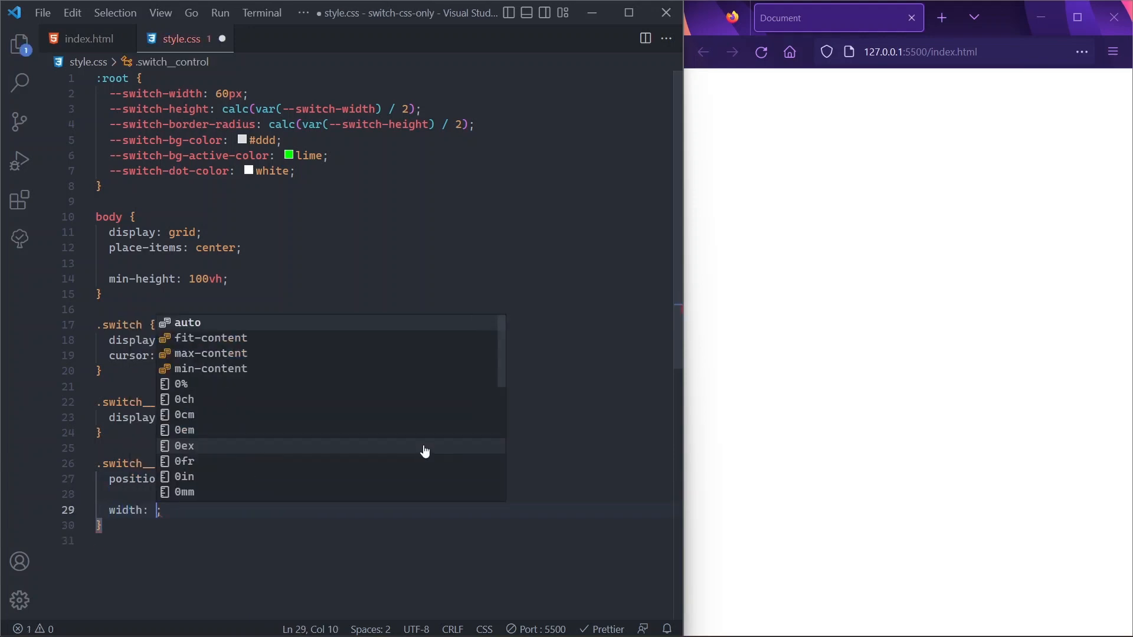
Size .switch__control with the switch width/height variables, var(--switch-bg-color) background and rounded corners
type("switch-width)")
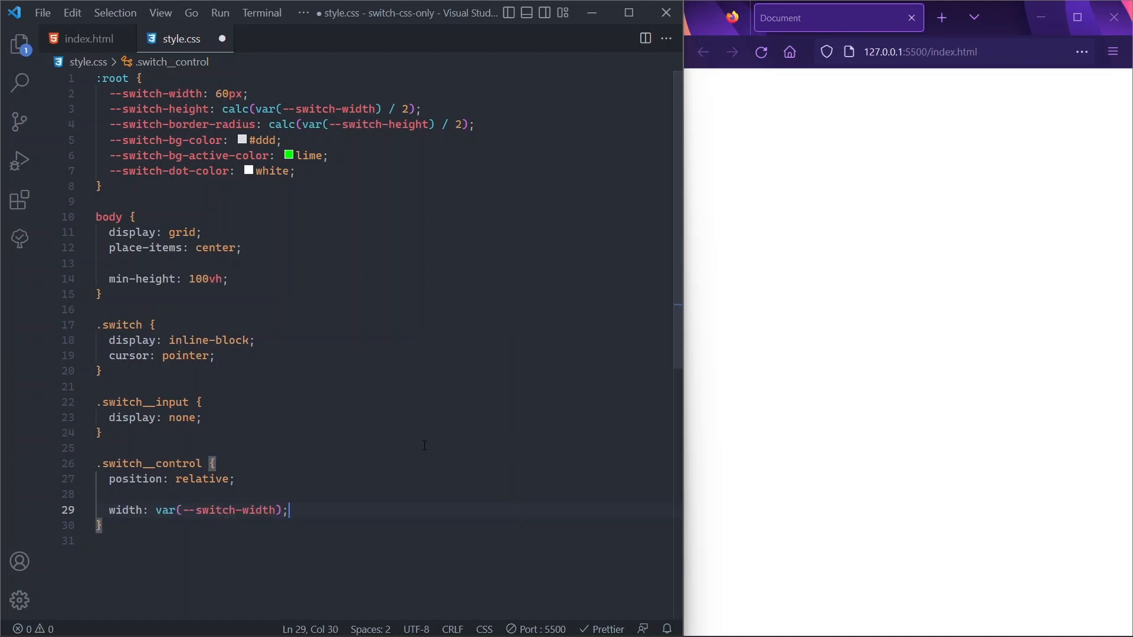
type("height: ;")
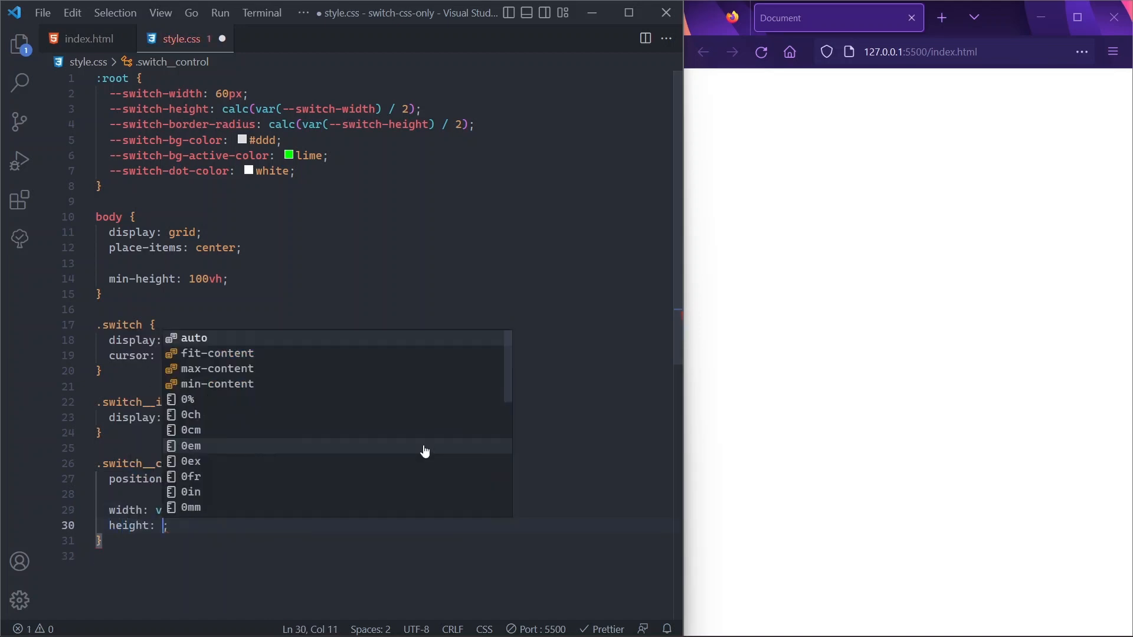
type("switch-height)")
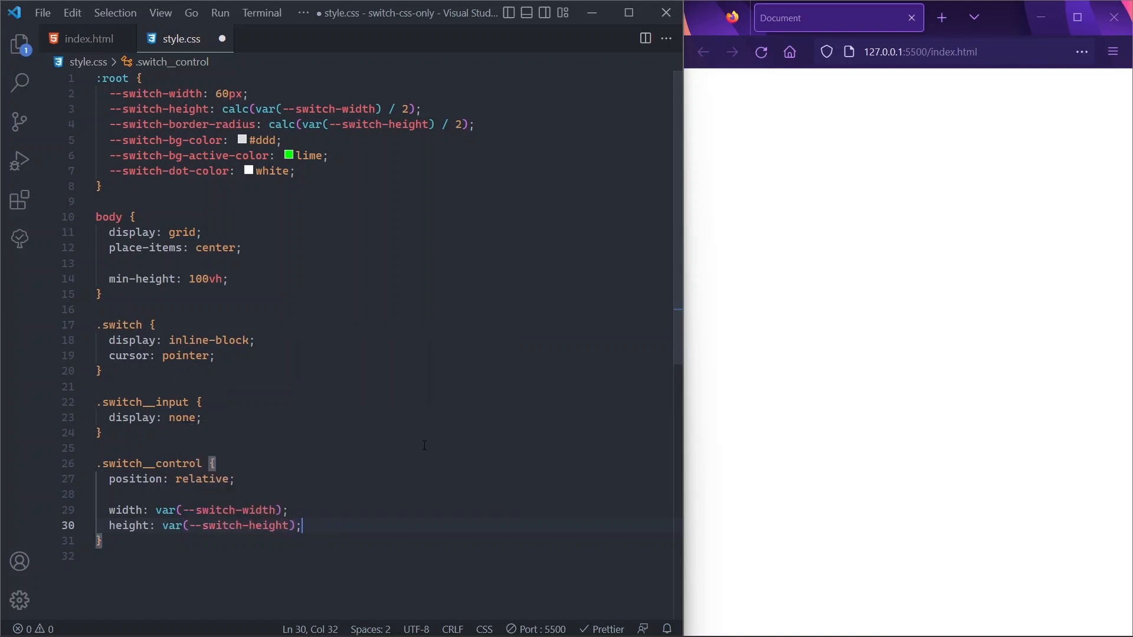
key("Enter")
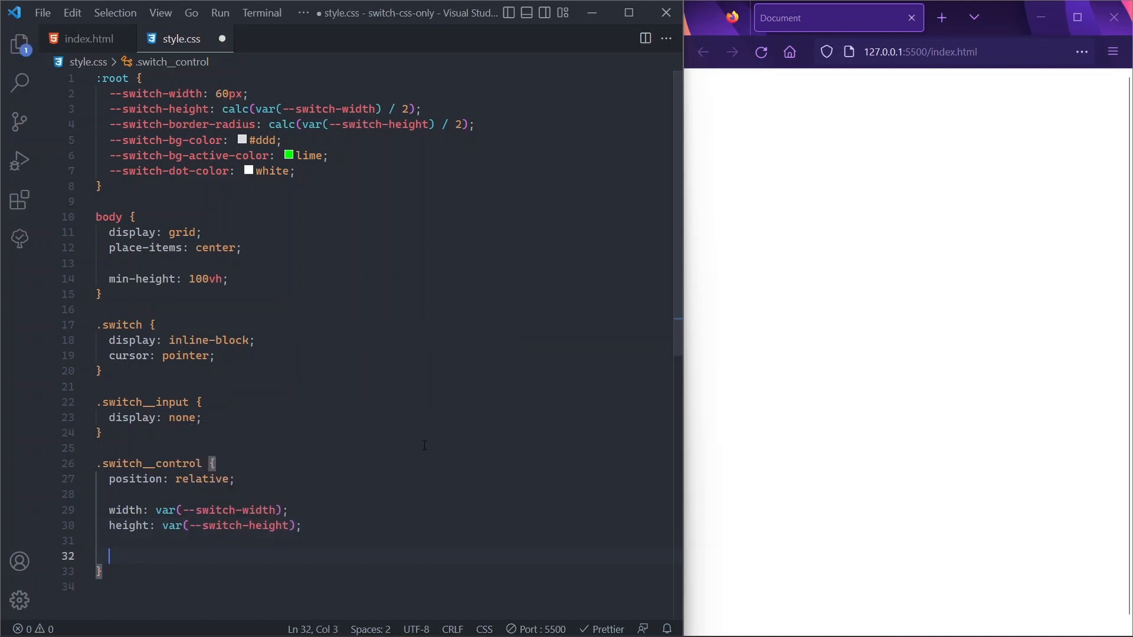
type("background-color: ;")
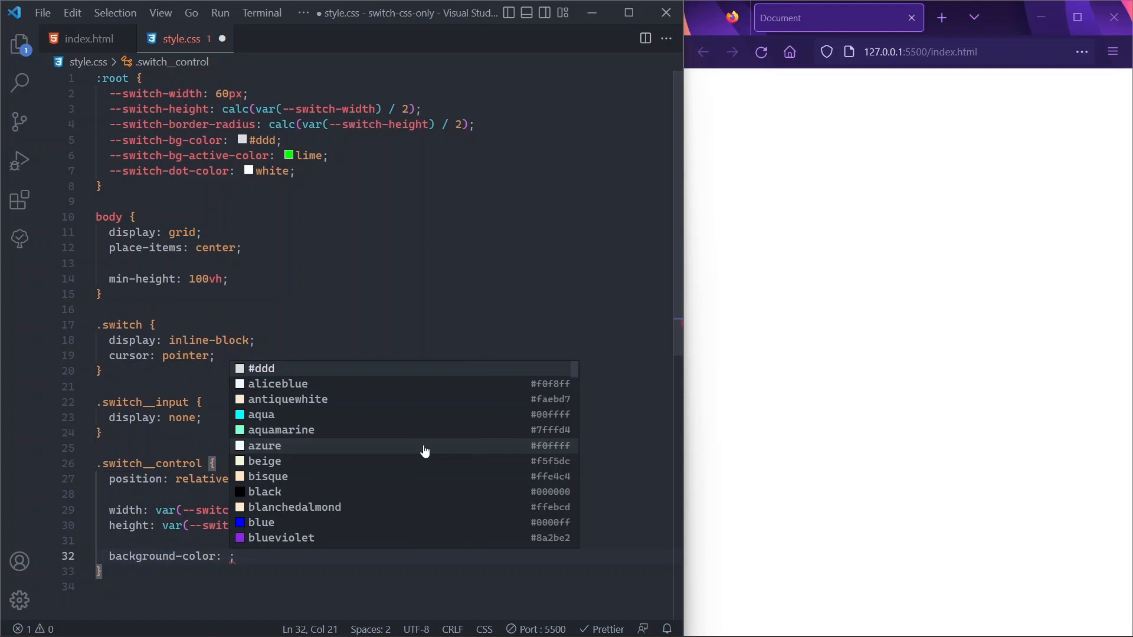
type("var(--switch-bg-color)")
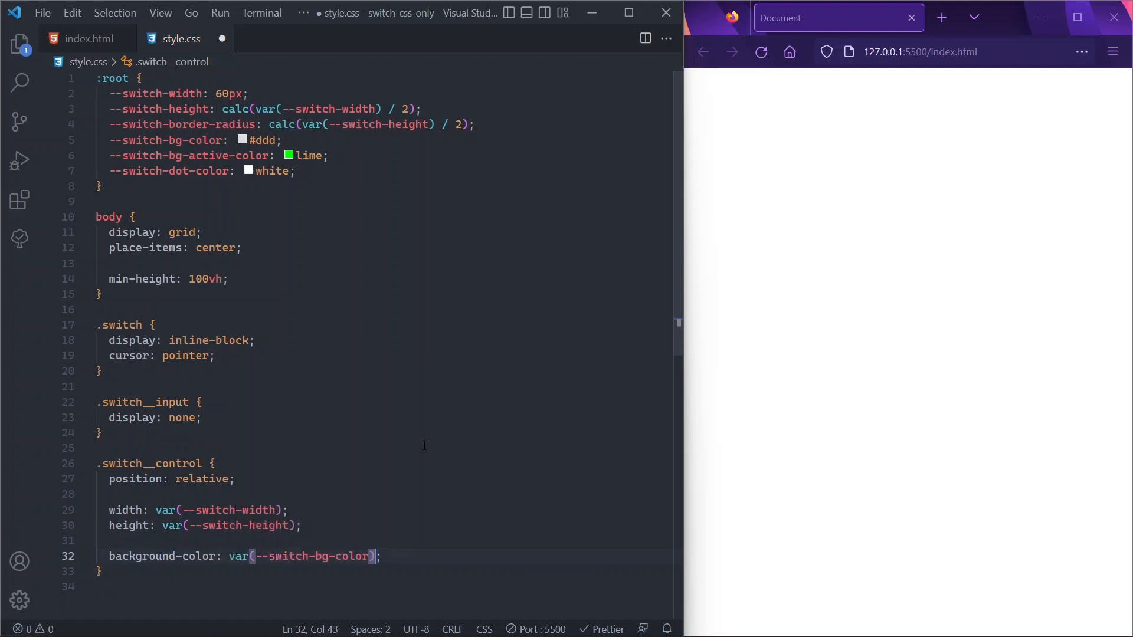
key("Enter")
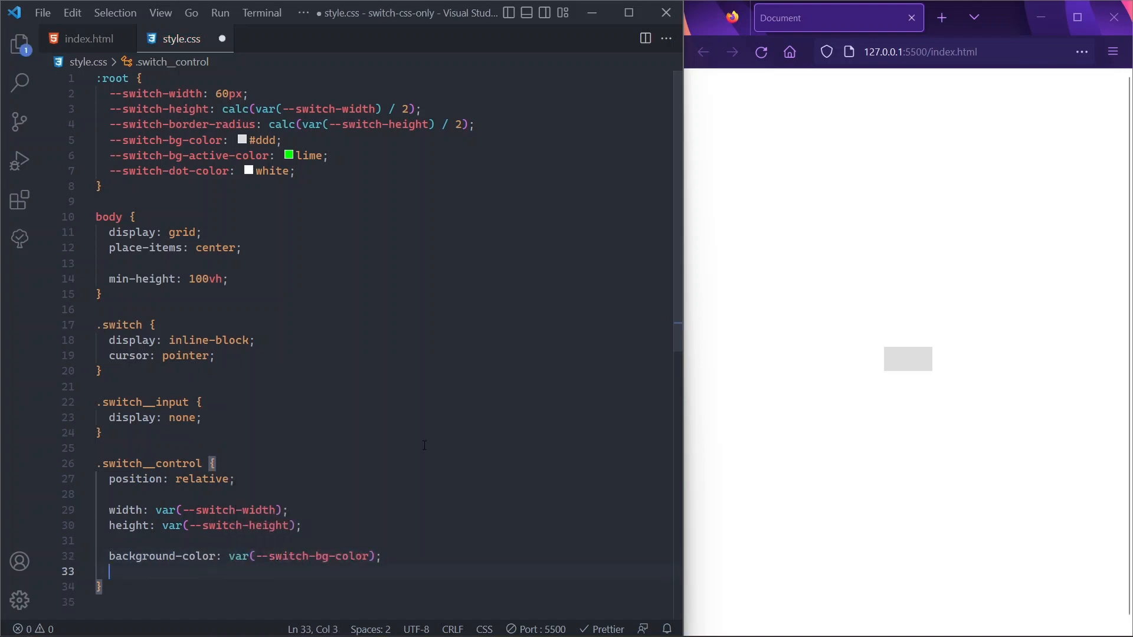
type("border-radius: var(--switch-border-radius);")
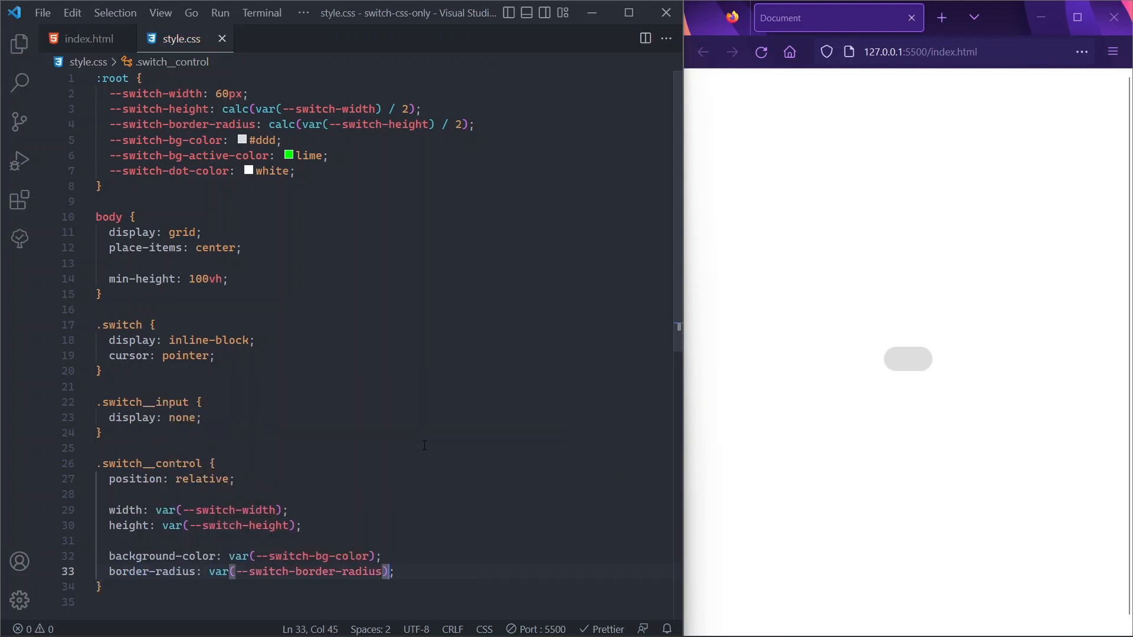
type(".")
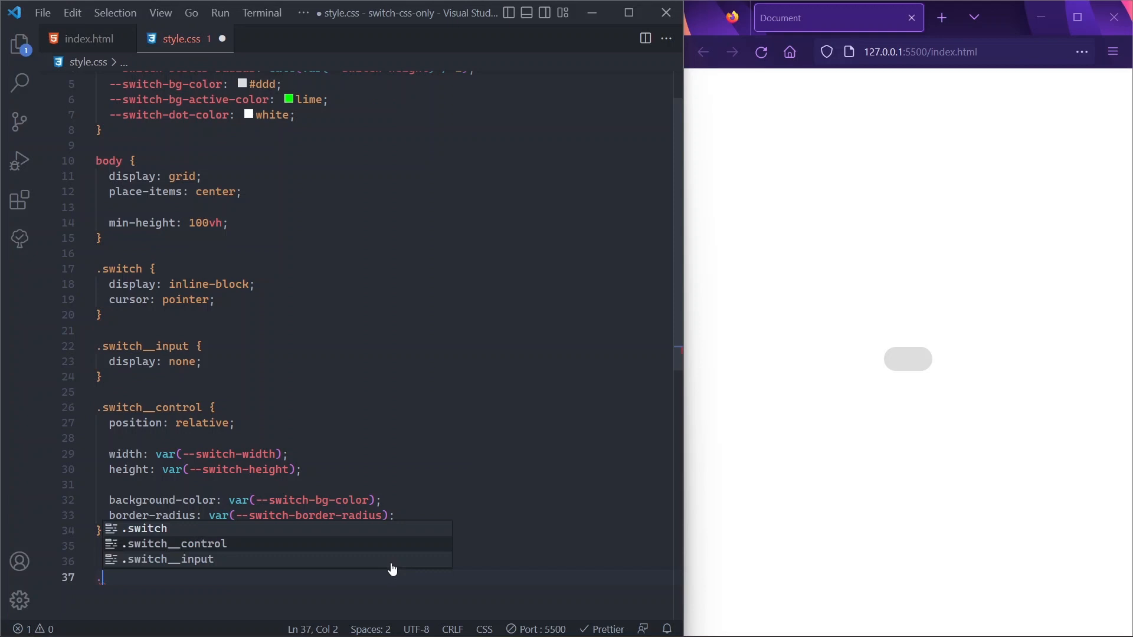
Create .switch__control::after with empty content, absolute at top/left 0, var(--switch-height) width, 100% height
type(".switch__control")
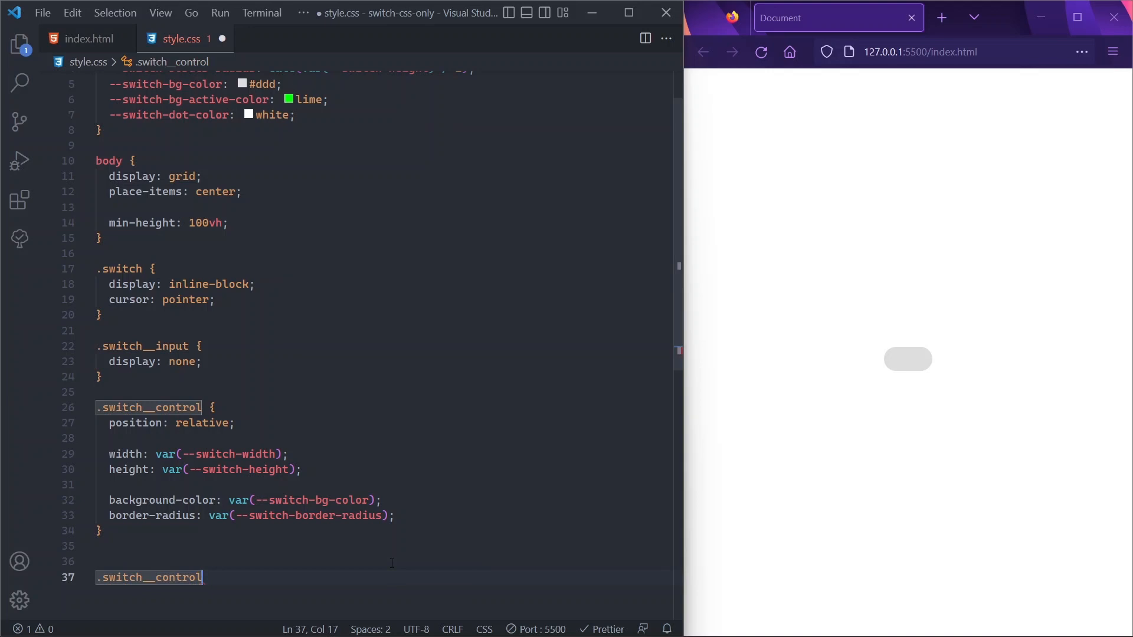
type("::")
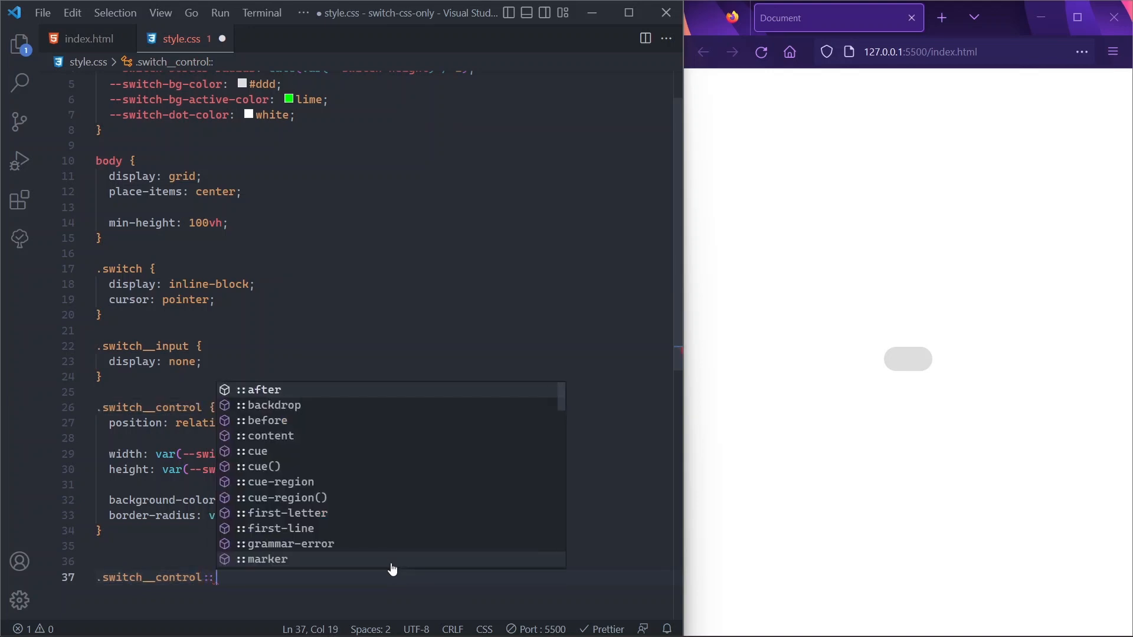
left_click(263, 390)
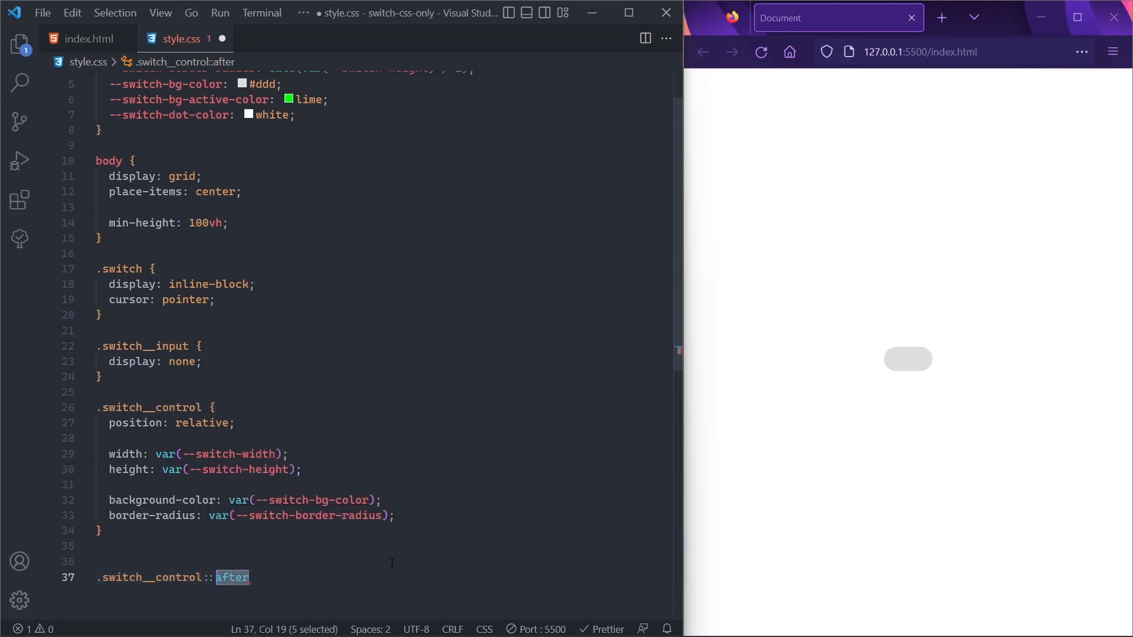
type("before")
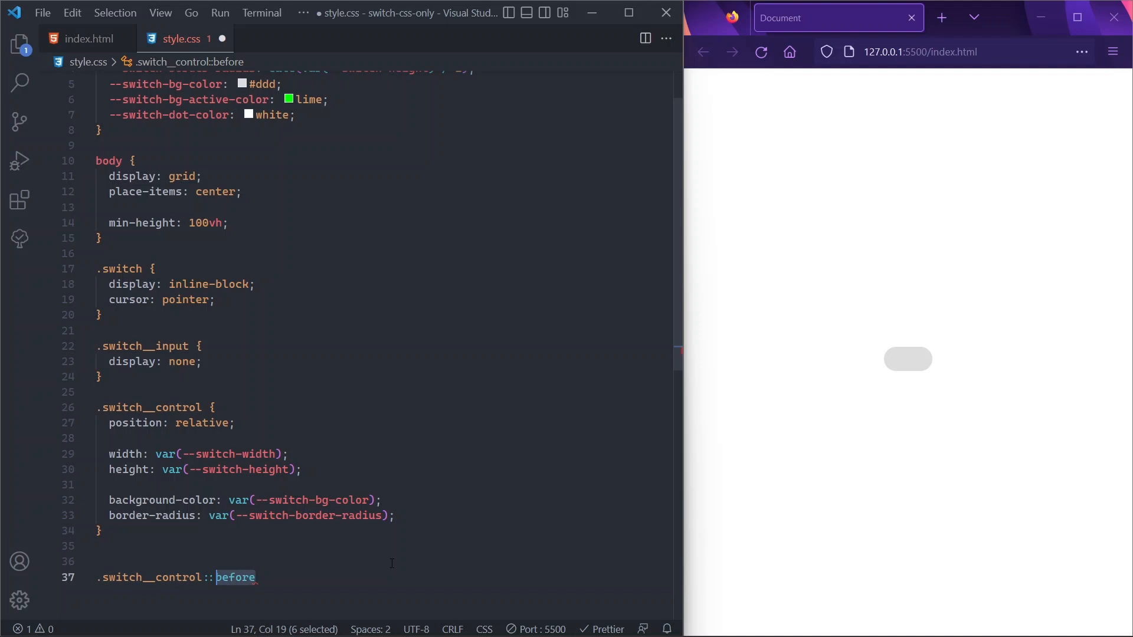
type("after {")
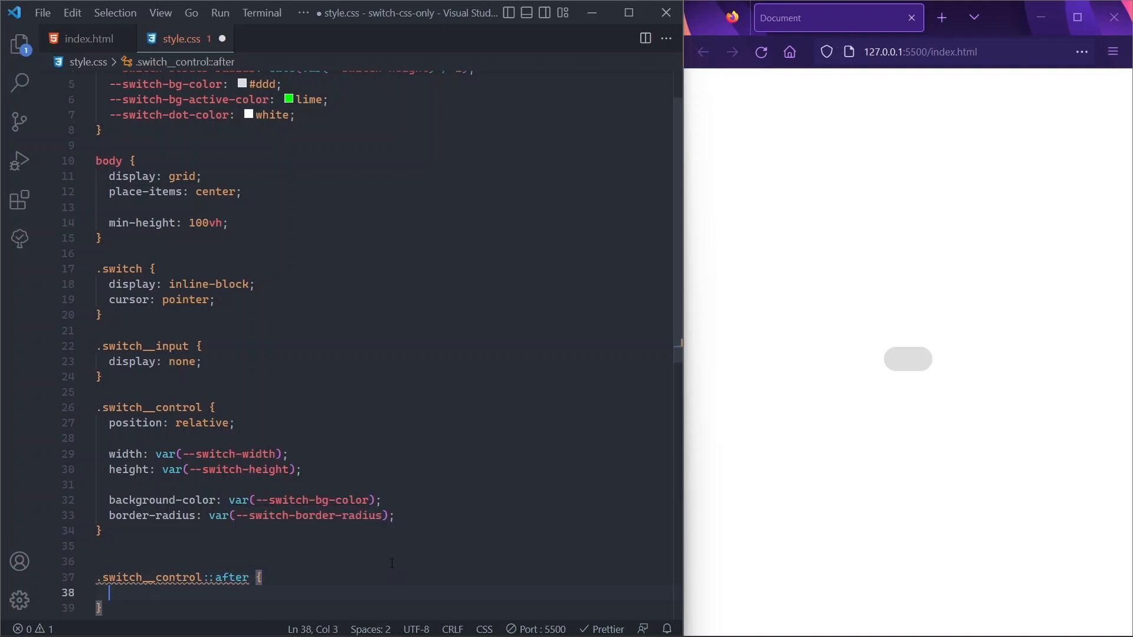
type("content: \"\";")
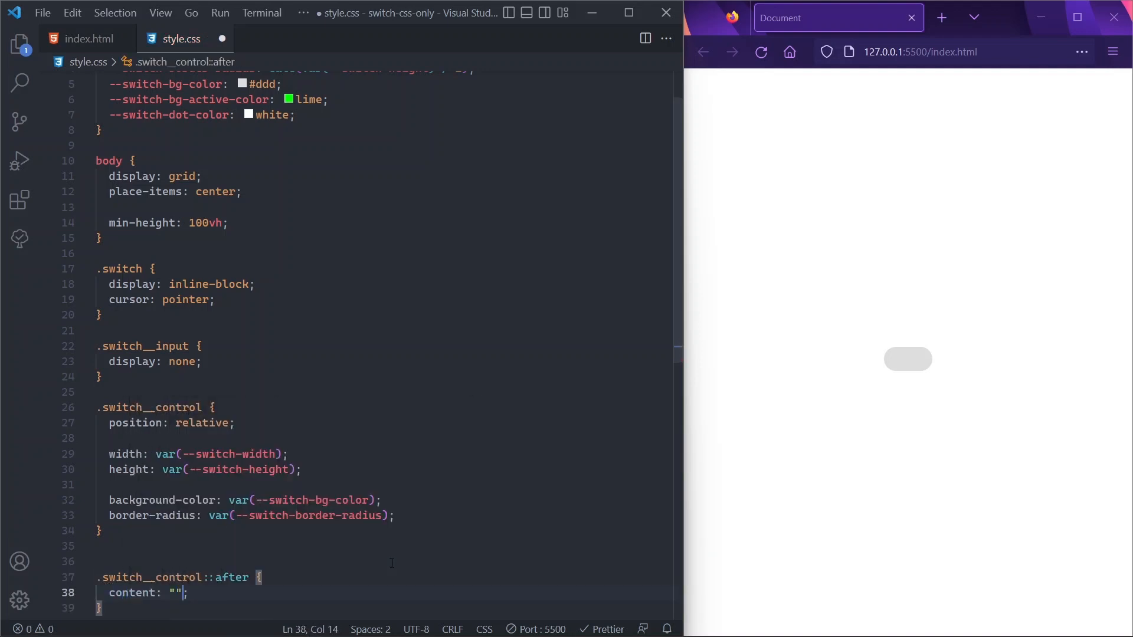
type("position: abs;")
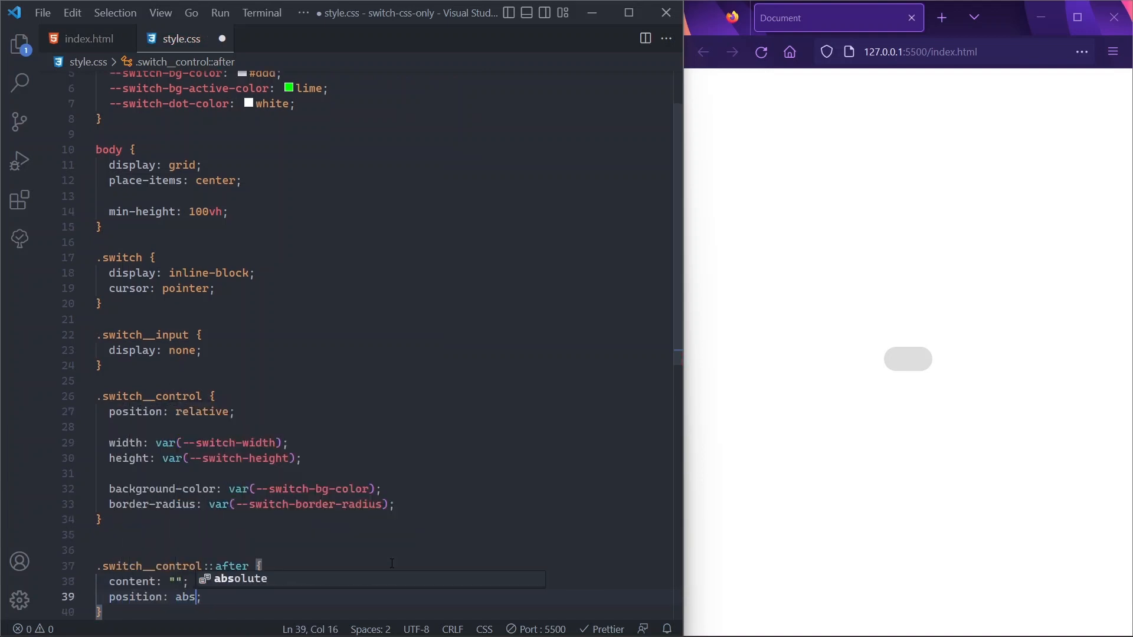
type("top: 0;")
type("left: 0;")
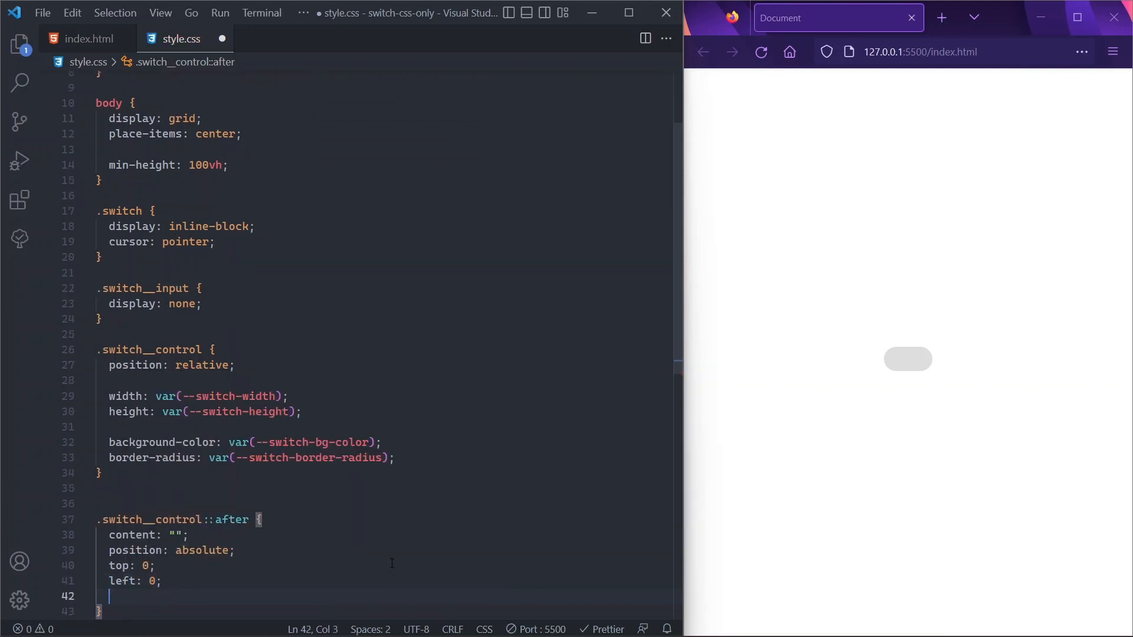
type("width: ;")
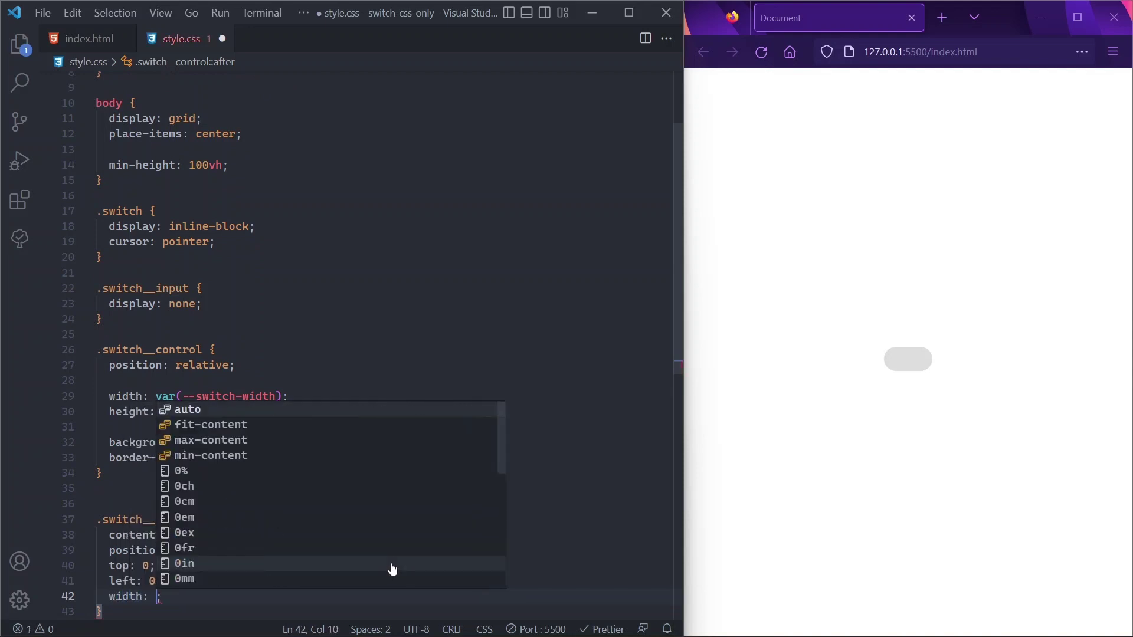
type("switch-height)")
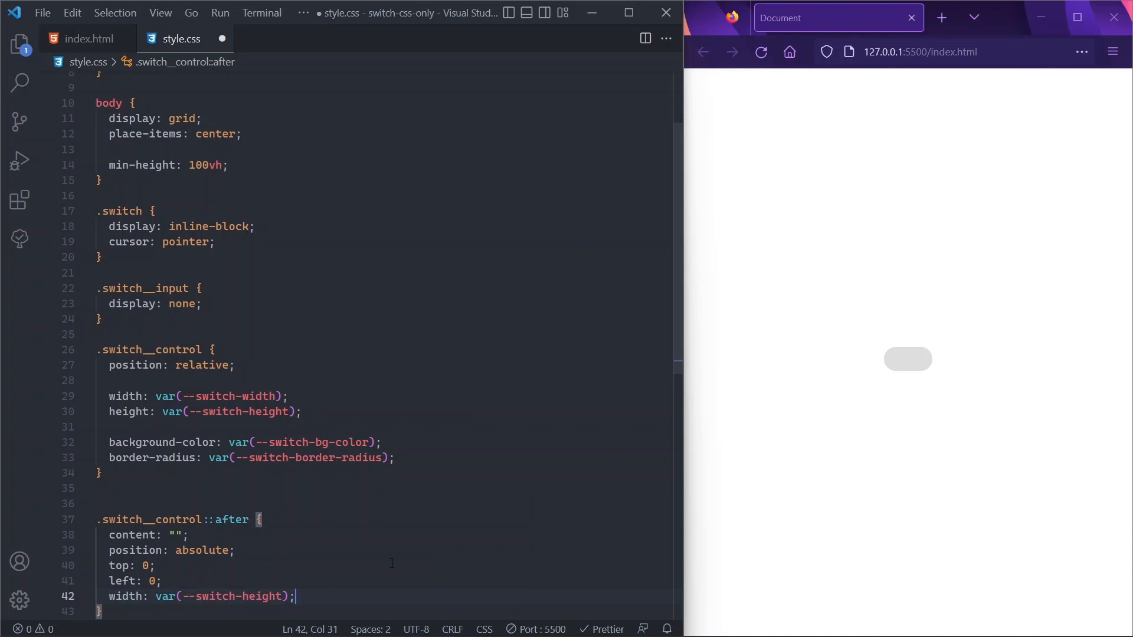
type("height: 100%;")
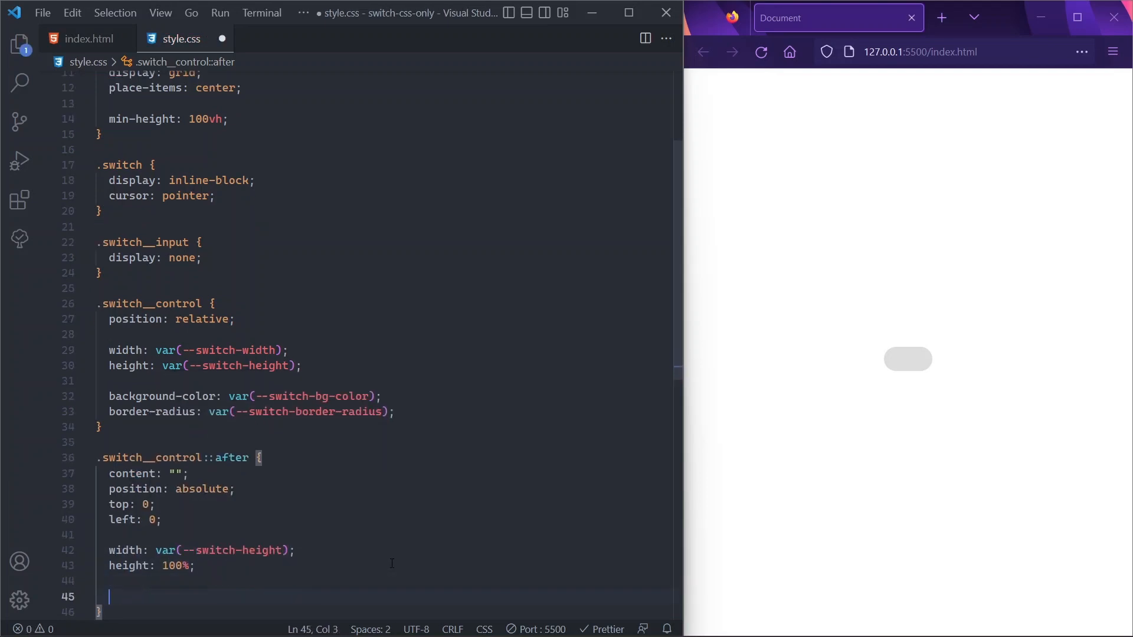
Give the ::after dot the dot-colour variable background and the switch border radius
type("background-color: ;")
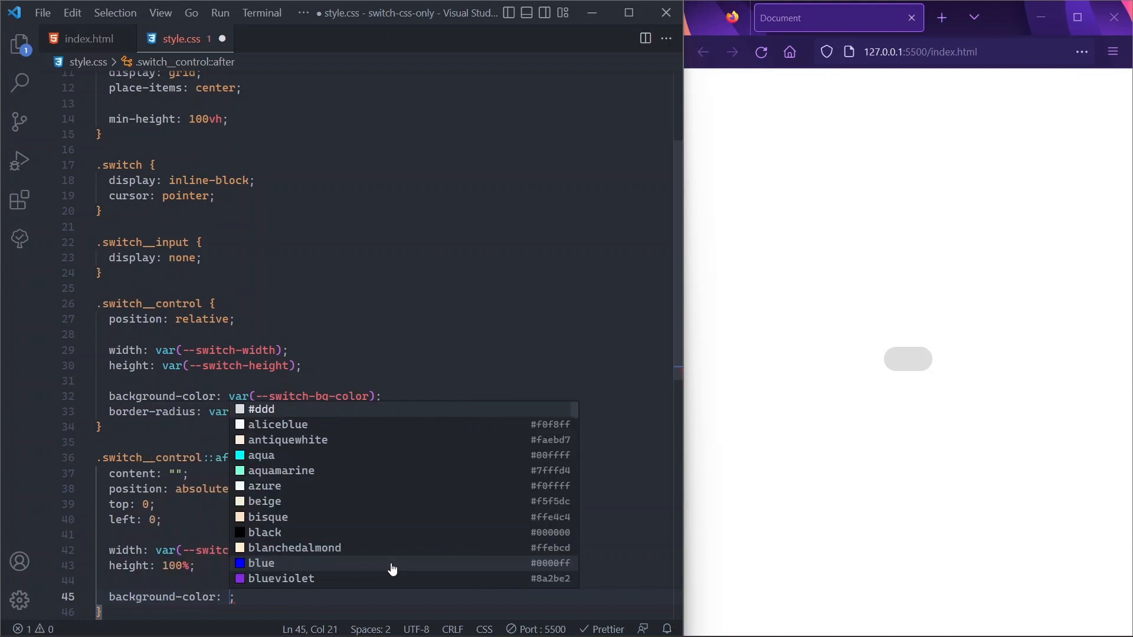
type("switc")
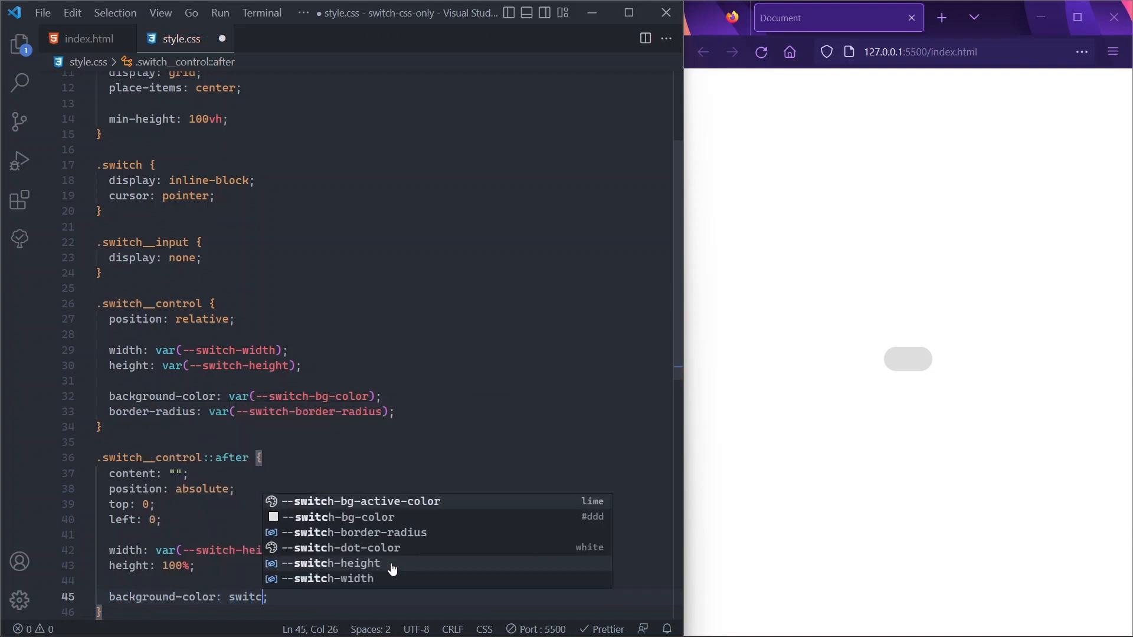
left_click(340, 548)
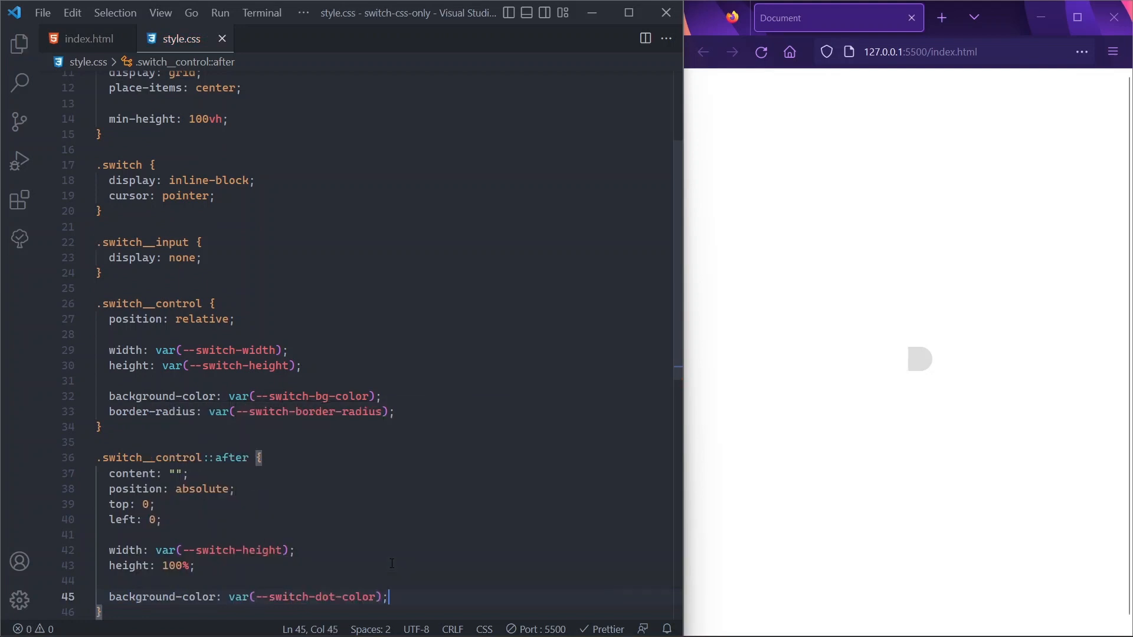
type("border-radius: ;")
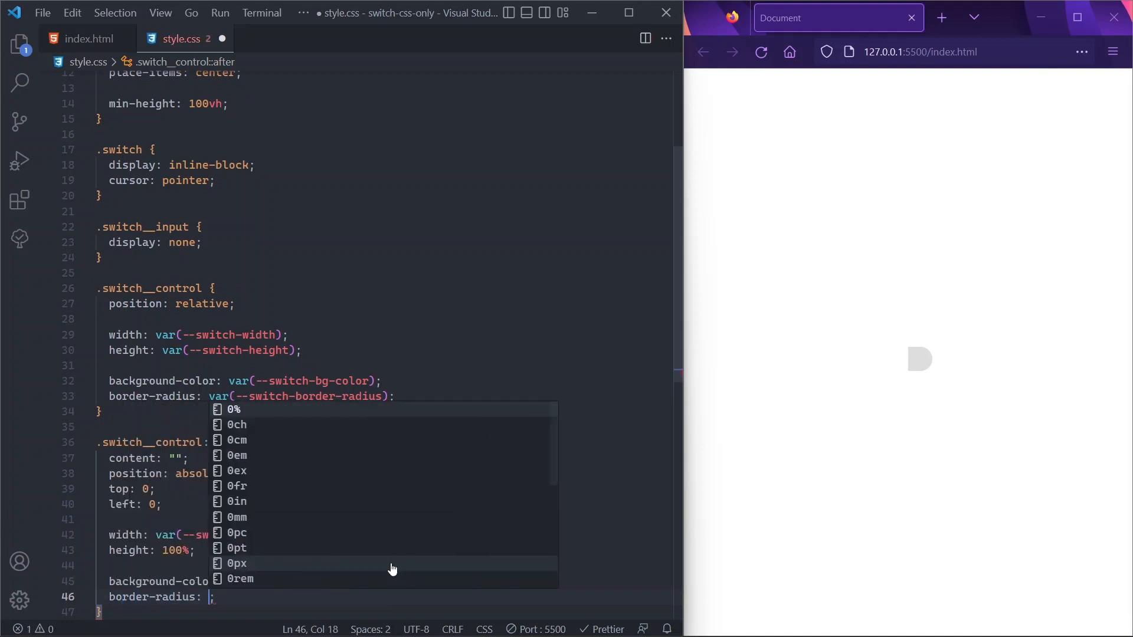
type("switch-border-radius)")
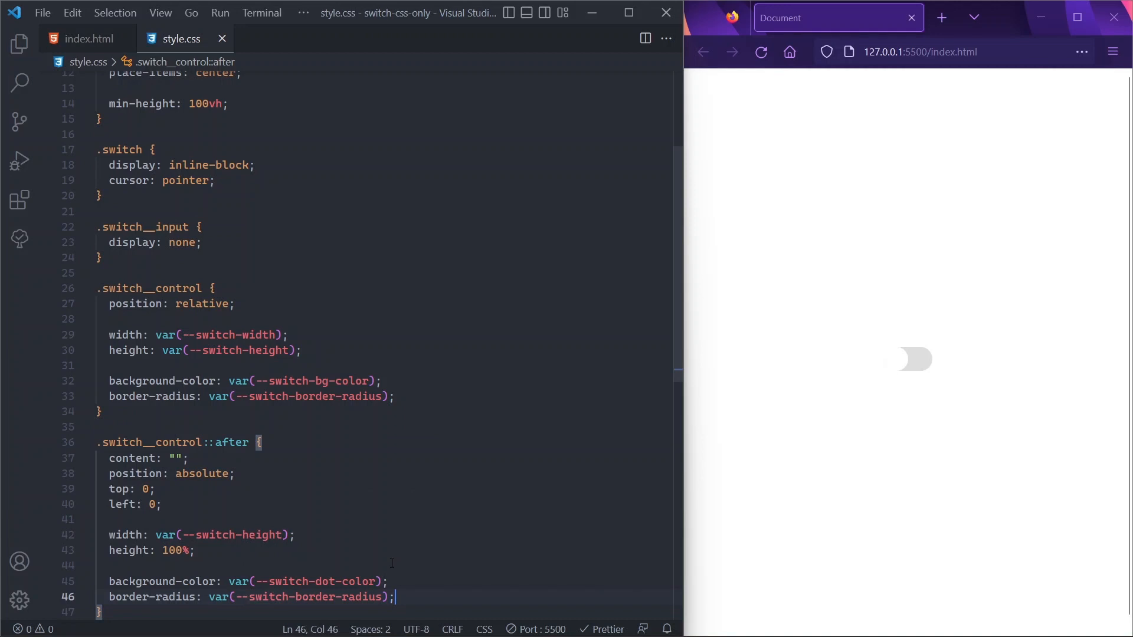
Add box-shadow: 0 0 5px darkgray to the dot
type("box-shadow: ;")
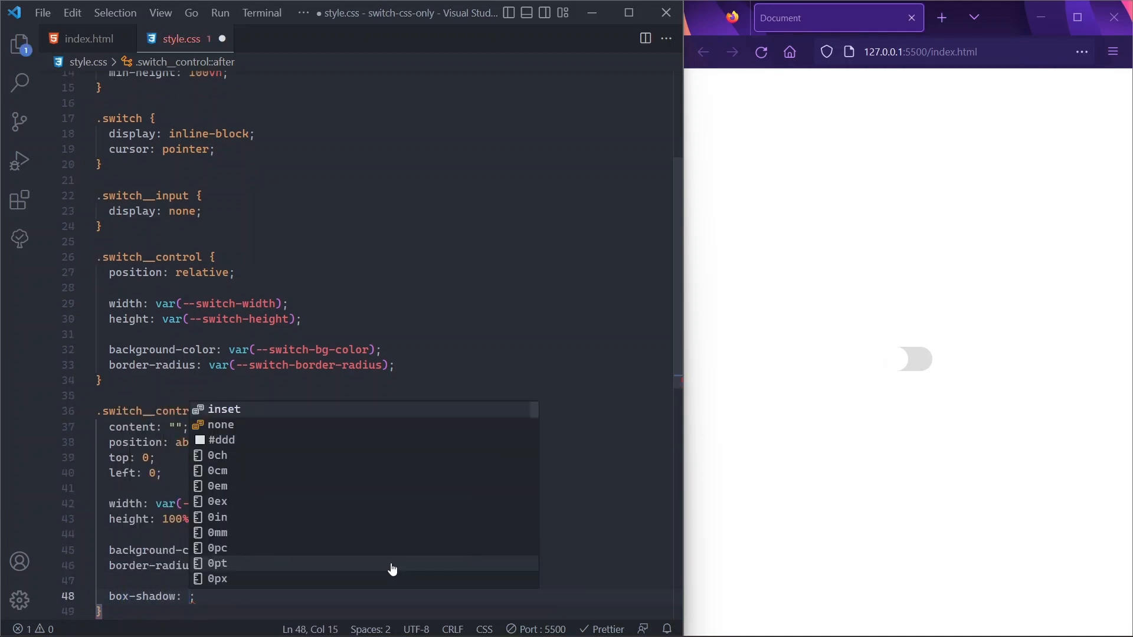
type("0 0")
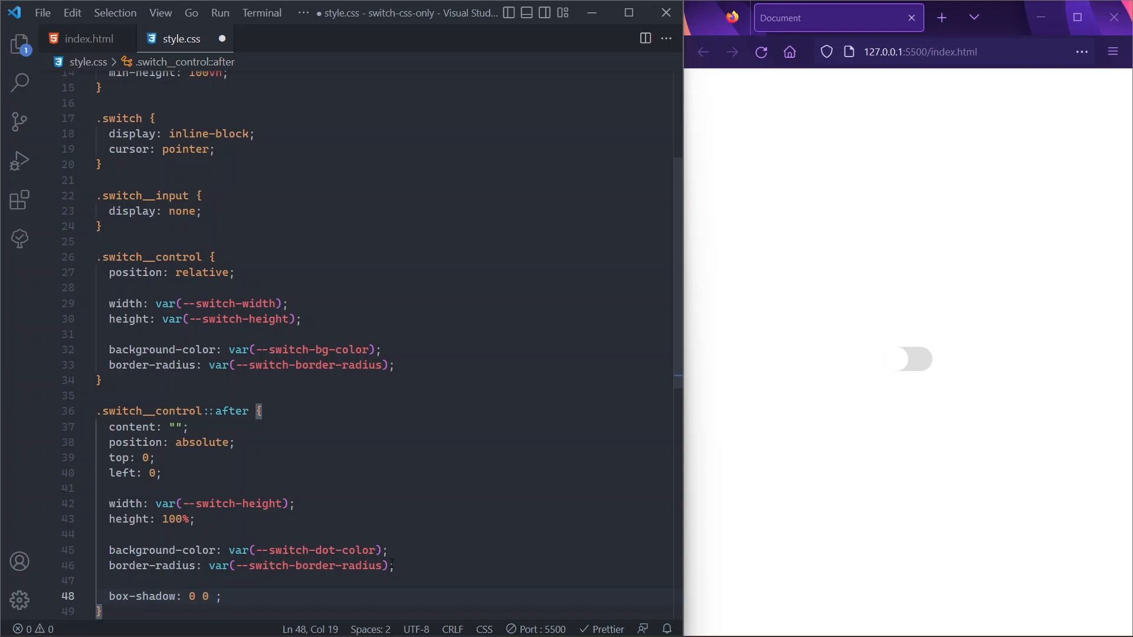
type("5px")
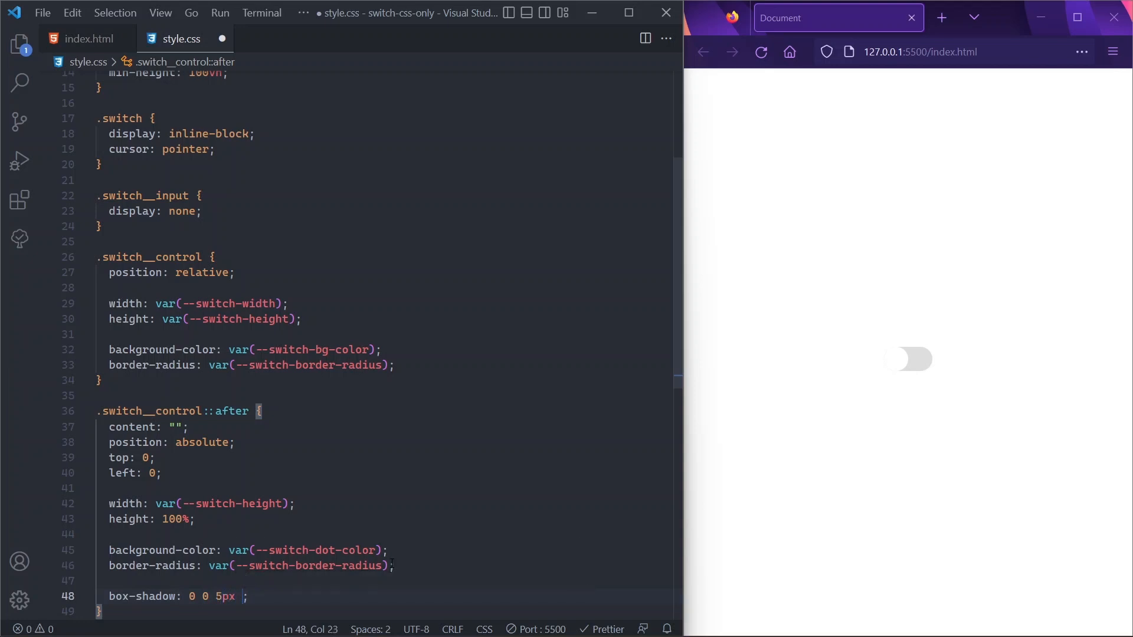
type("drk")
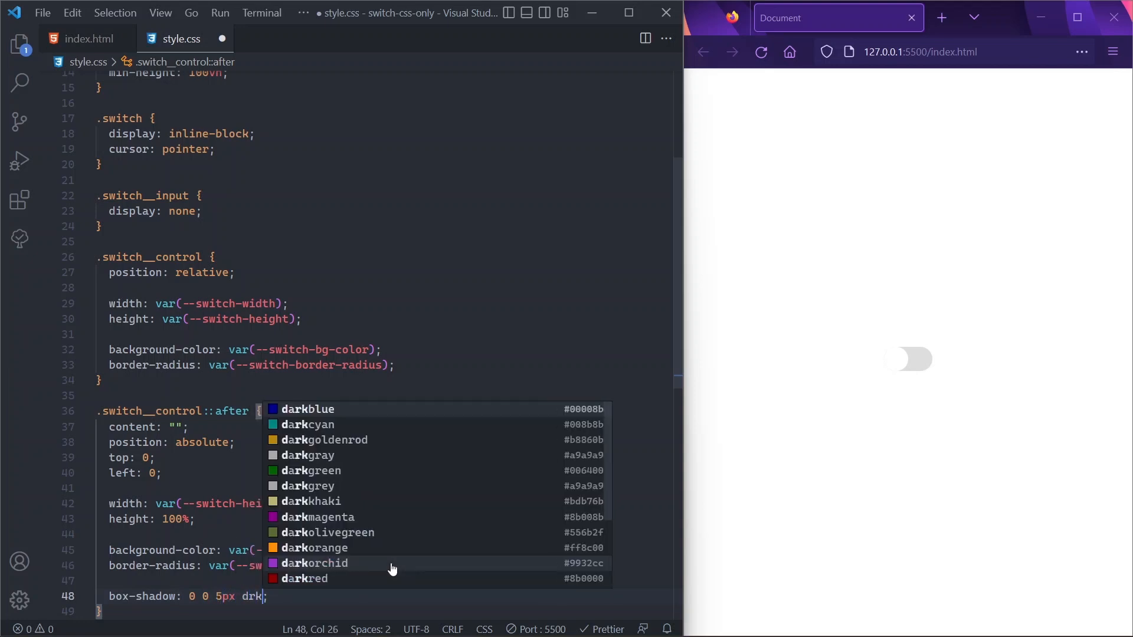
type("arkgray")
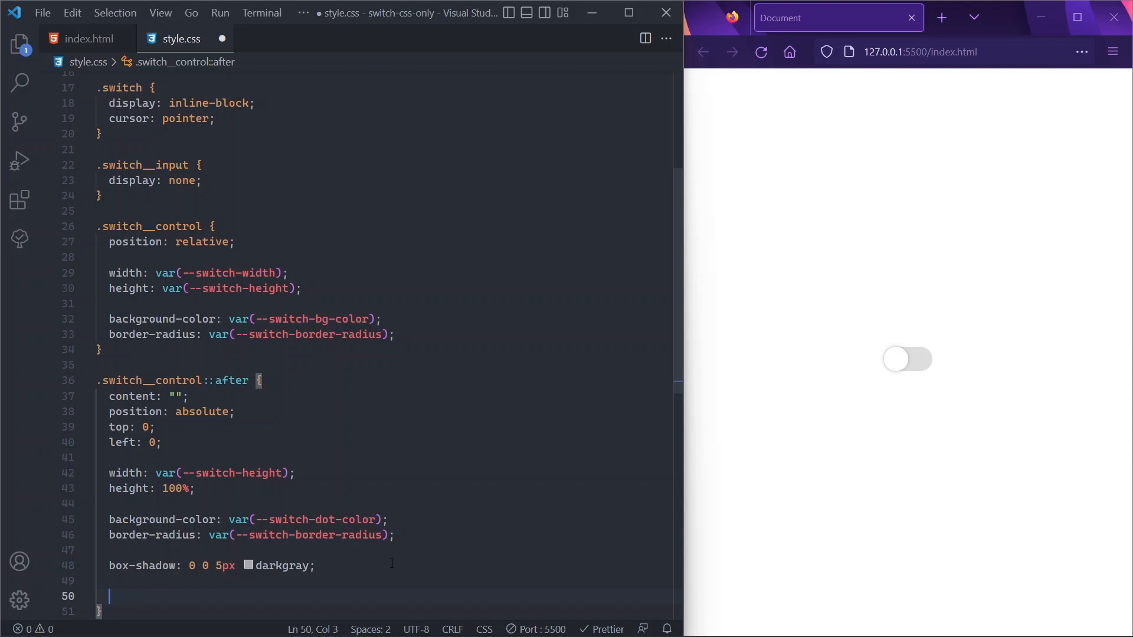
Add transform: scale(1.1) to the .switch__control::after rule and save
type("transform: scale(1.1);")
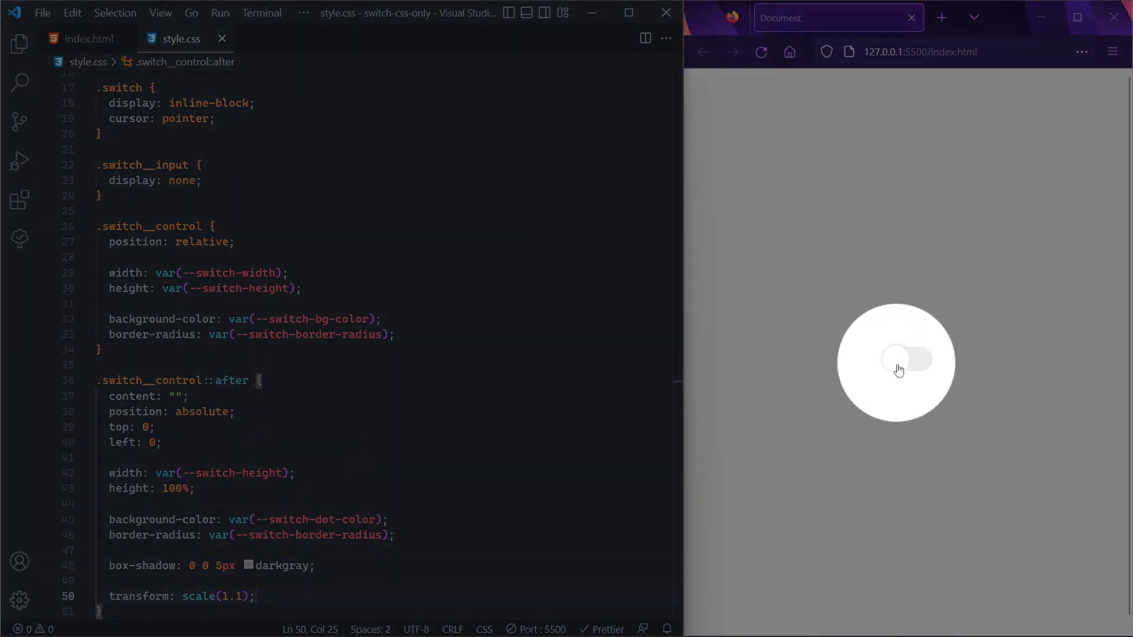
mouse_move(926, 364)
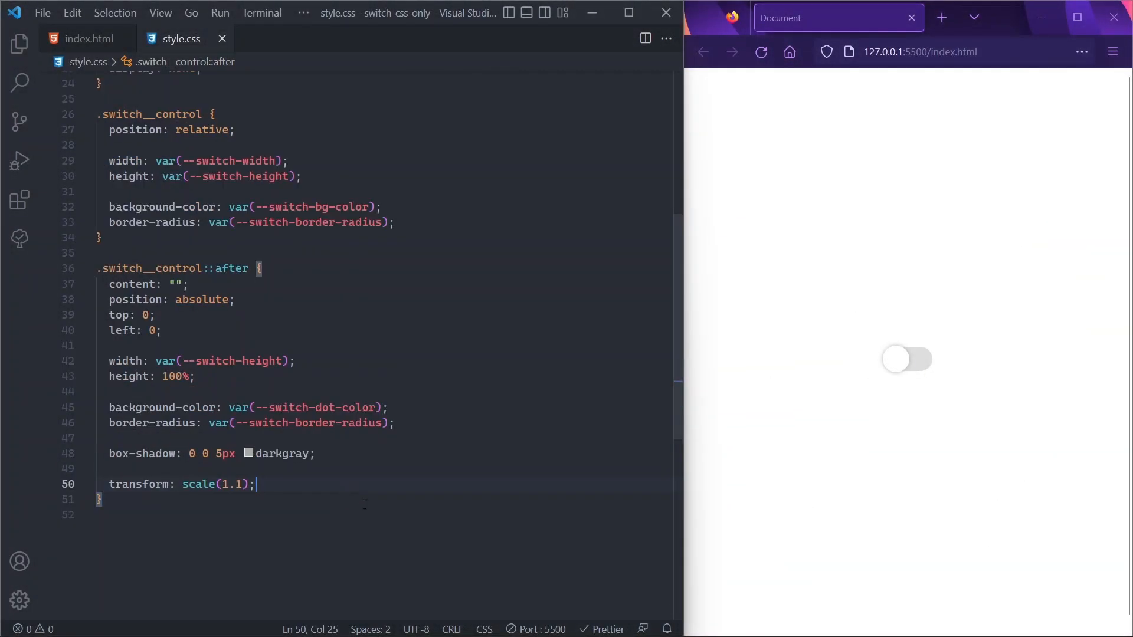
mouse_move(456, 493)
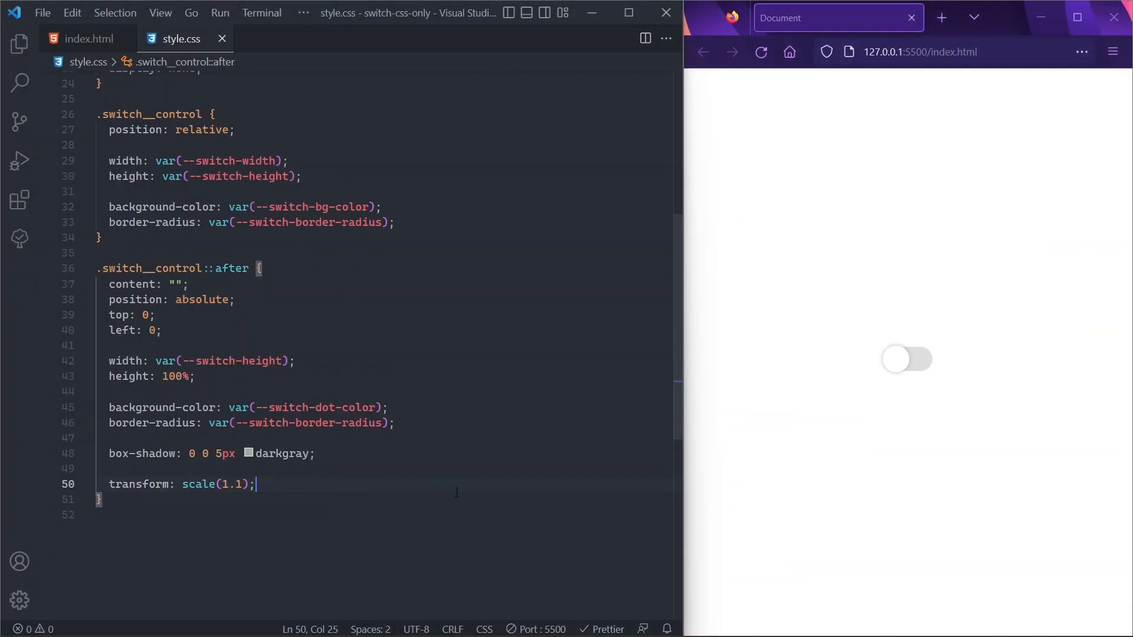
mouse_move(570, 480)
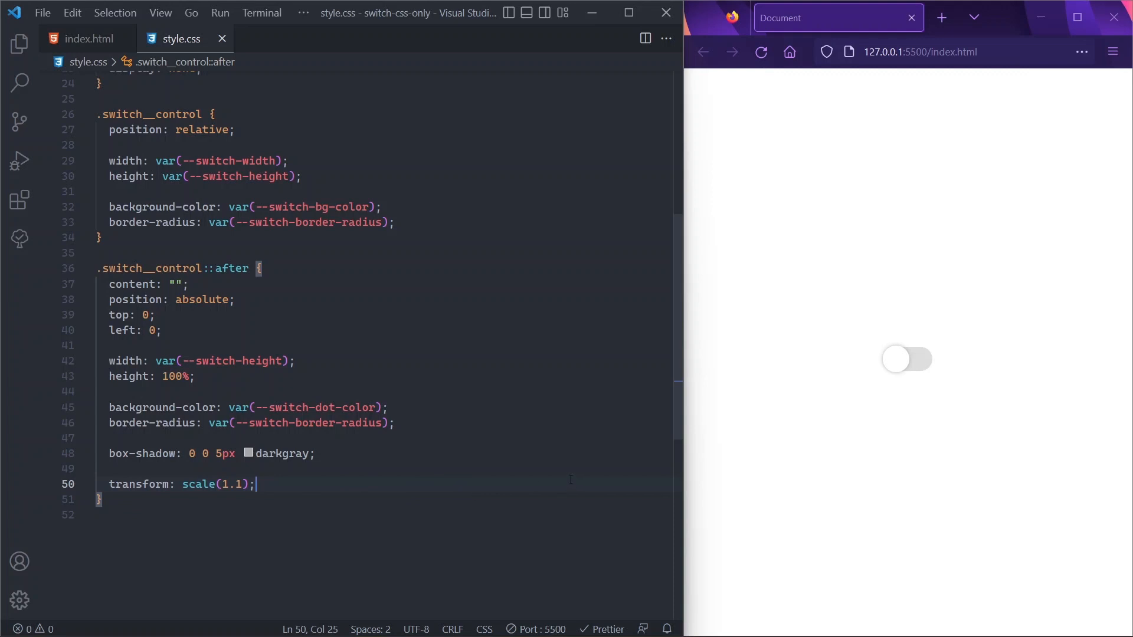
mouse_move(698, 411)
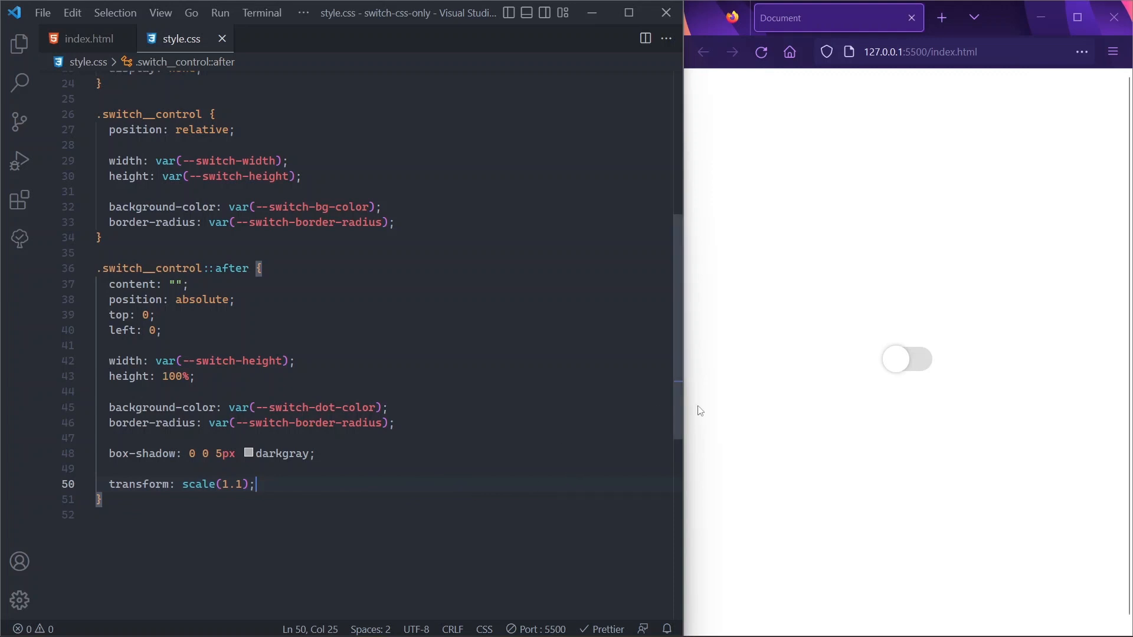
mouse_move(907, 368)
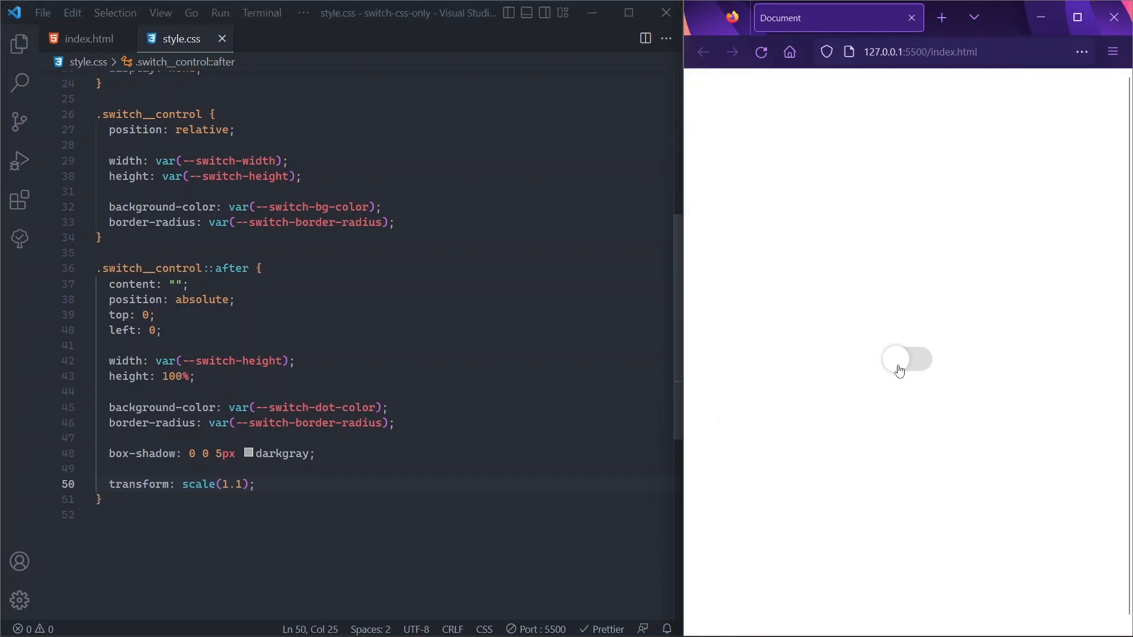
mouse_move(900, 379)
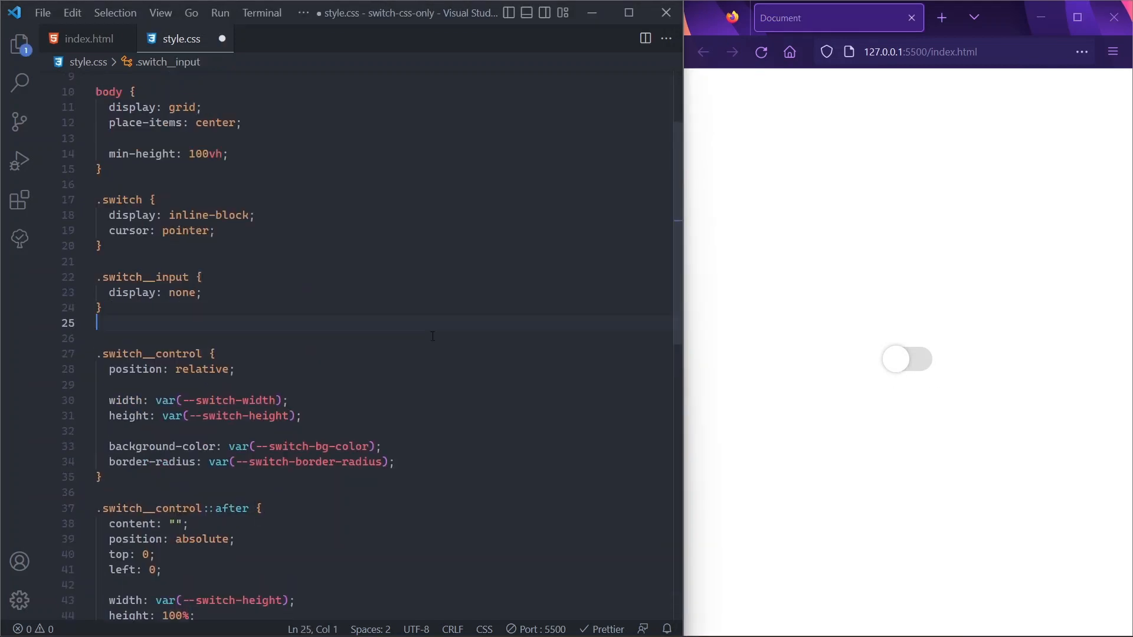
Add .switch__input:checked + .switch__control with var(--switch-bg-active-color) background, then test the toggle in Firefox
key("Enter")
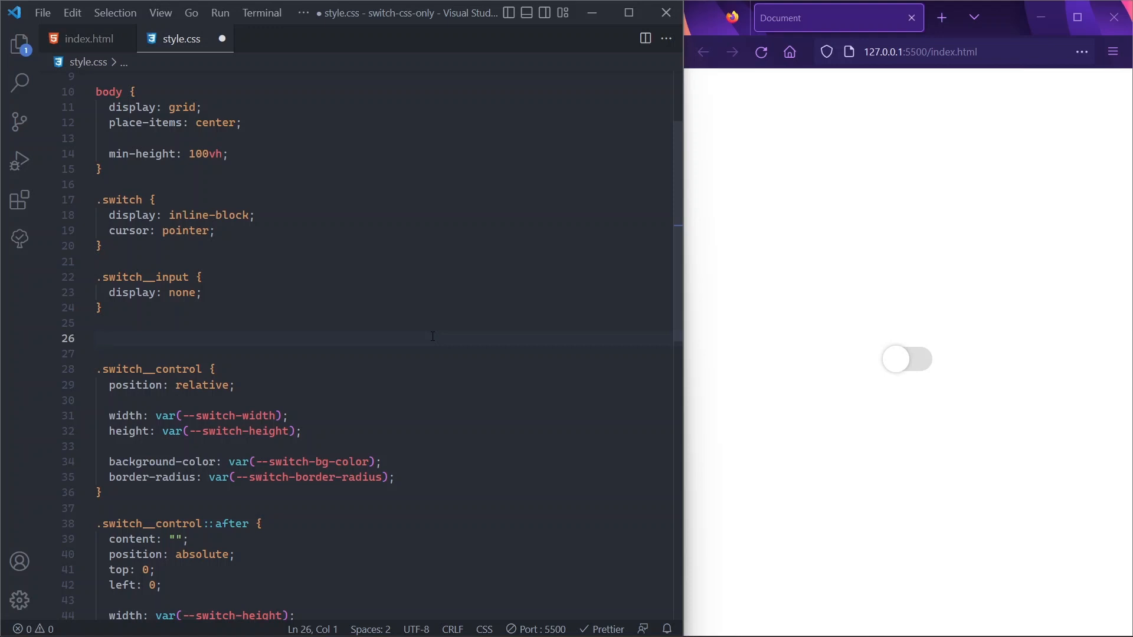
type(".switch__input")
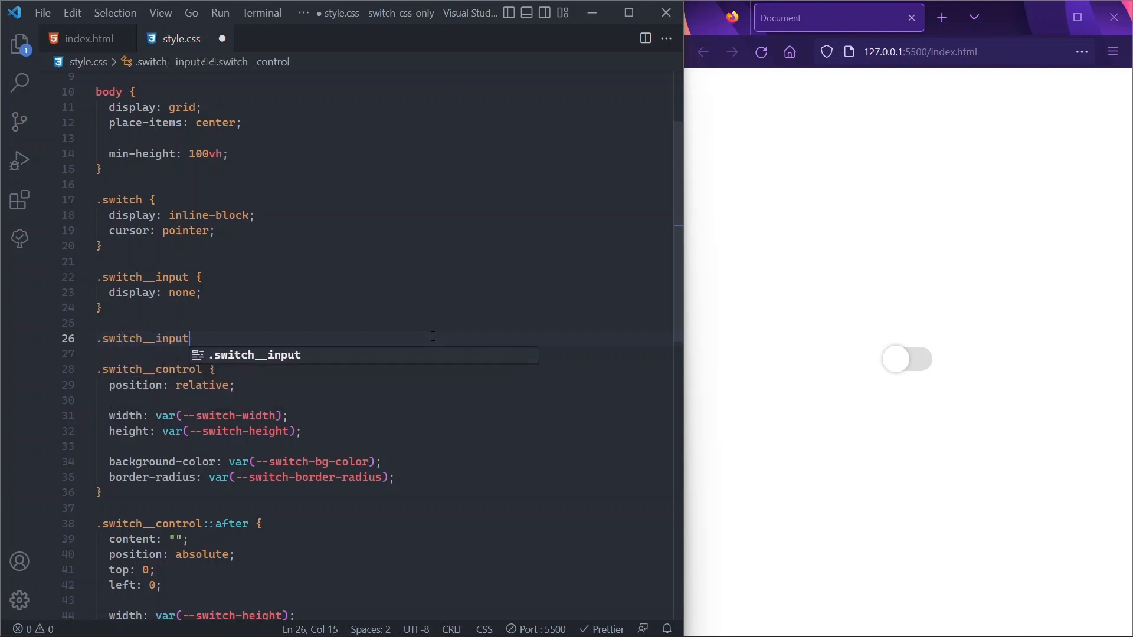
type(":checked")
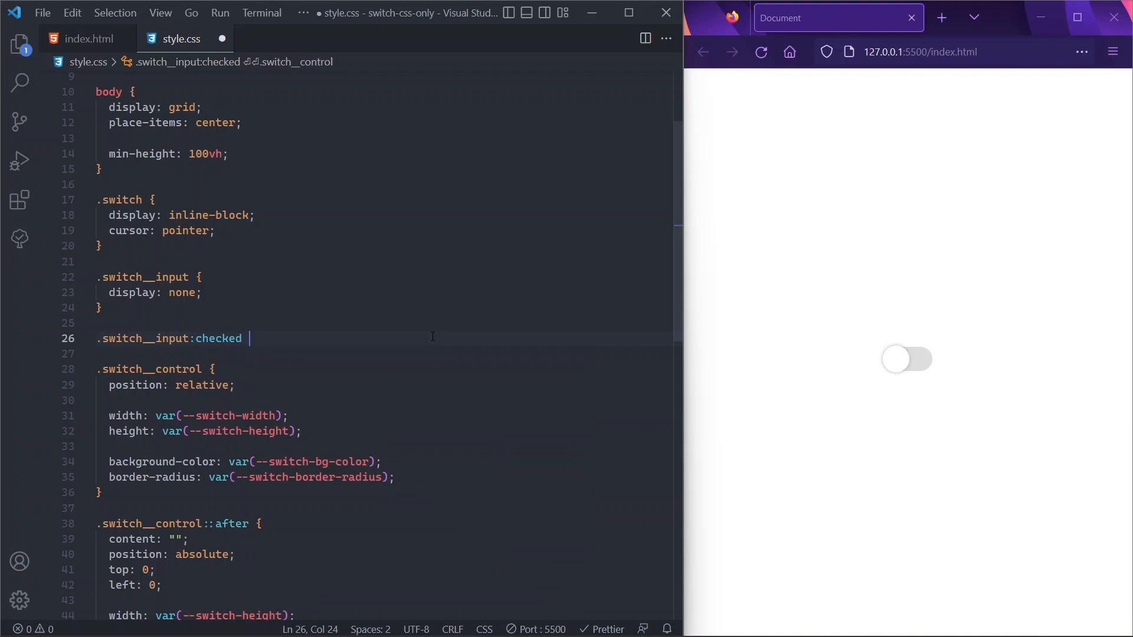
type("+")
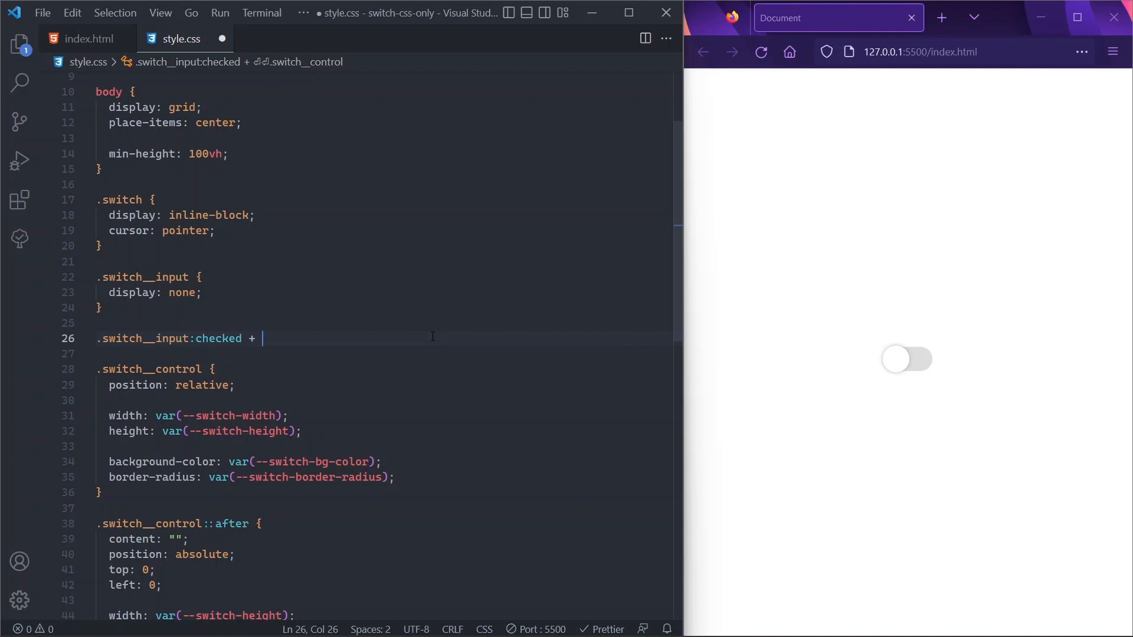
type(".")
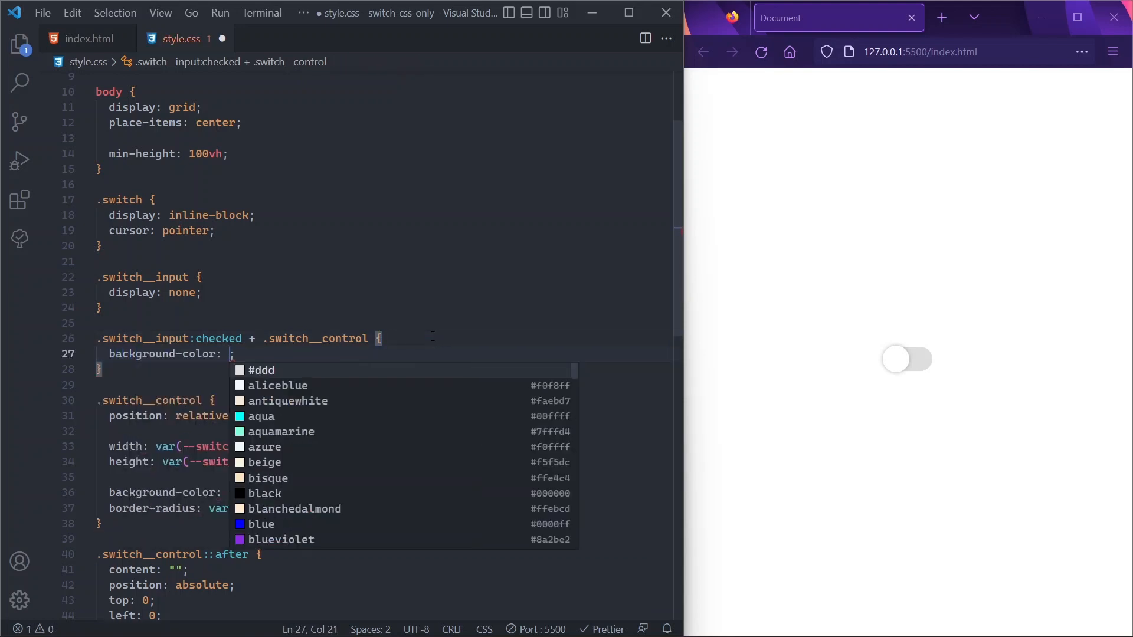
type("switch-bg-active-color)")
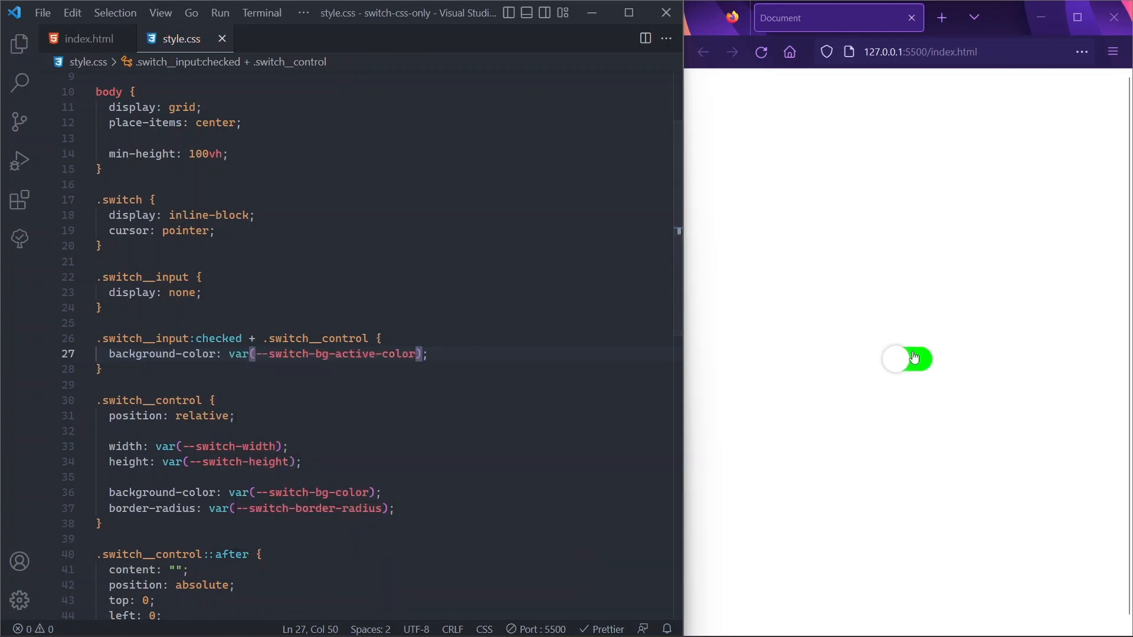
mouse_move(915, 368)
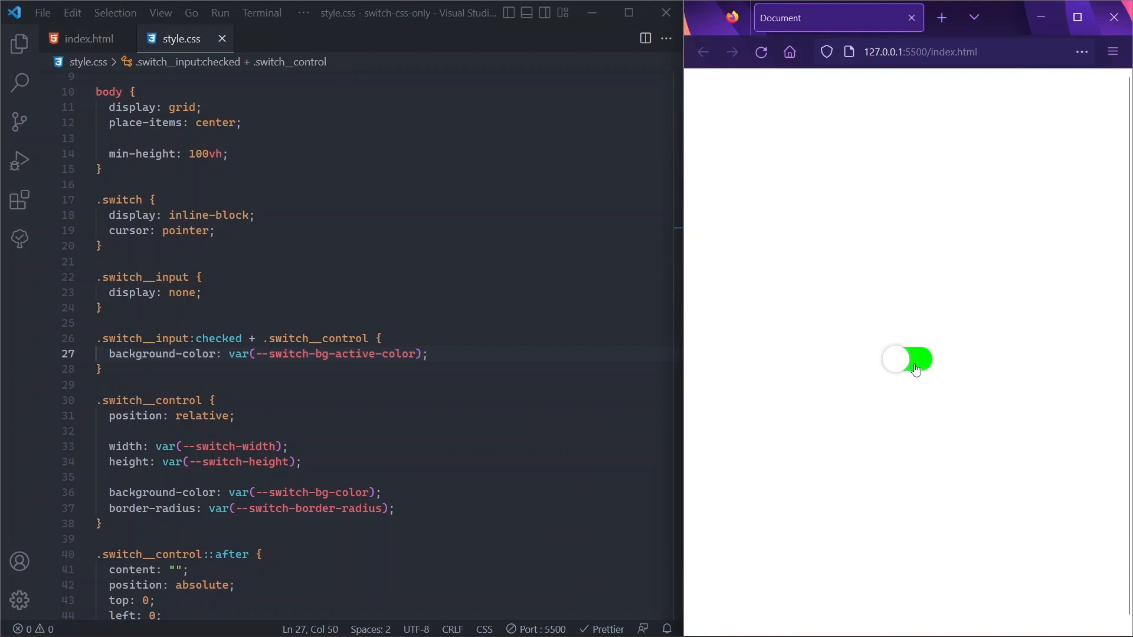
left_click(906, 360)
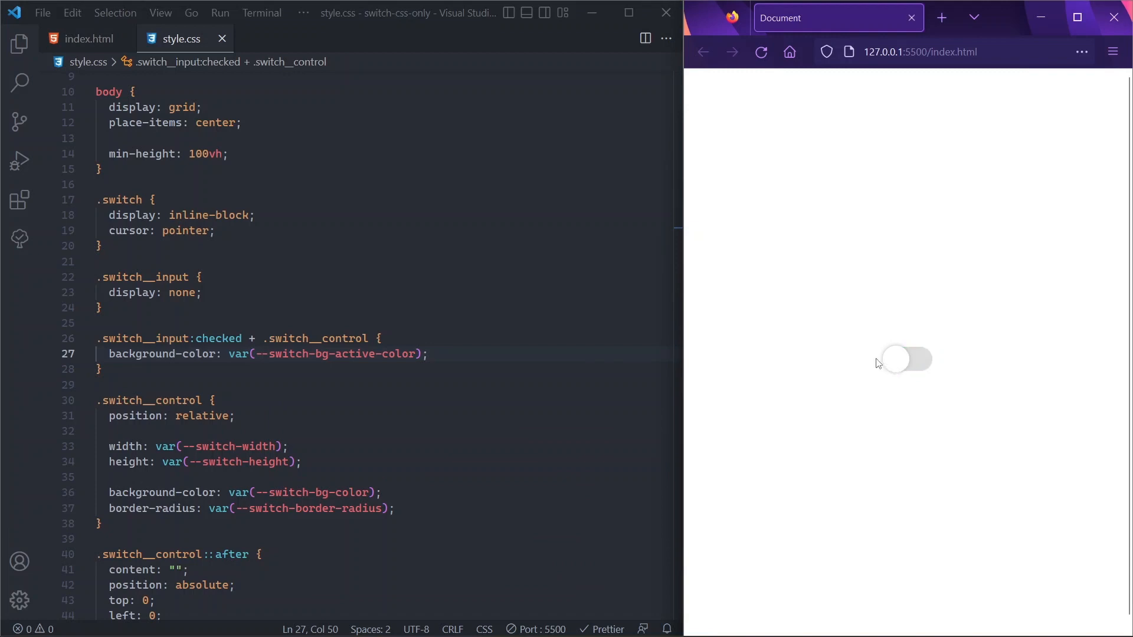
mouse_move(932, 385)
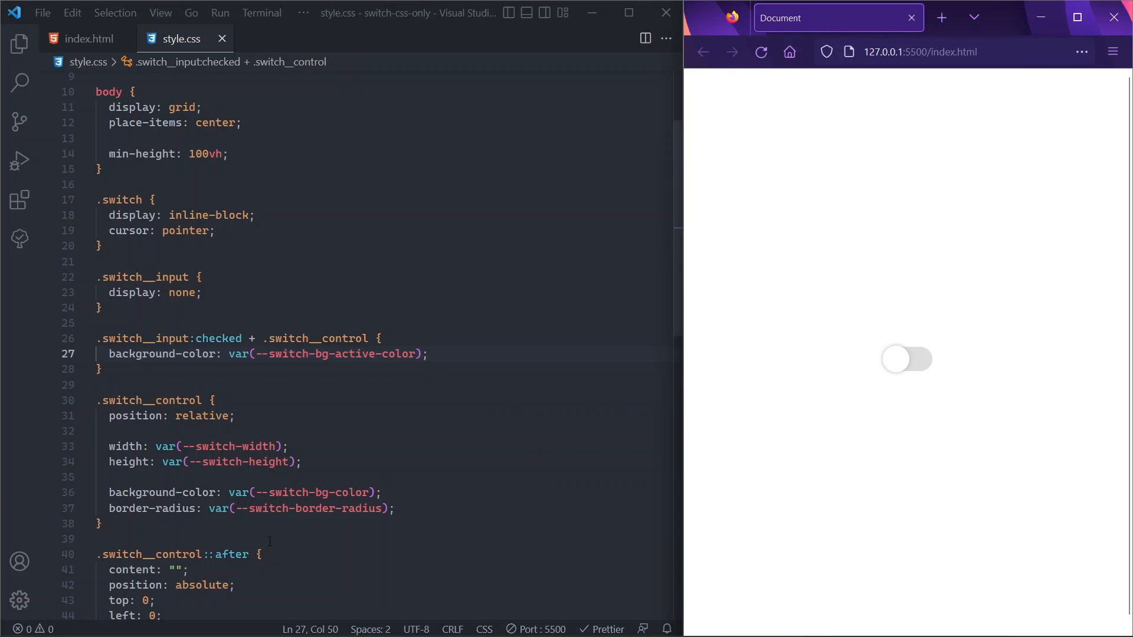
Add a checked + .switch__control::after rule with translateX(100%), toggling the preview on and off
key("enter")
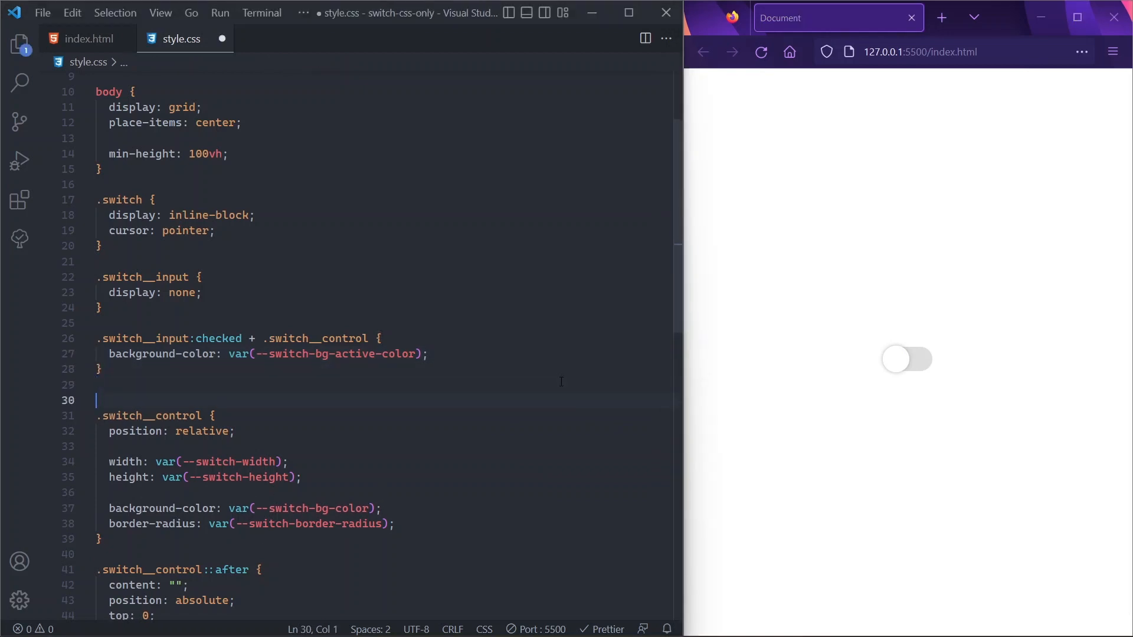
type(".switch__input:checke")
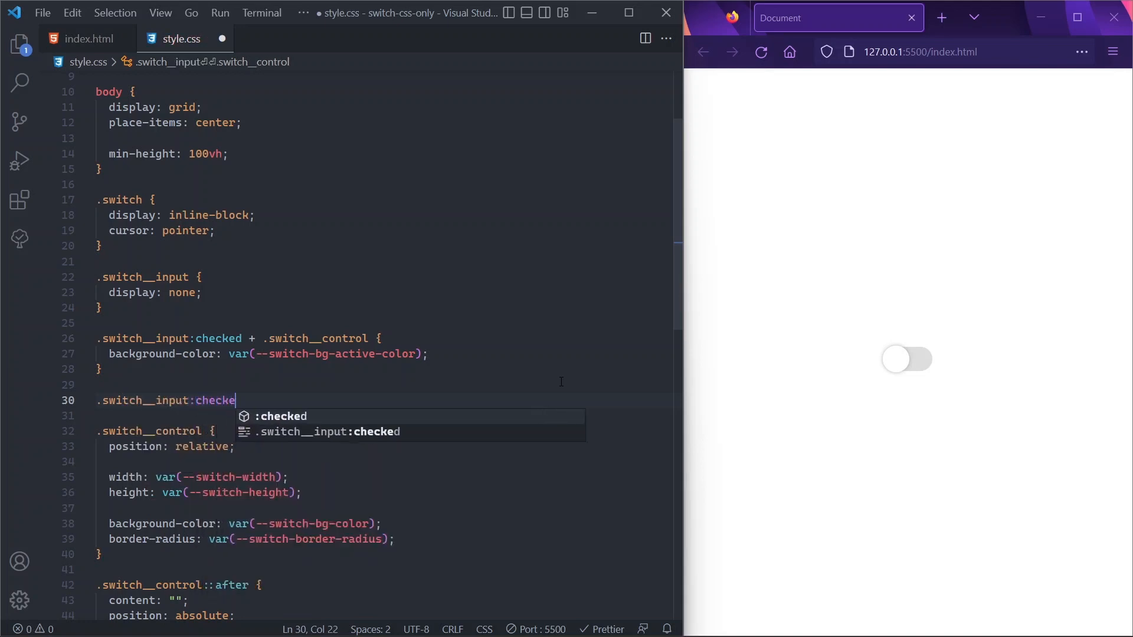
type("d + .switch__control")
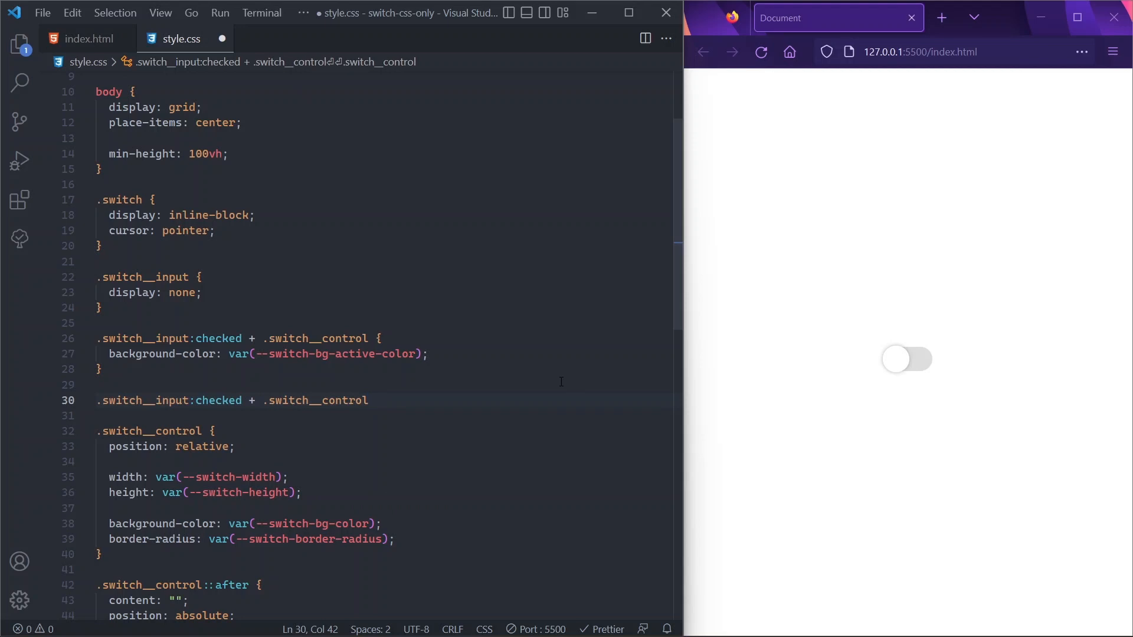
type("::after {")
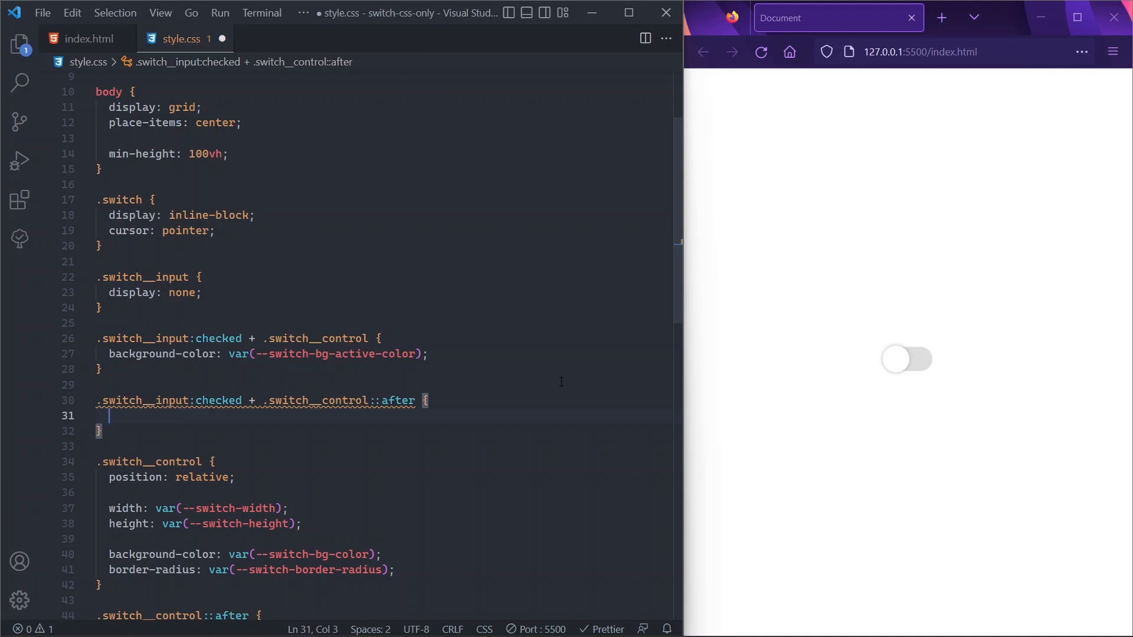
type("transform: t;")
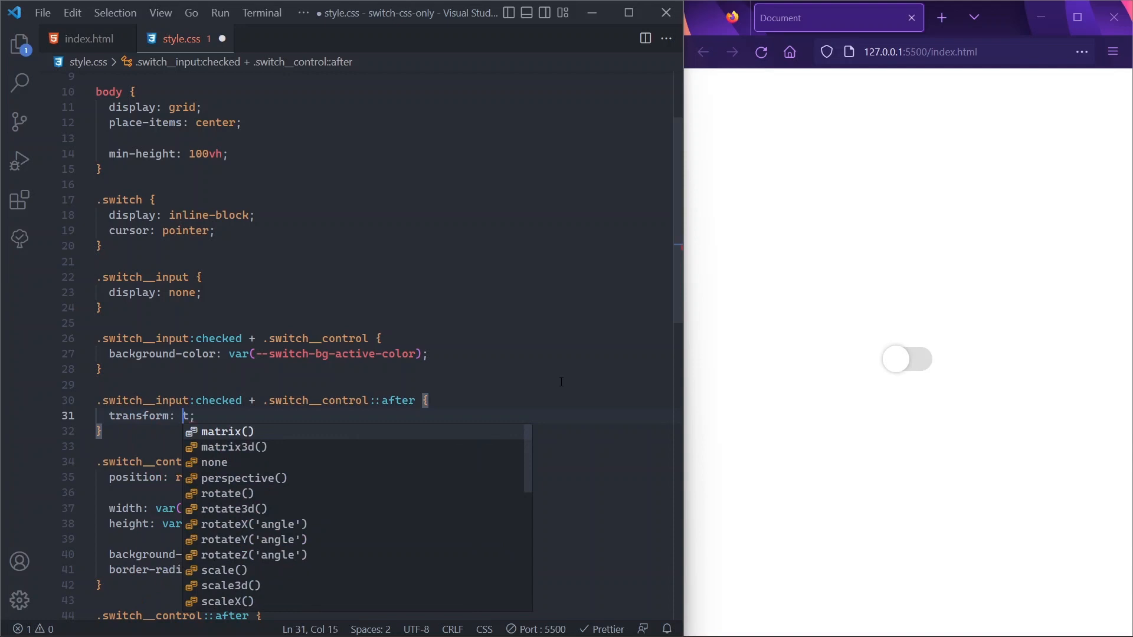
type("translateX(100%")
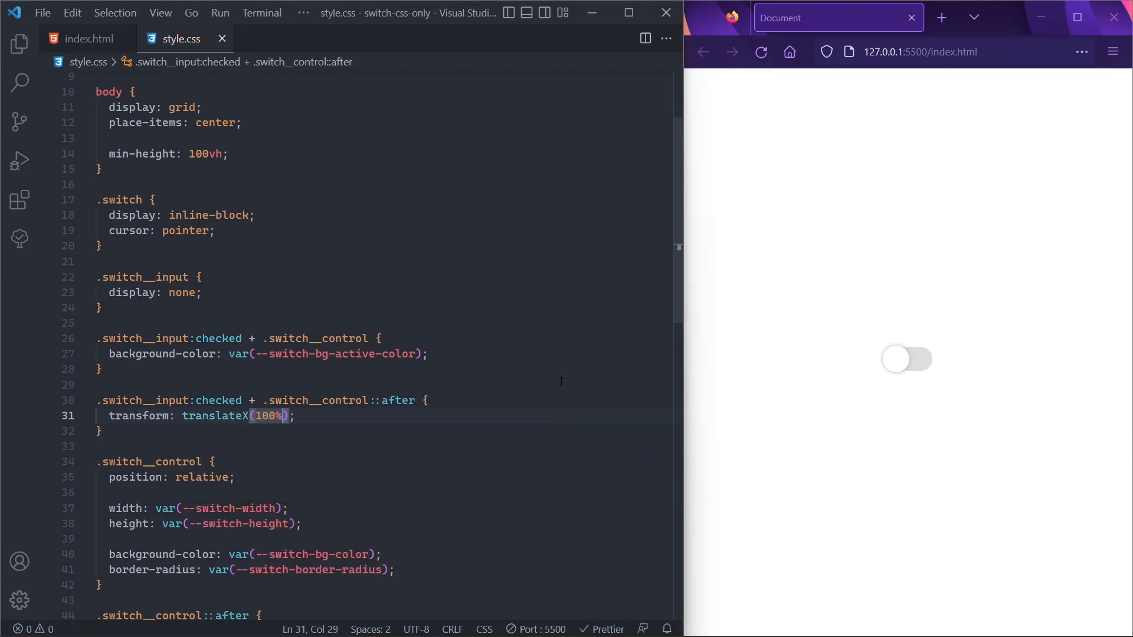
left_click(905, 359)
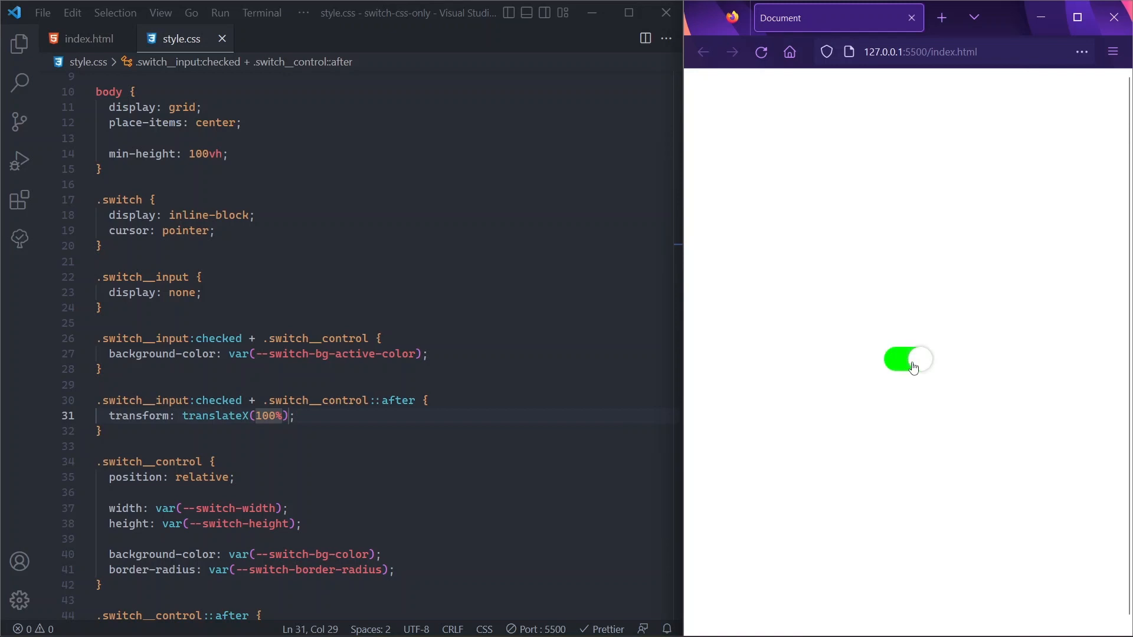
mouse_move(916, 374)
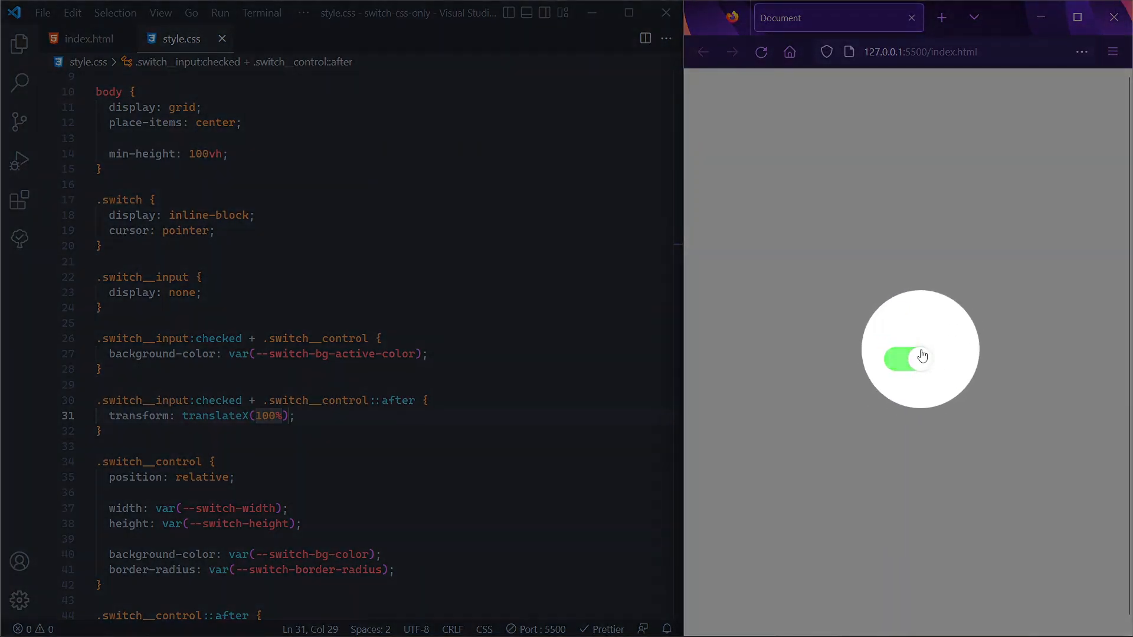
mouse_move(924, 380)
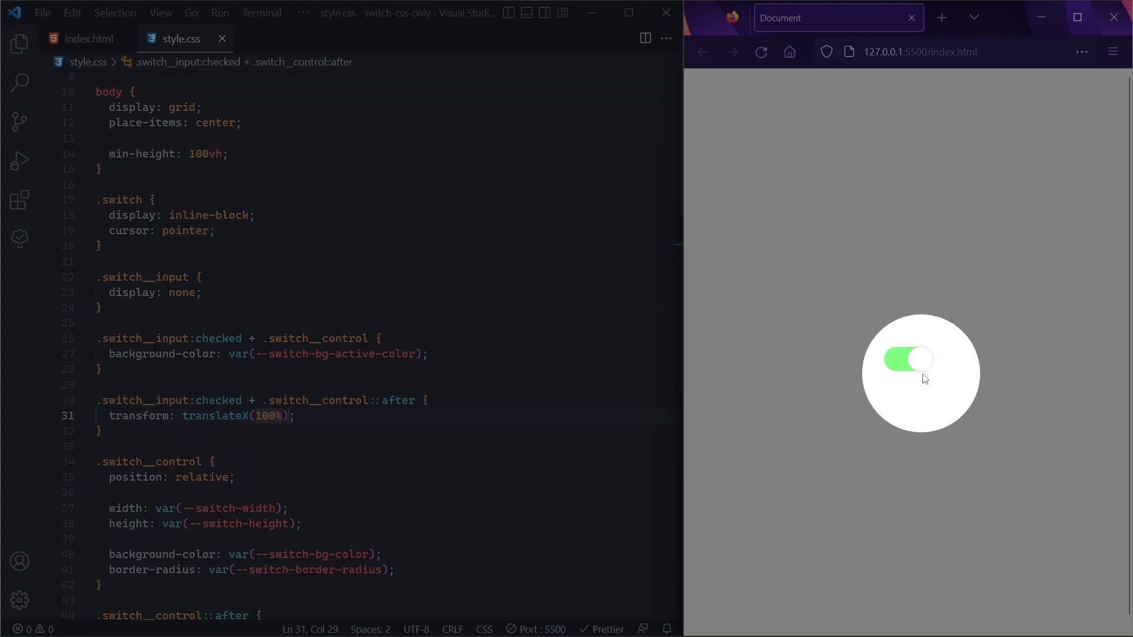
left_click(921, 358)
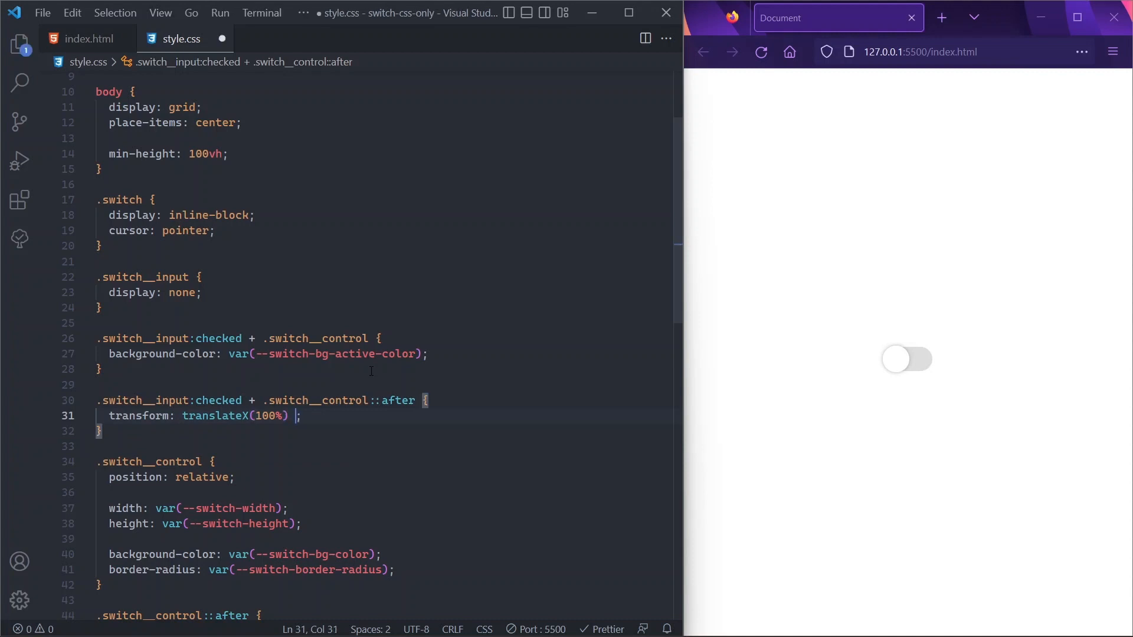
Append scale(1.1) to the checked dot's translateX(100%) transform and test the switch in Firefox
type("scale()")
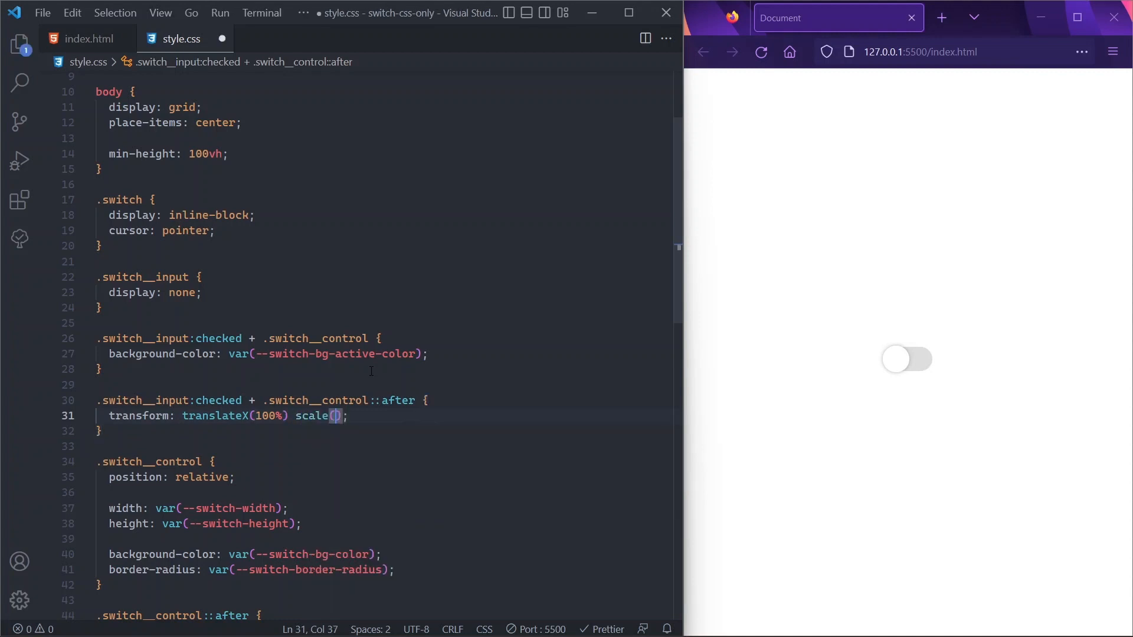
type("1.1")
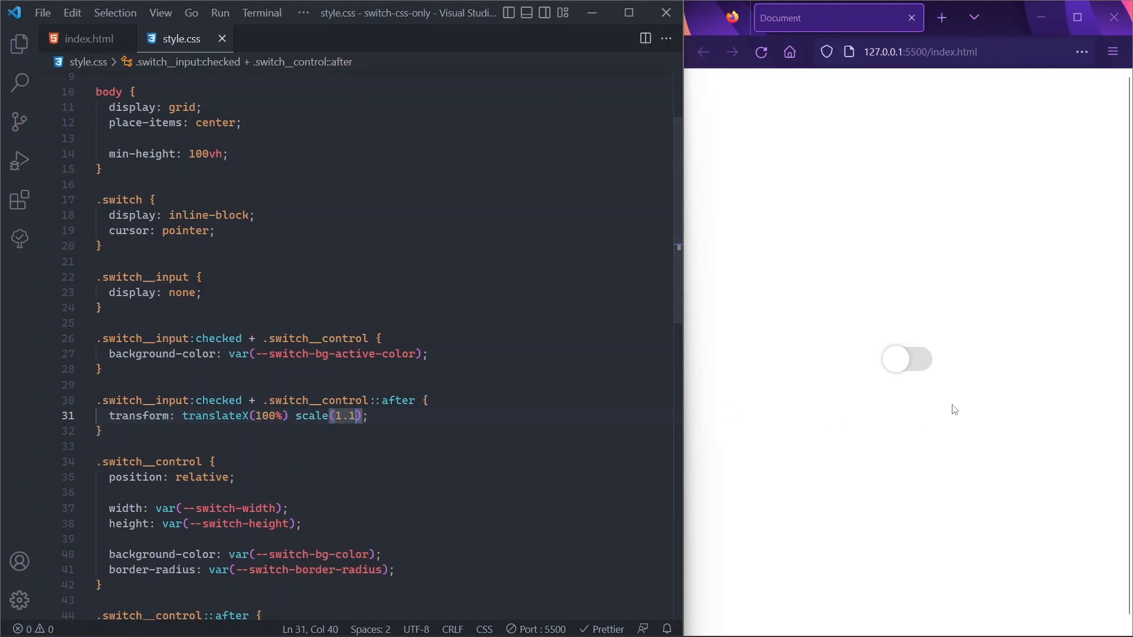
left_click(905, 360)
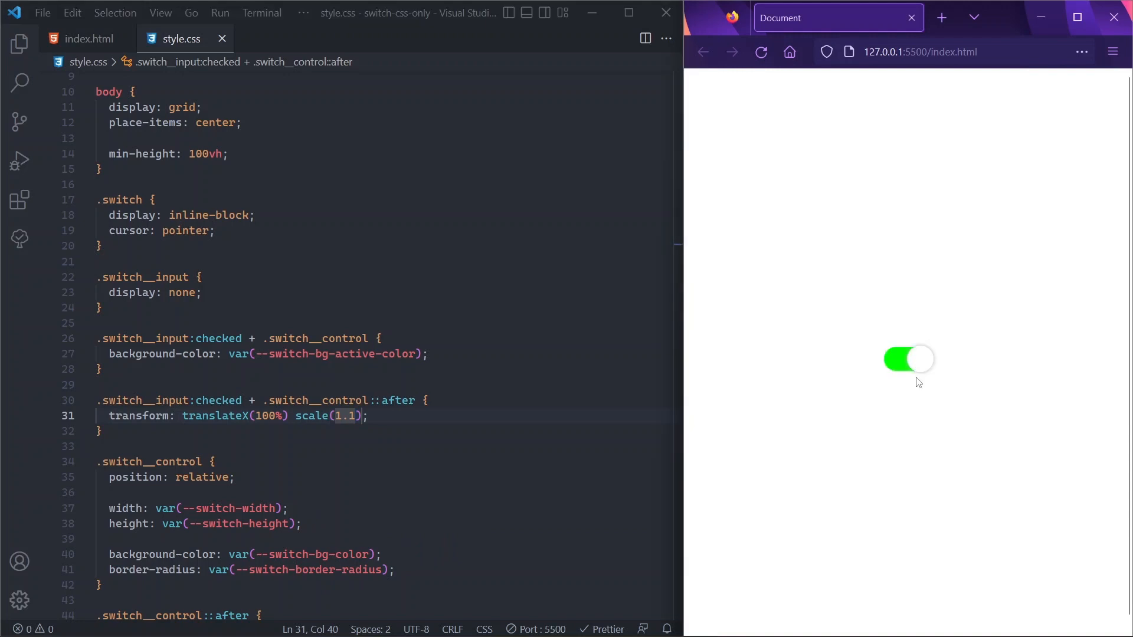
left_click(908, 359)
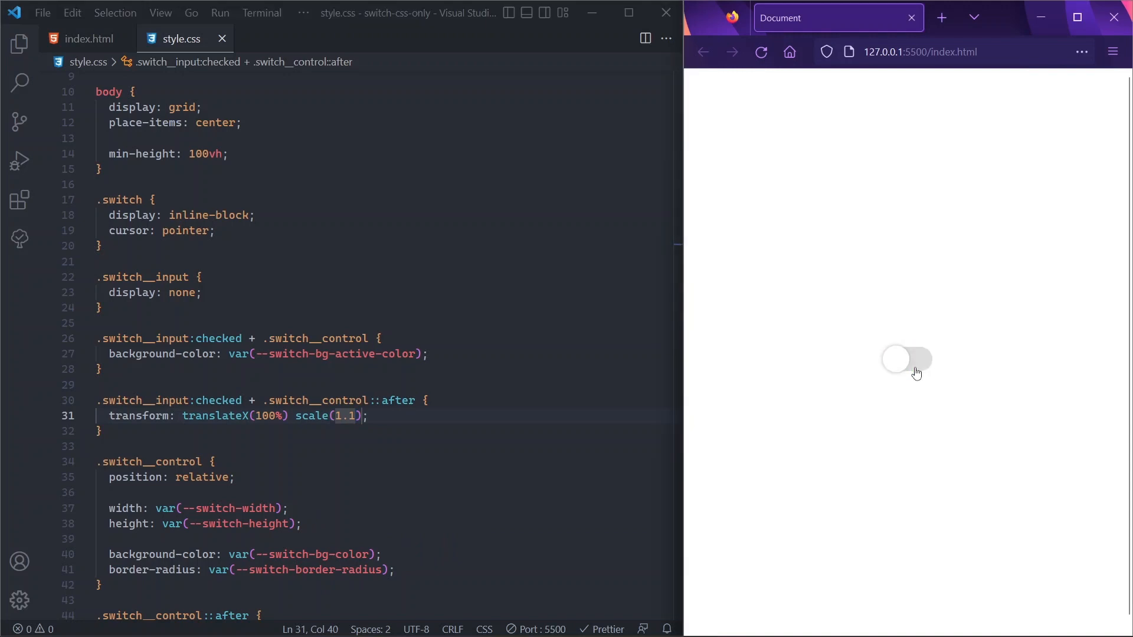
mouse_move(852, 409)
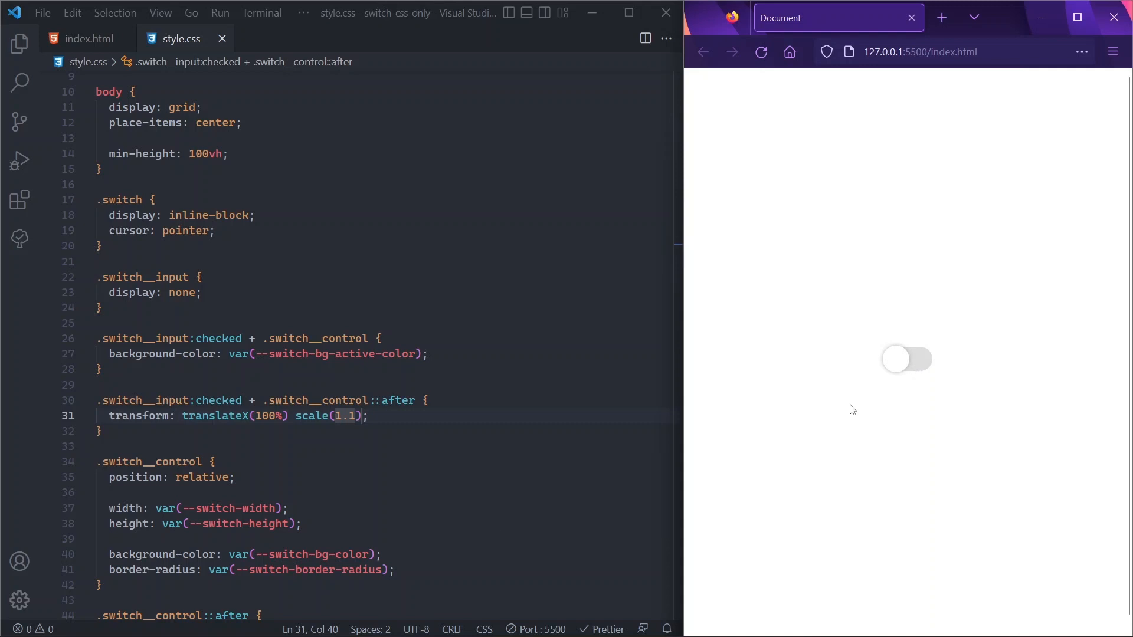
double_click(314, 415)
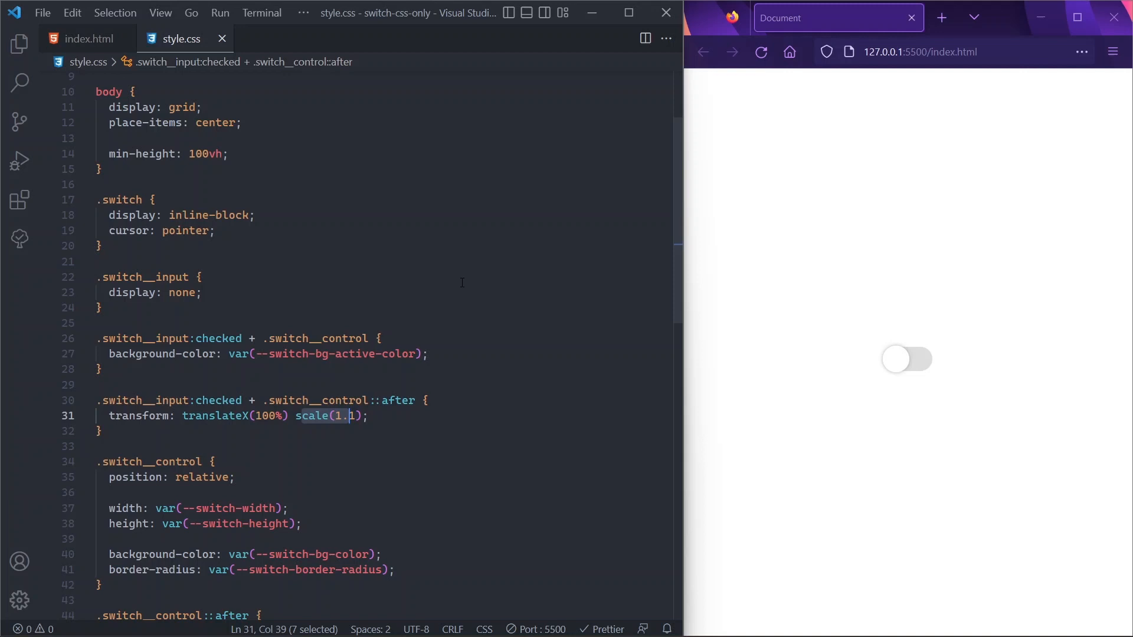
mouse_move(914, 375)
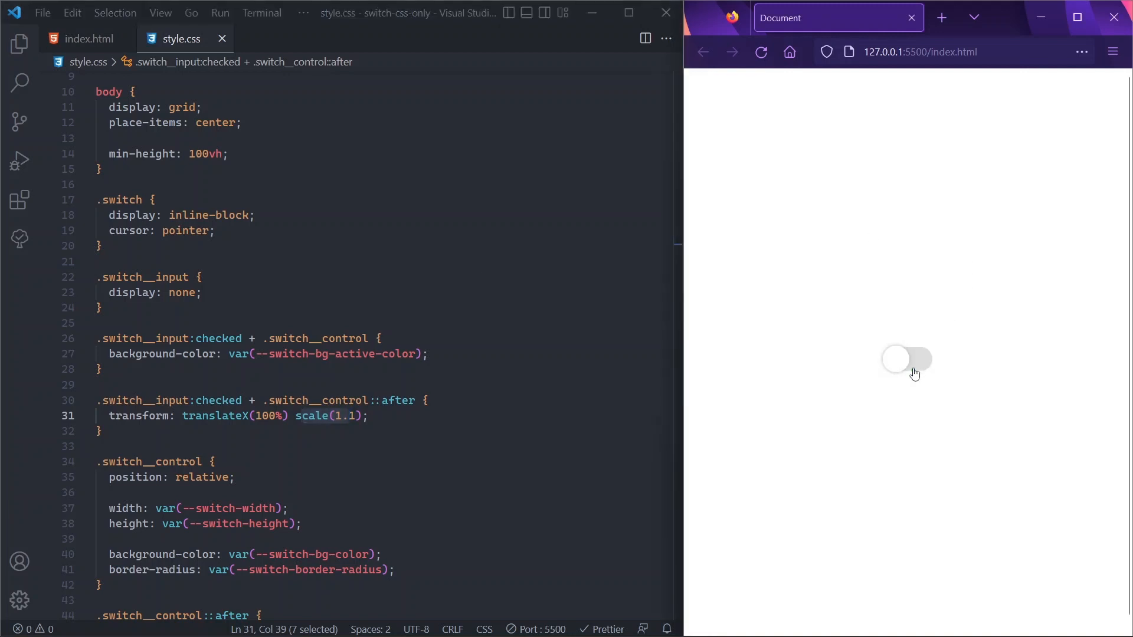
mouse_move(917, 374)
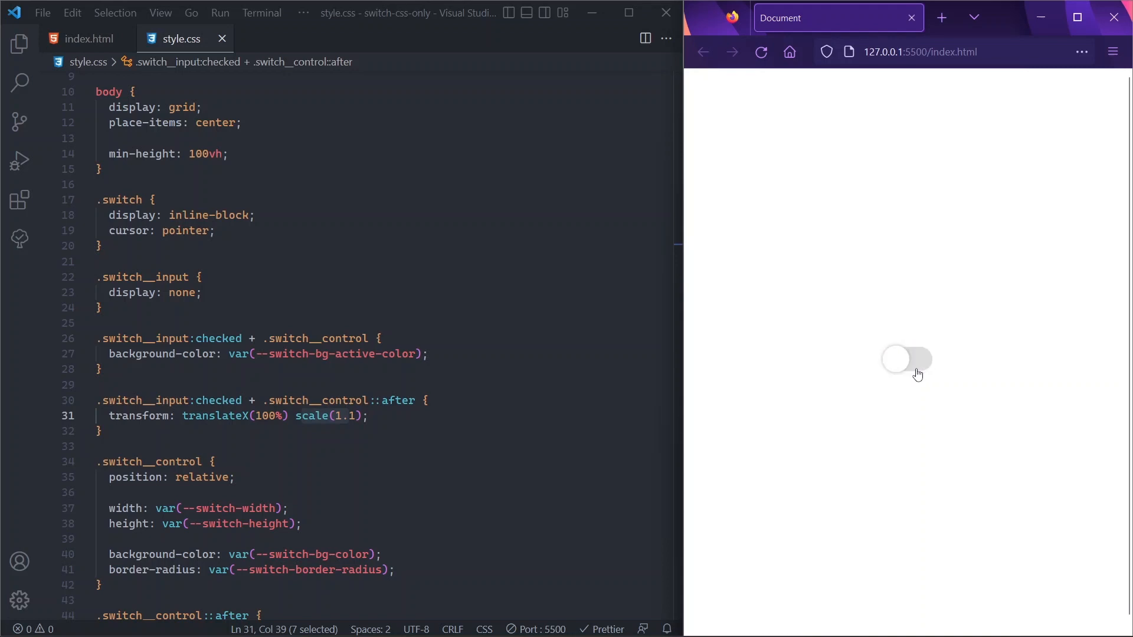
left_click(908, 359)
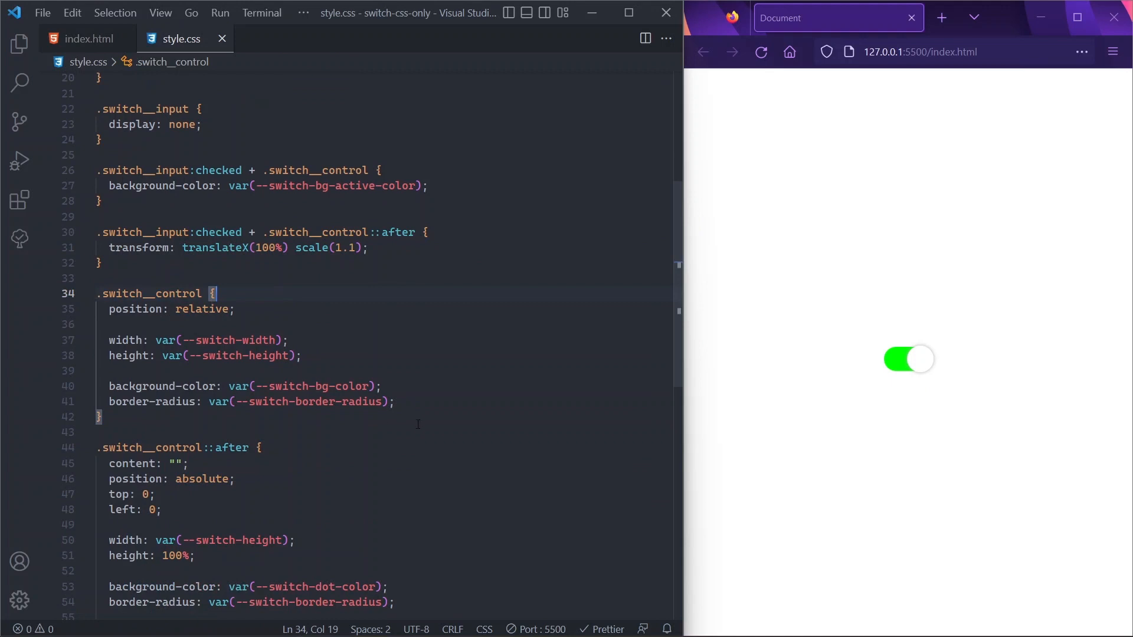
Add transition: background-color 250ms ease to the .switch__control rule
left_click(396, 402)
type("transition: ;")
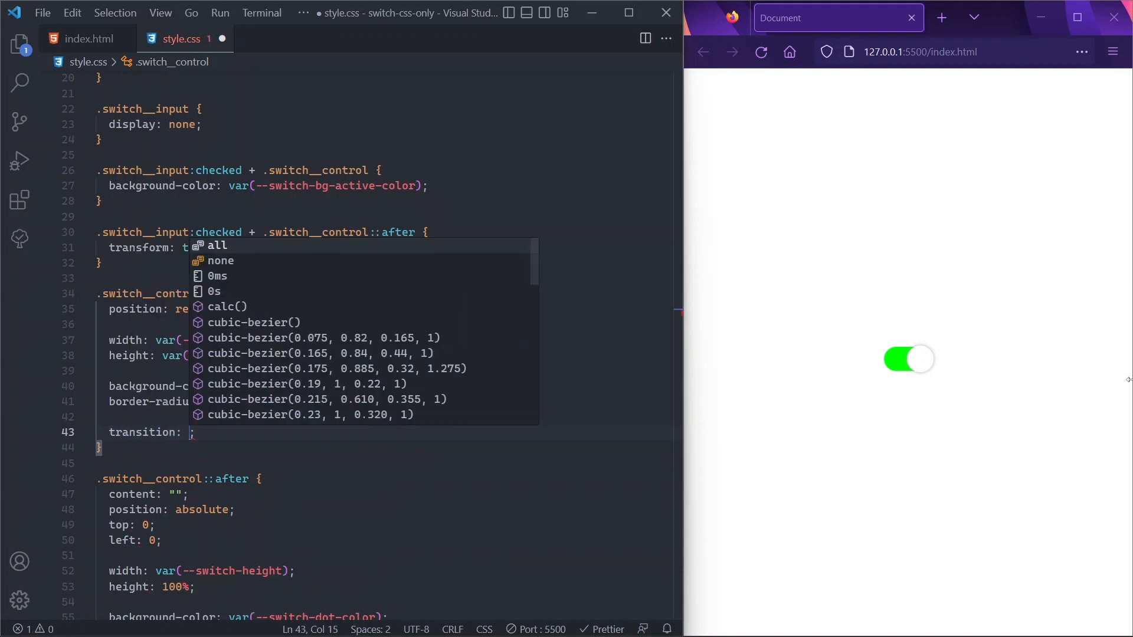
type("background-c")
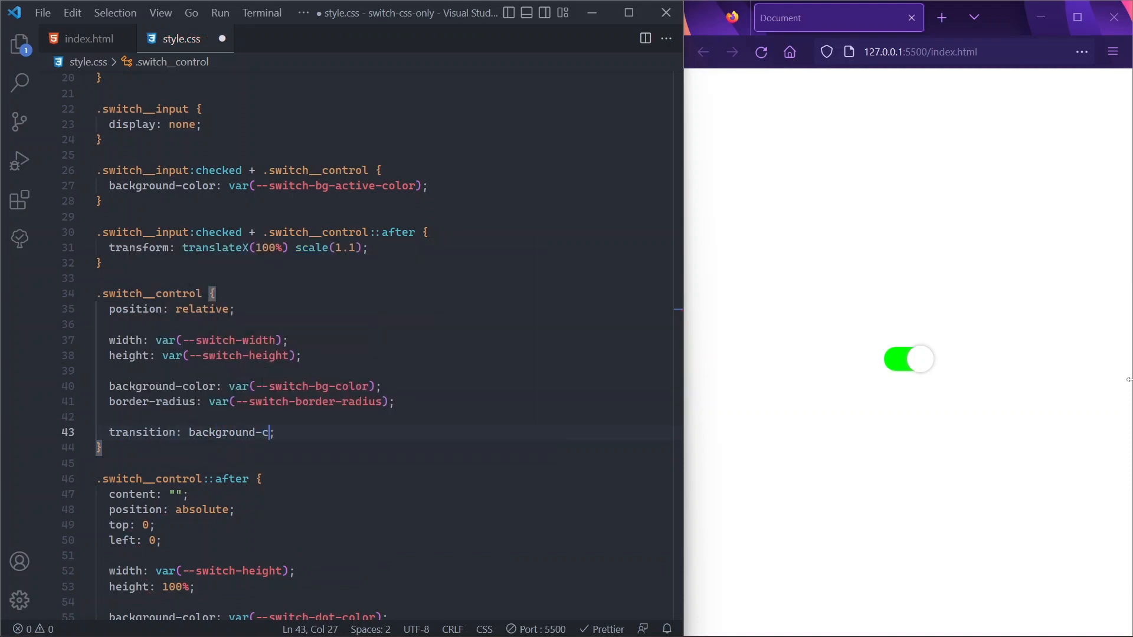
type("olor")
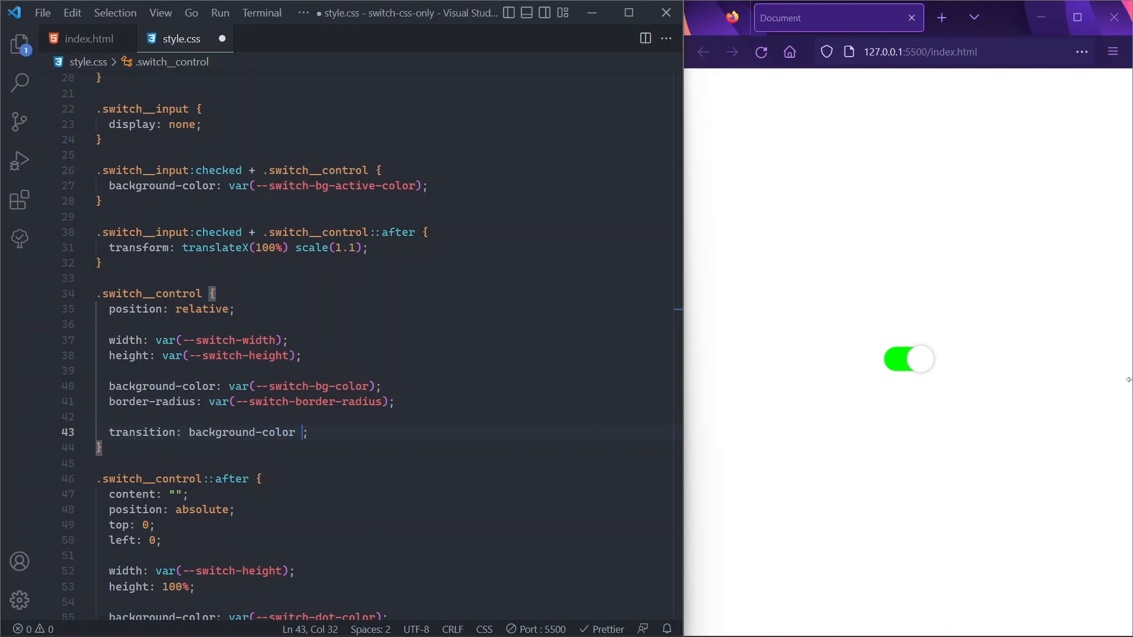
type("250ms")
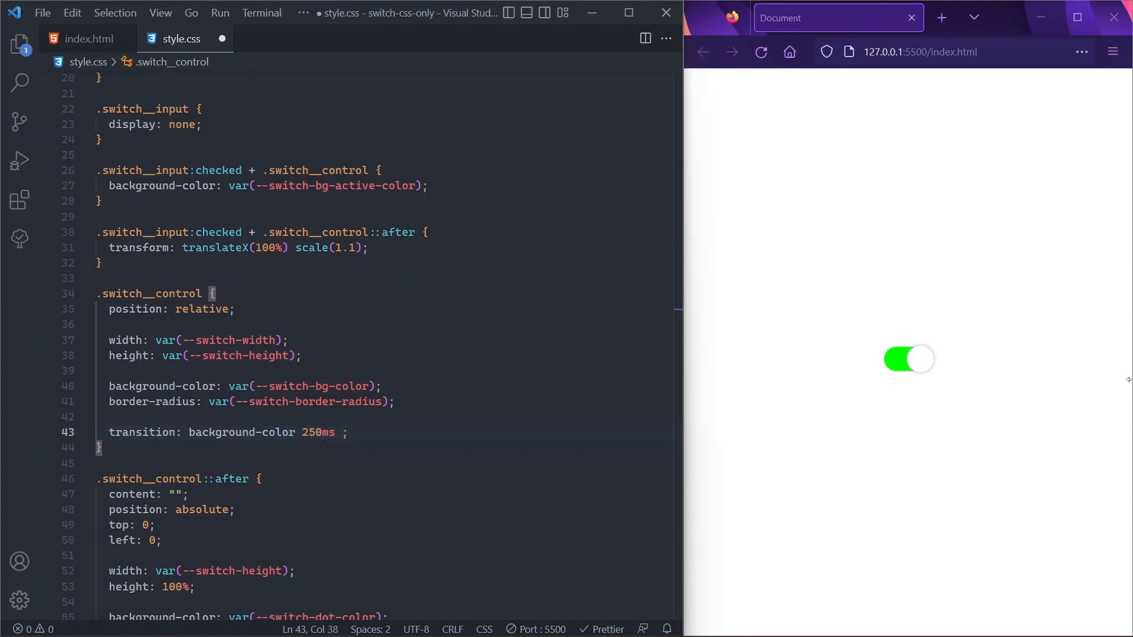
type("ease")
type("transform: scale(1.1);")
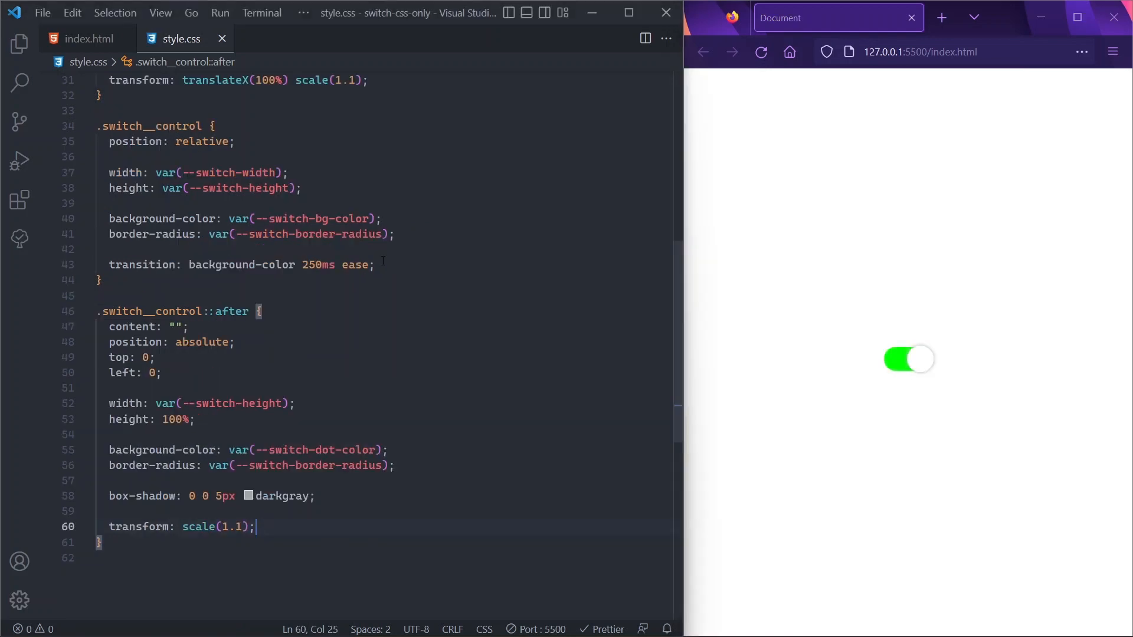
Add transition: transform 250ms ease to the ::after dot rule and toggle the preview switch
left_click(326, 311)
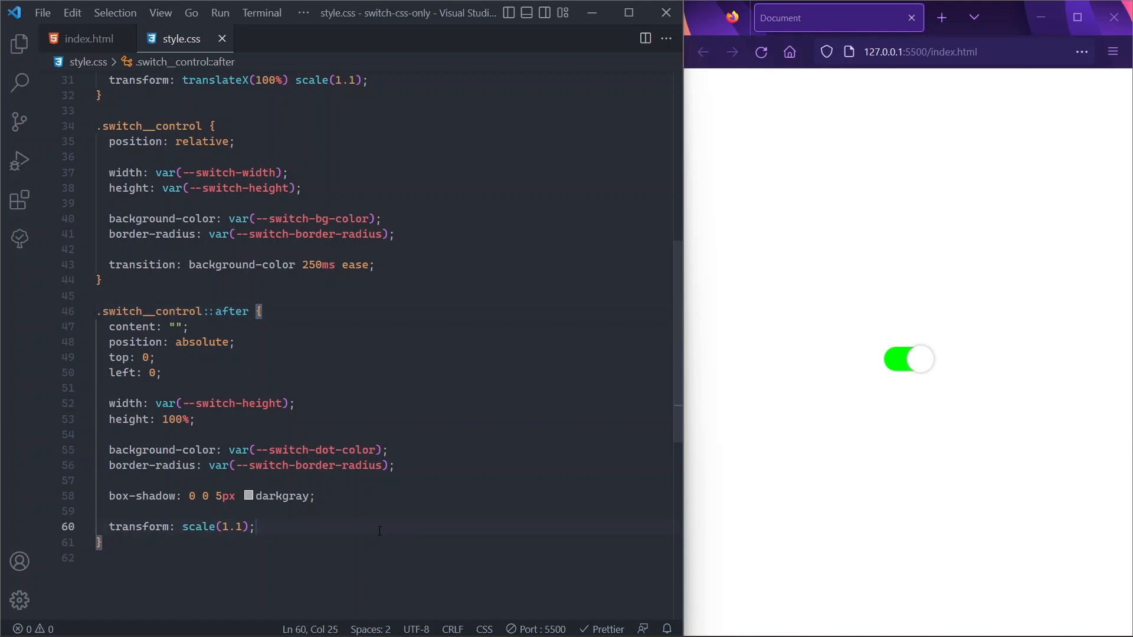
key("Enter")
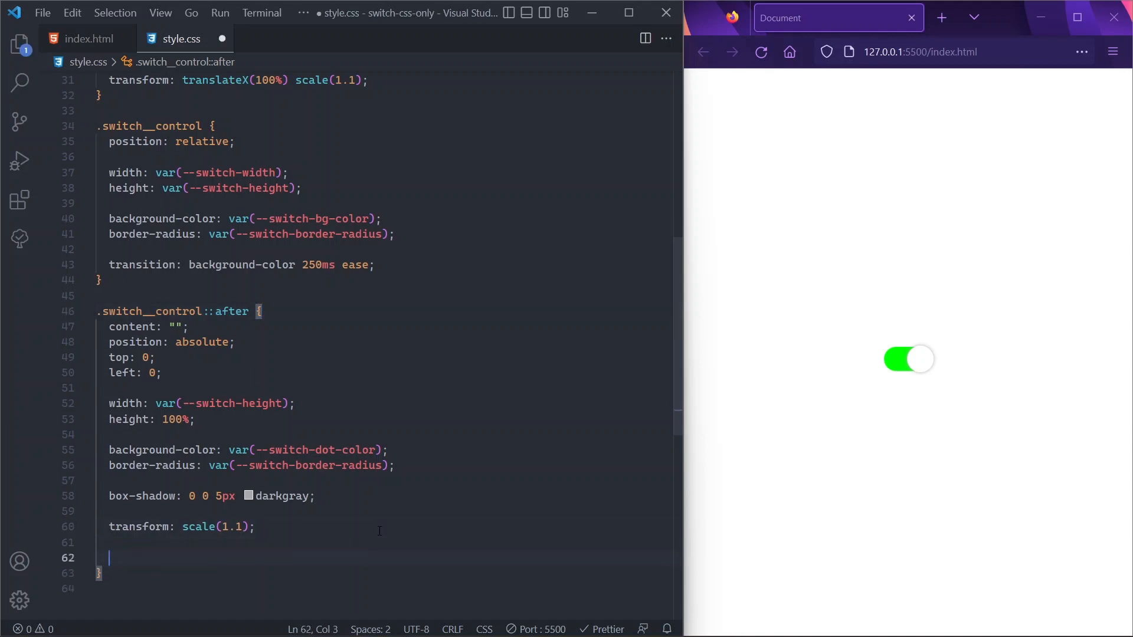
type("transition: ;")
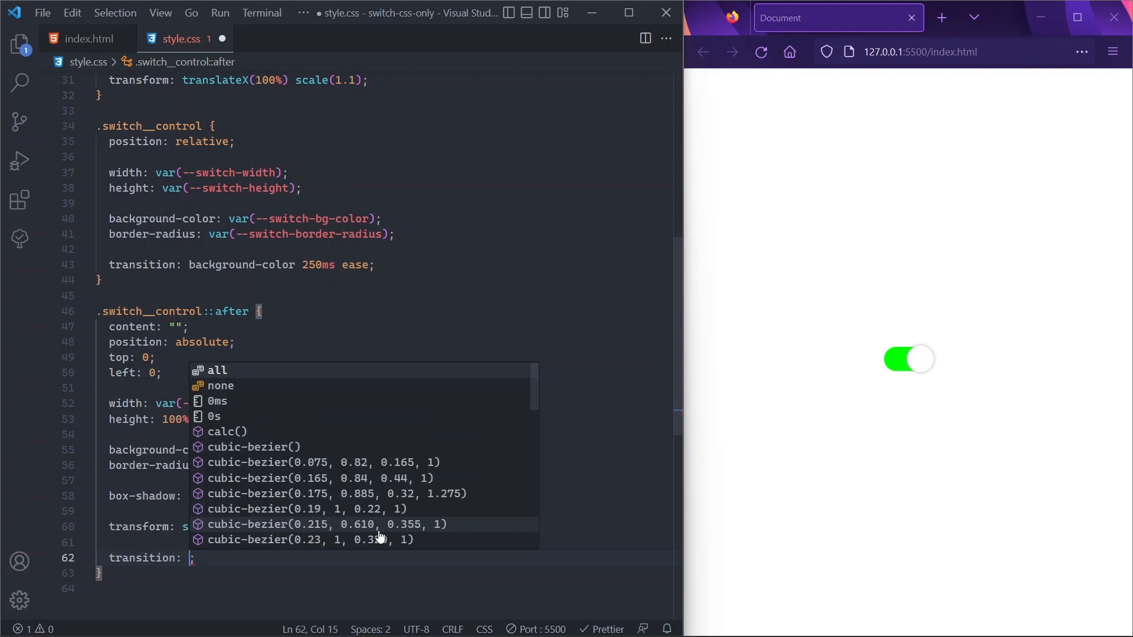
type("transfo")
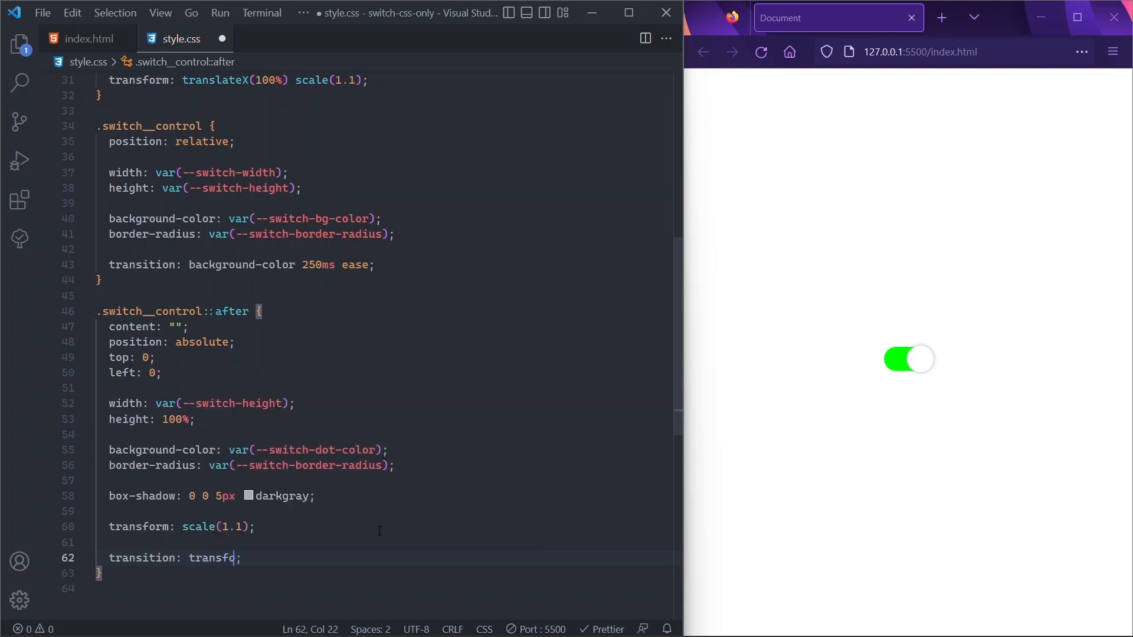
type("rm 250m")
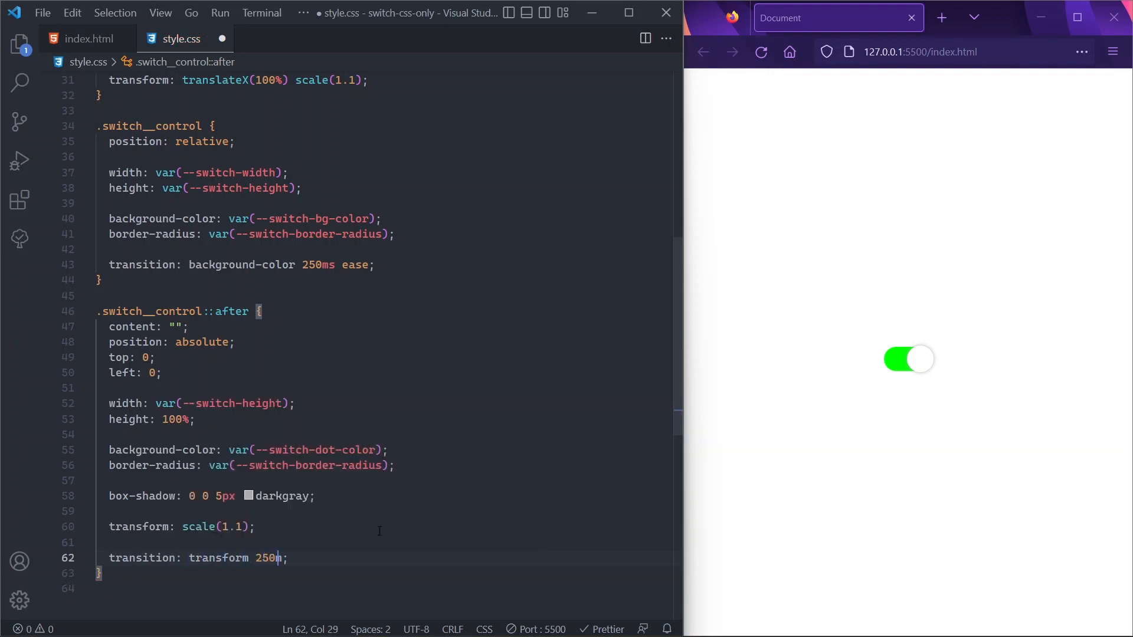
type("ease")
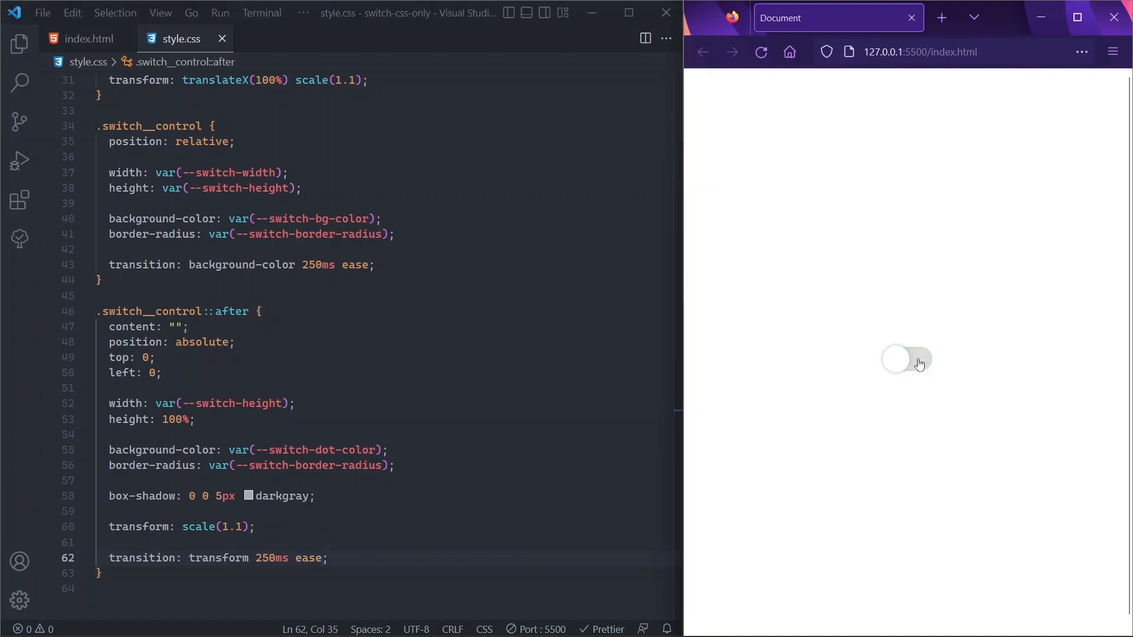
left_click(905, 359)
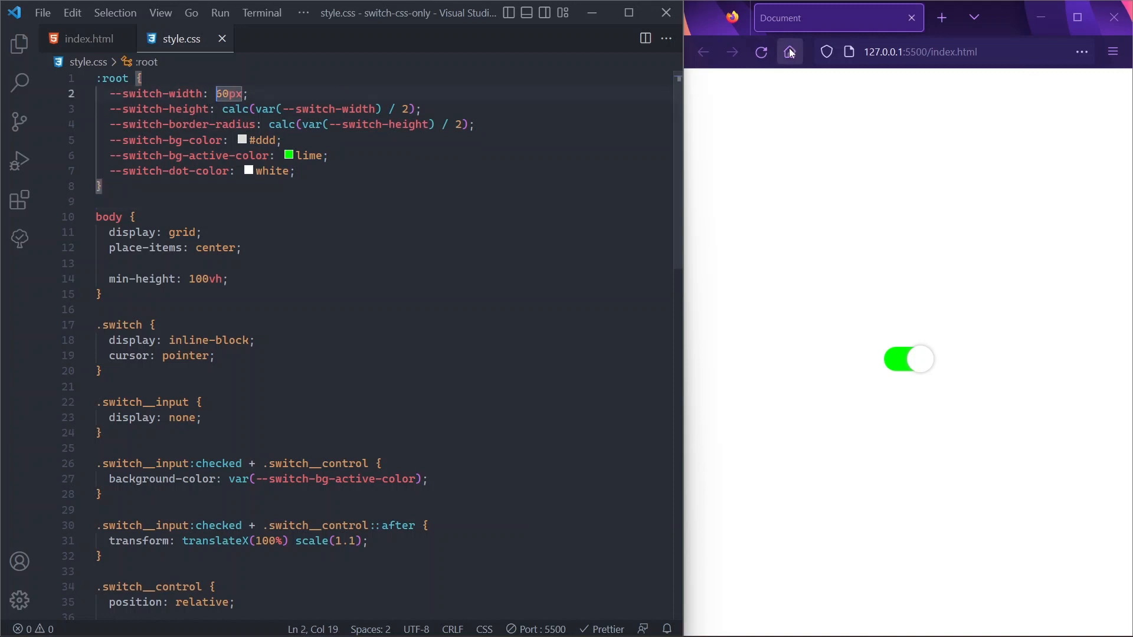
Set --switch-width 120px, --switch-bg-active-color rebeccapurple and --switch-dot-color red in :root, then save
type("120px")
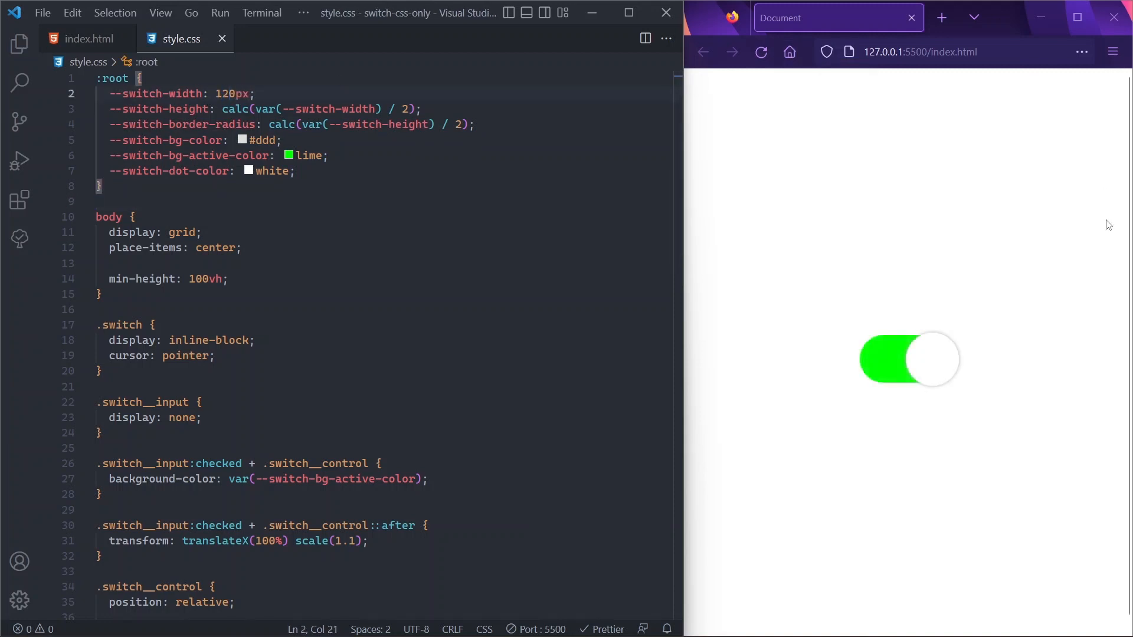
left_click(277, 140)
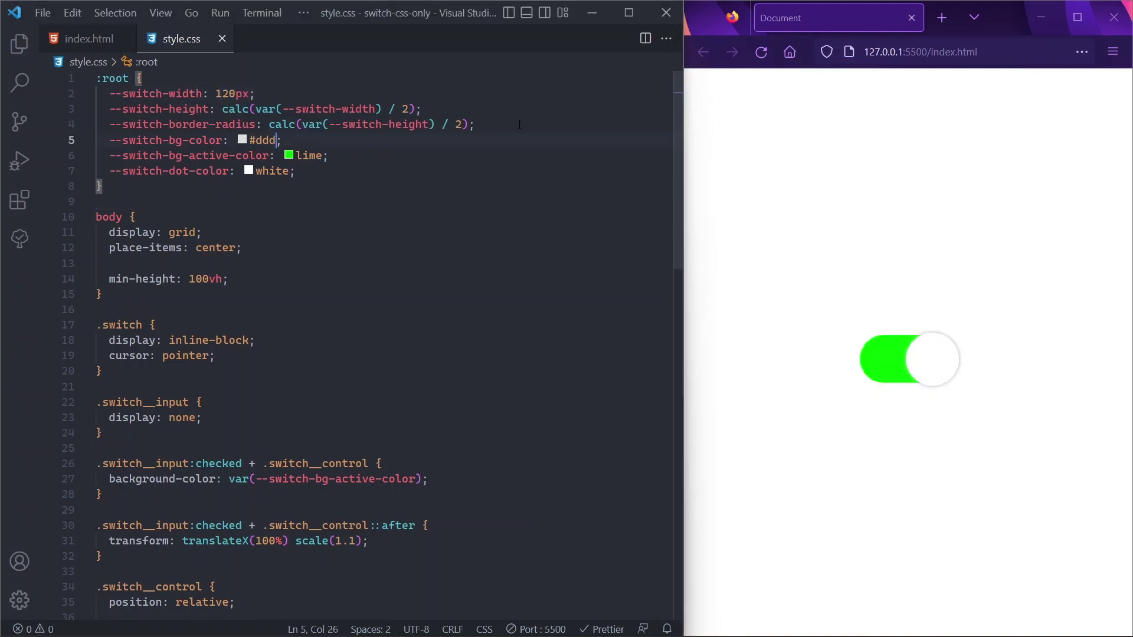
double_click(308, 156)
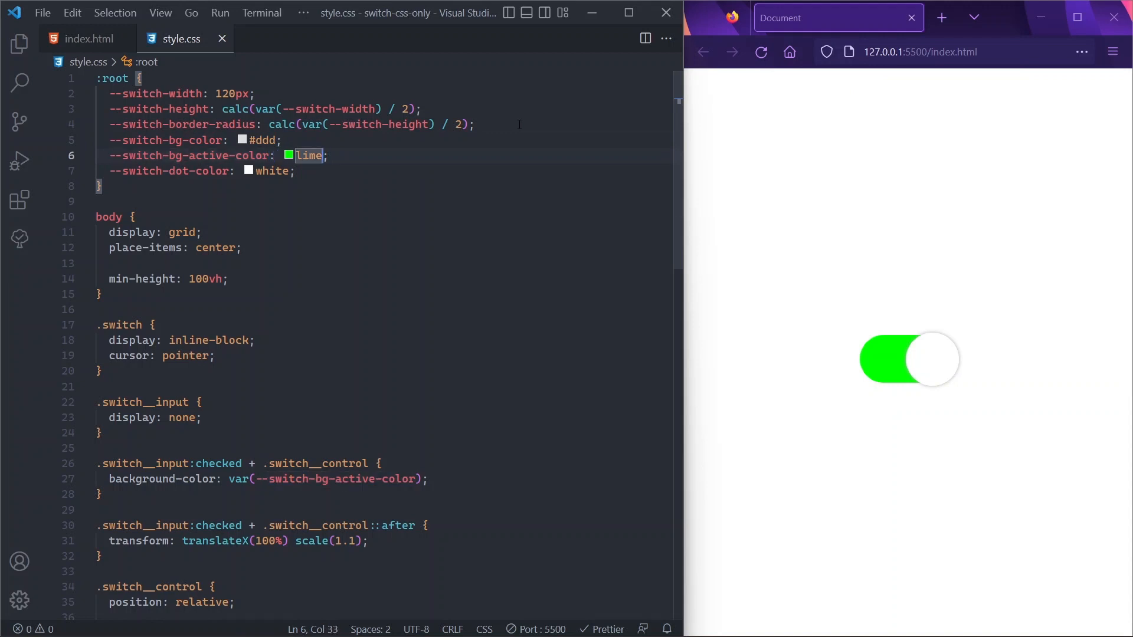
type("rebec")
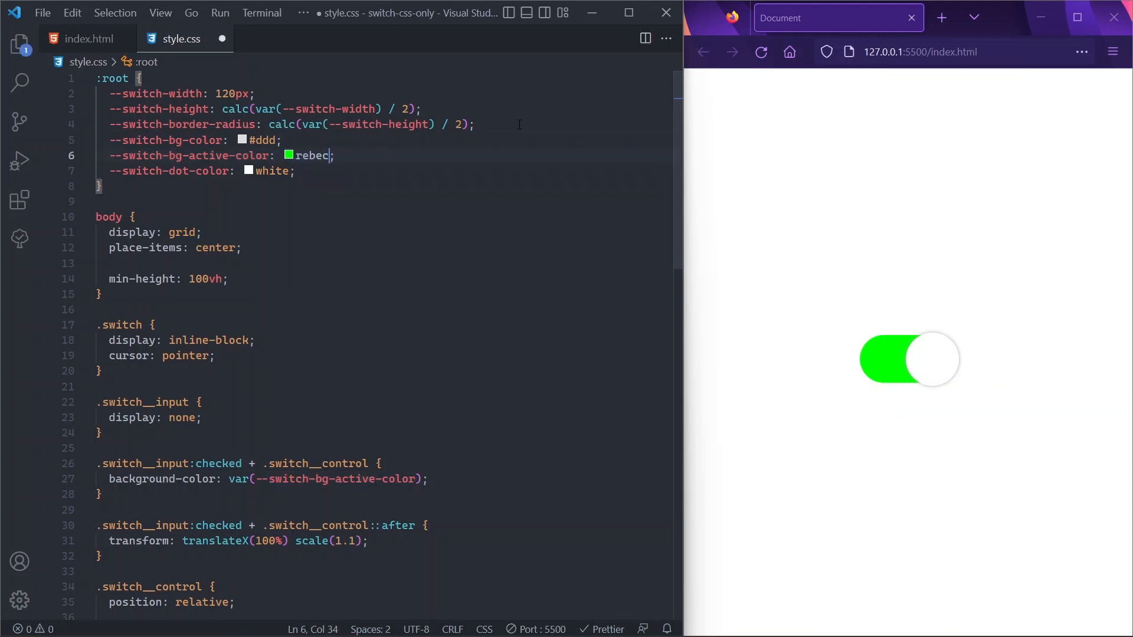
type("capurple")
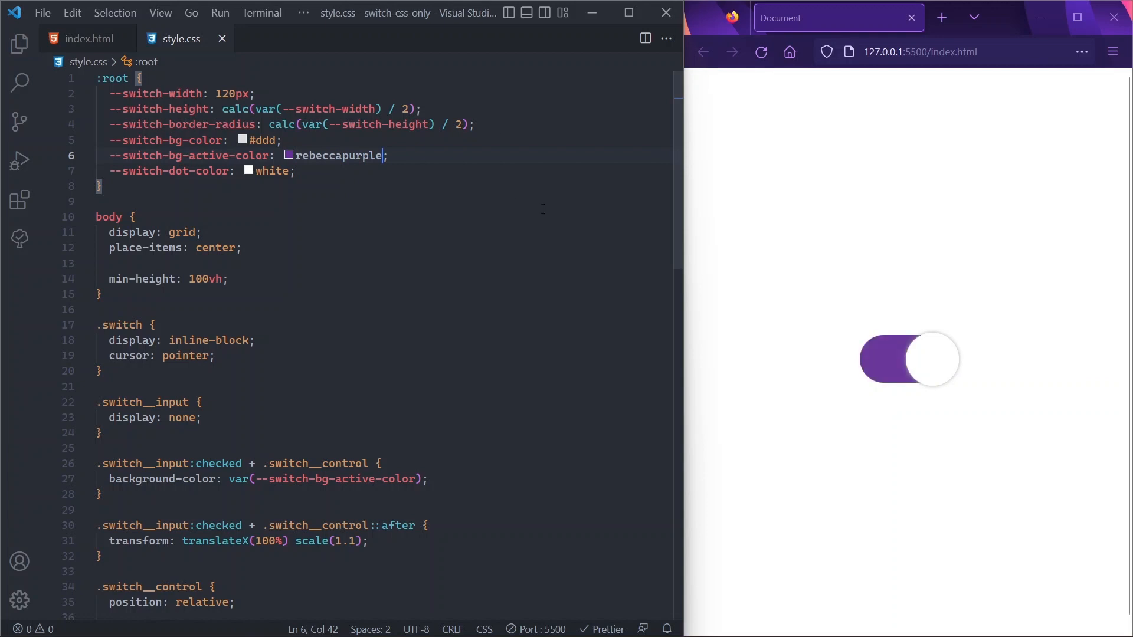
key("Backspace")
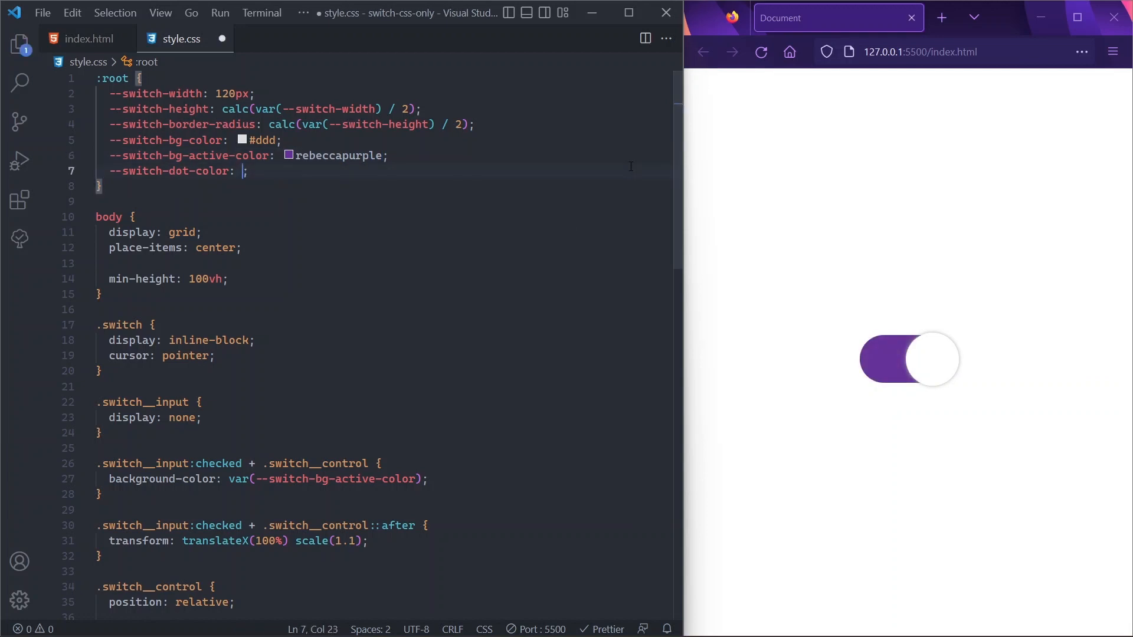
type("red")
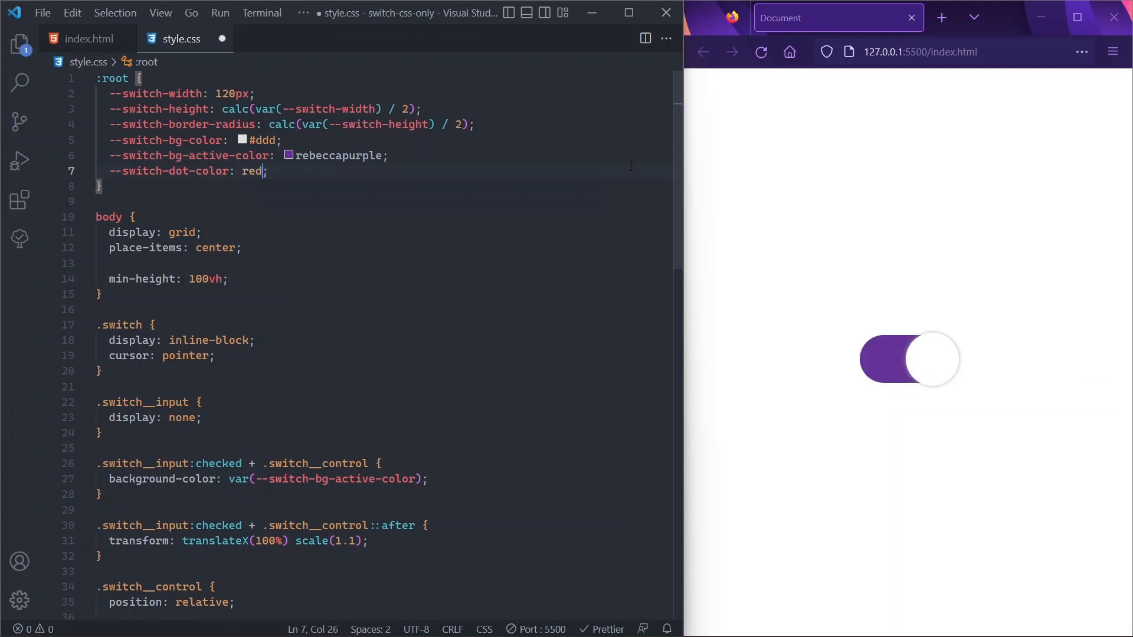
key("ctrl+s")
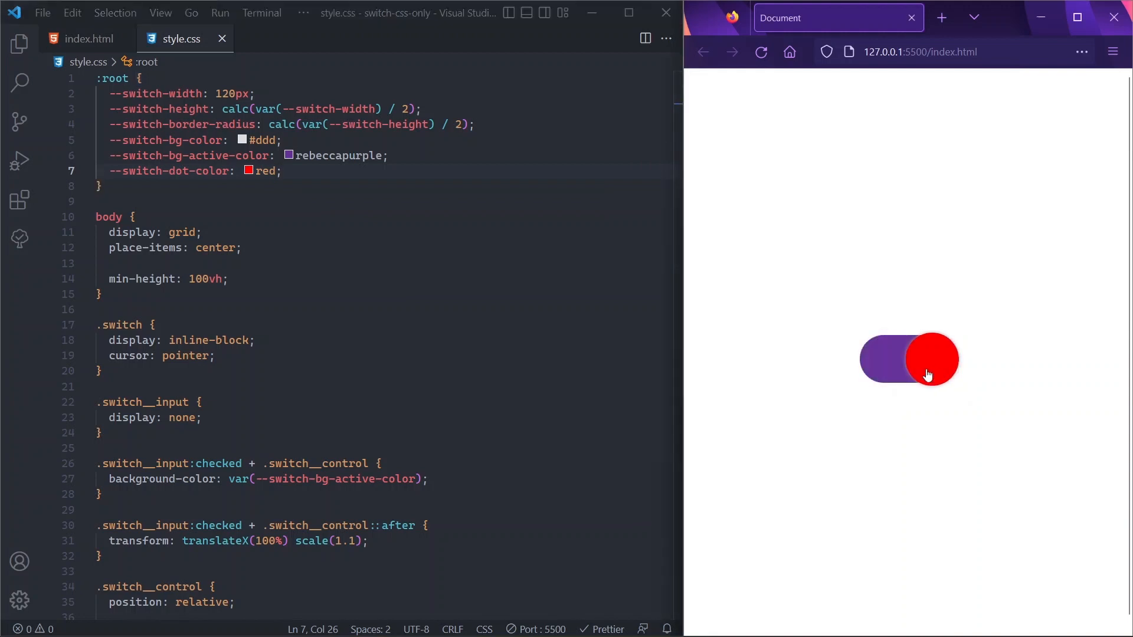
mouse_move(934, 376)
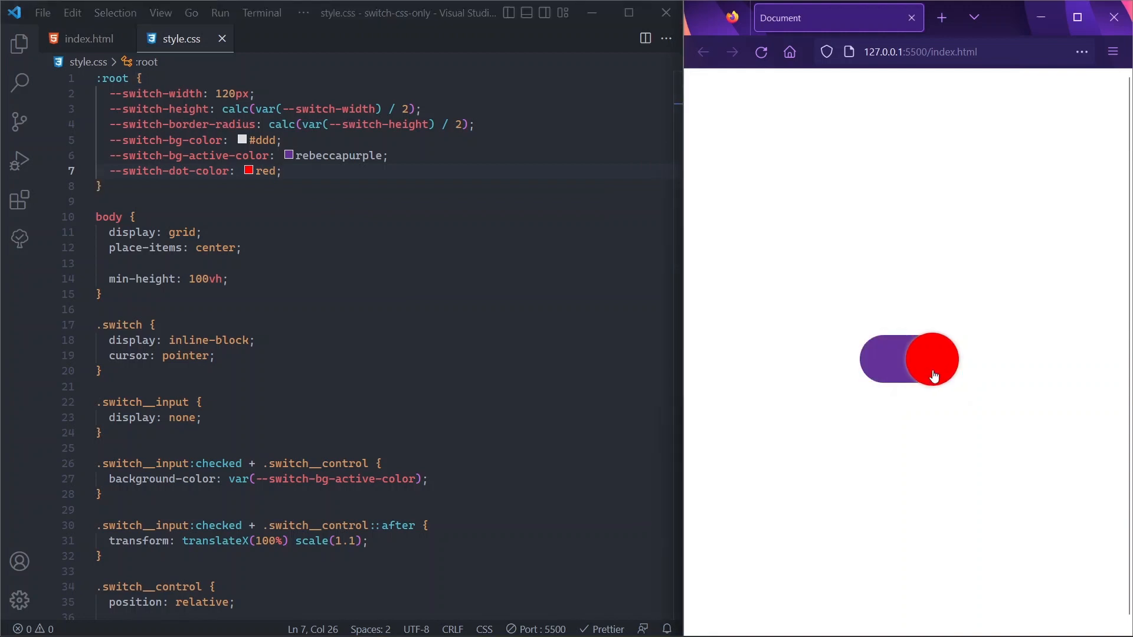